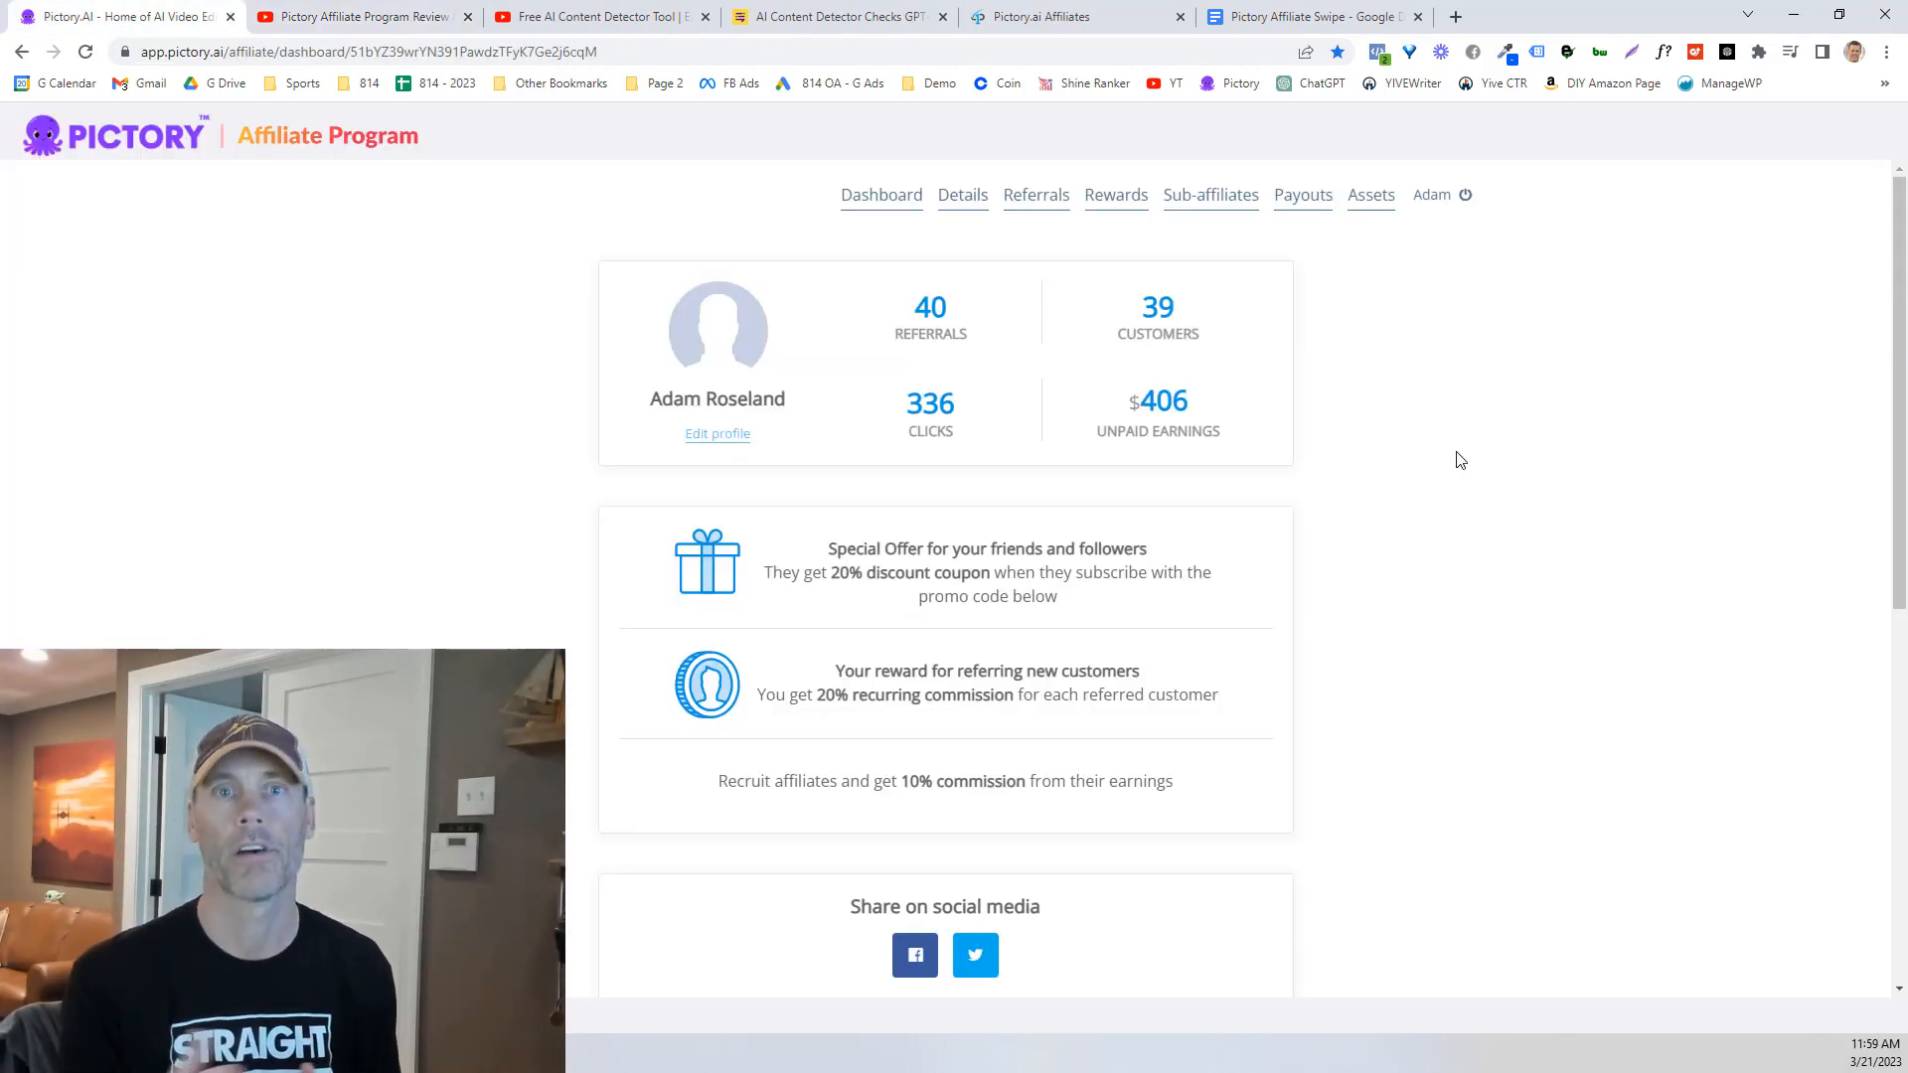
mouse_move(1204, 405)
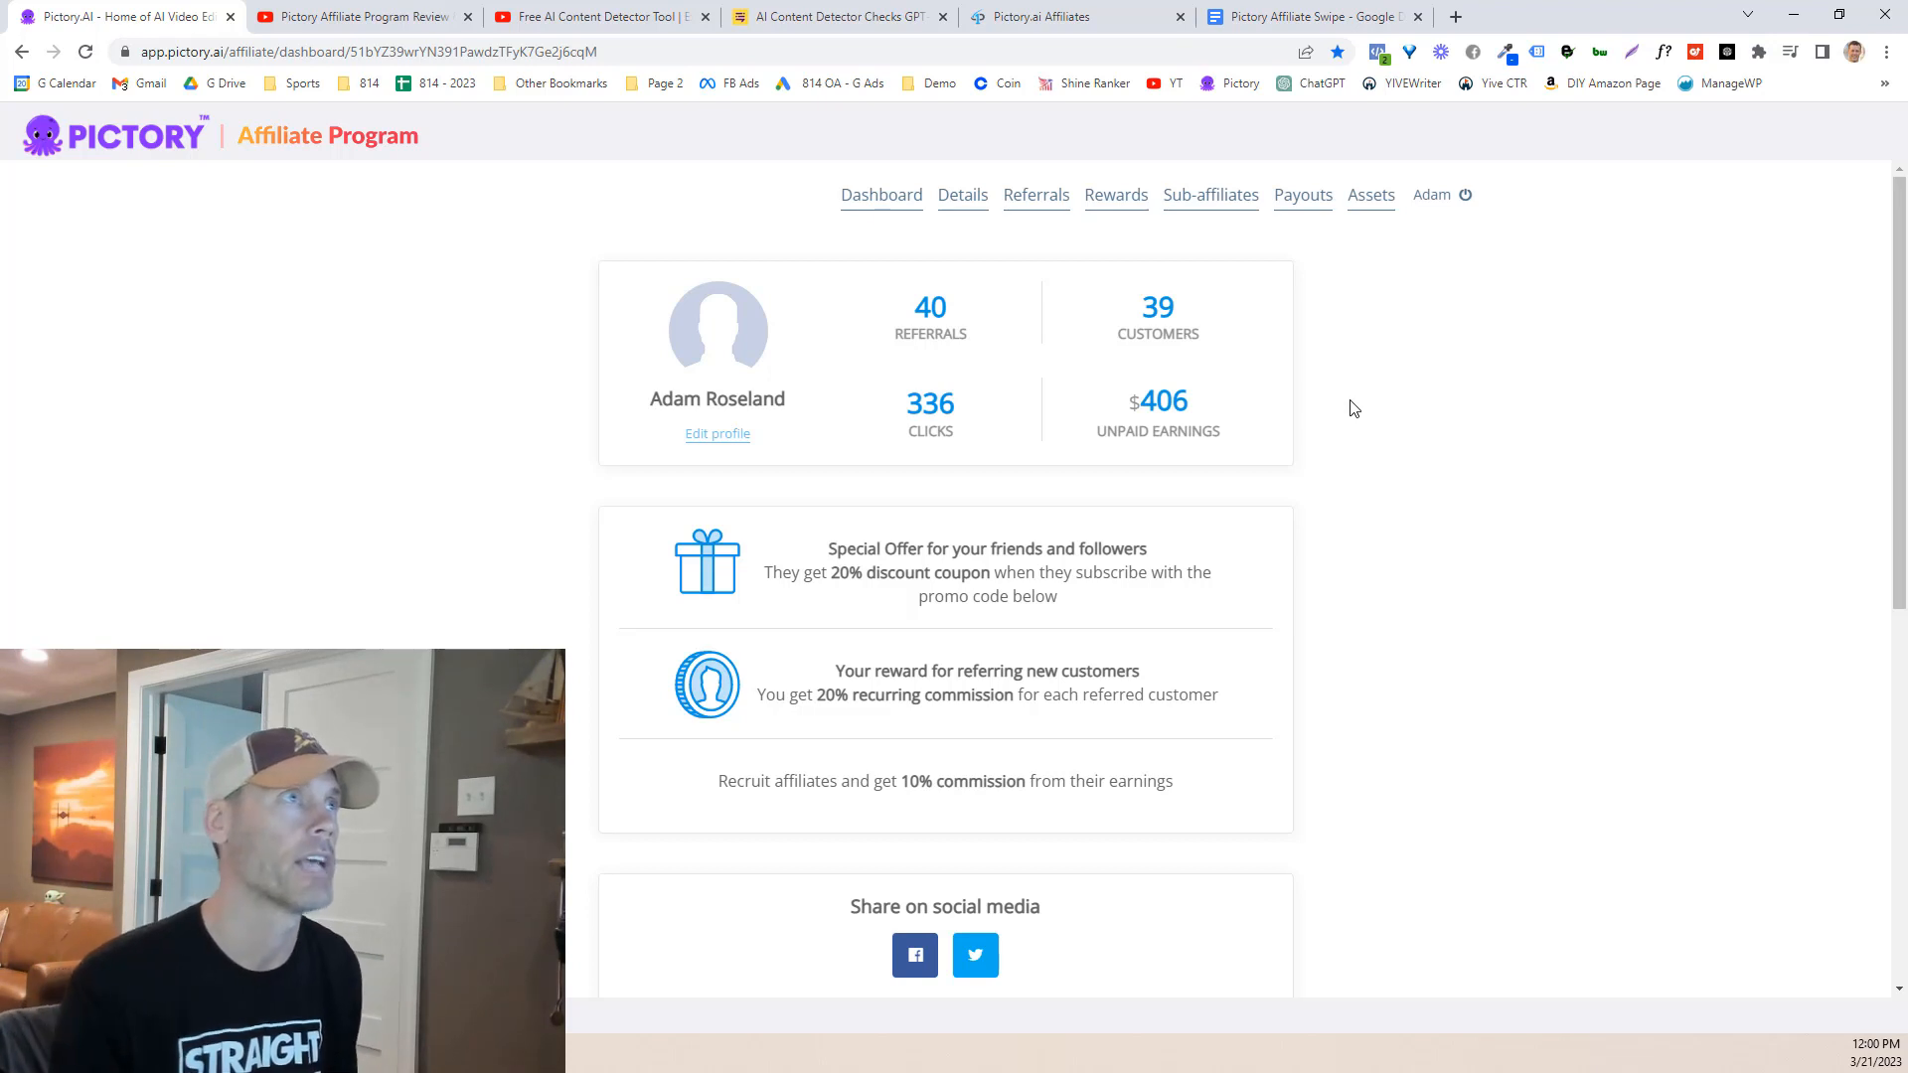
Step: Switch to the 'Pictory Affiliate Program Review' YouTube video tab
left_click(358, 16)
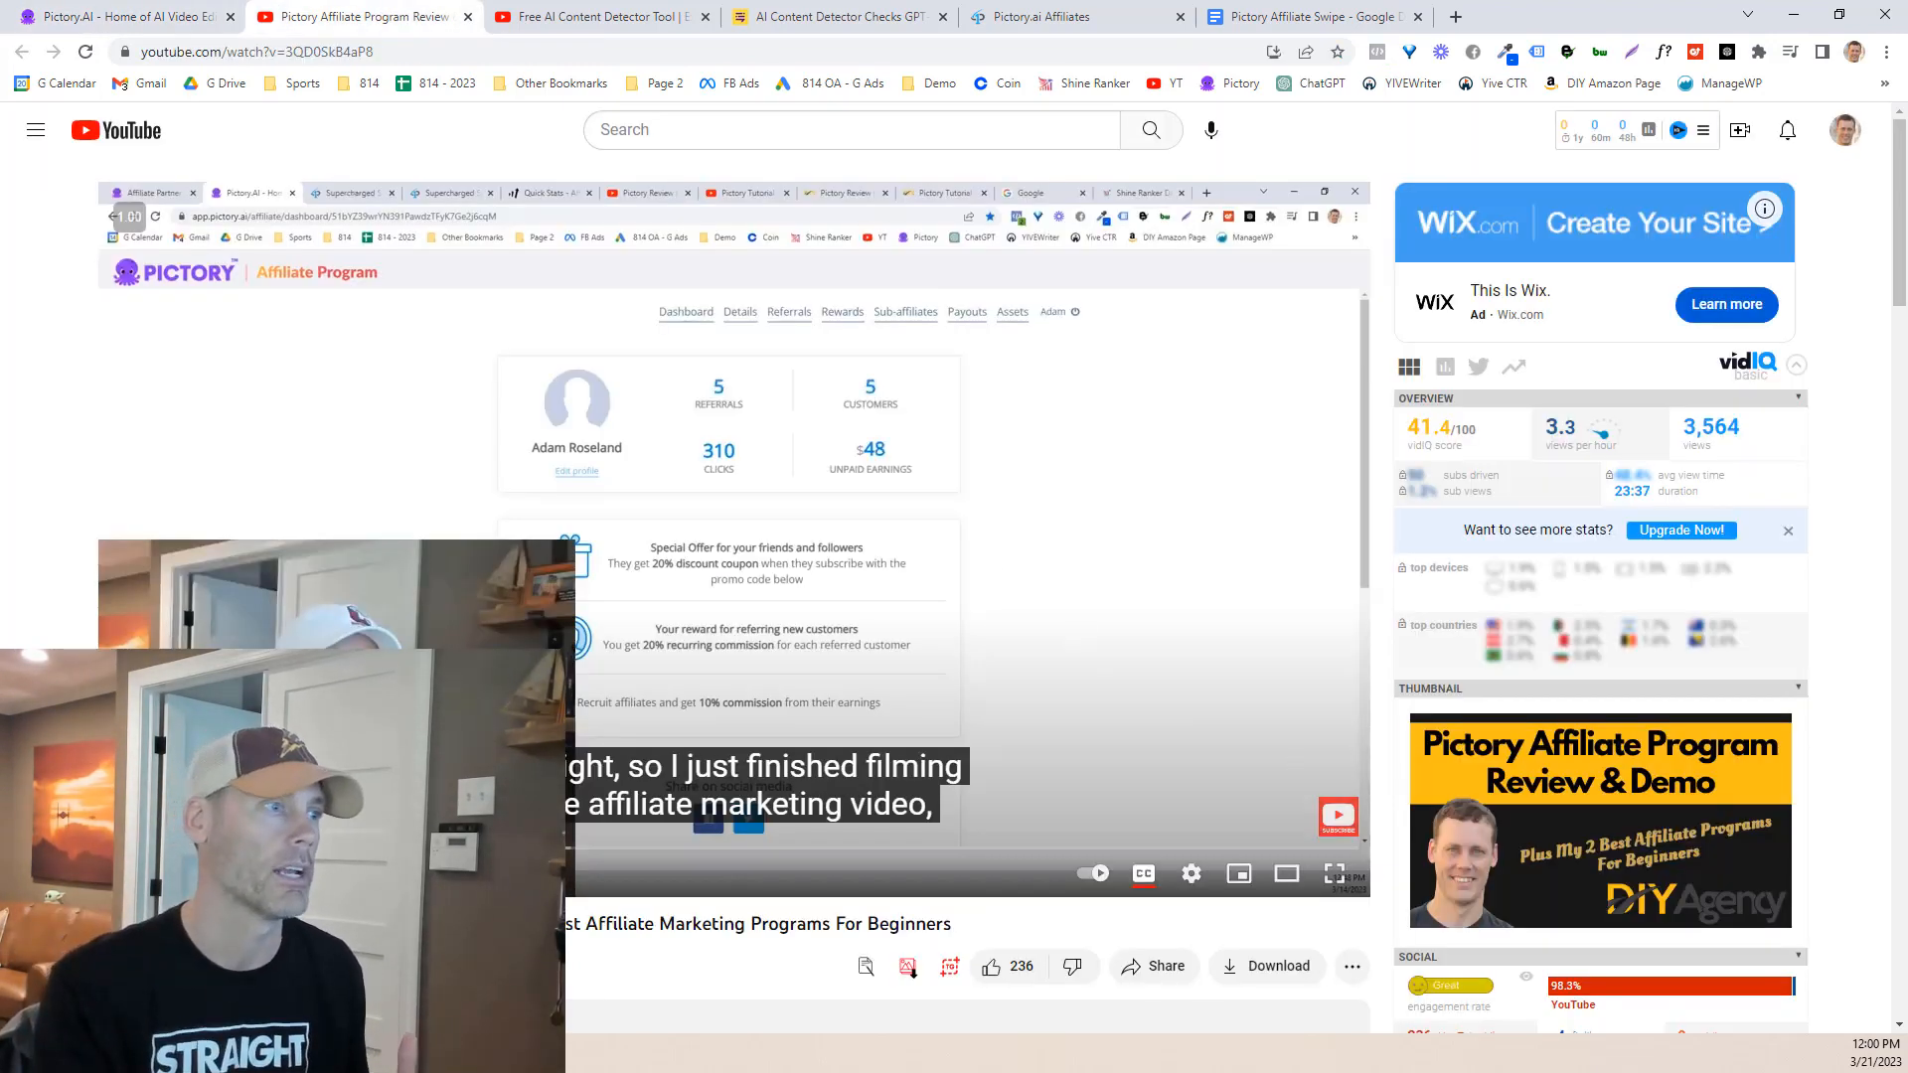
Step: Scroll down the Pictory affiliate program review video page
scroll("down", 3)
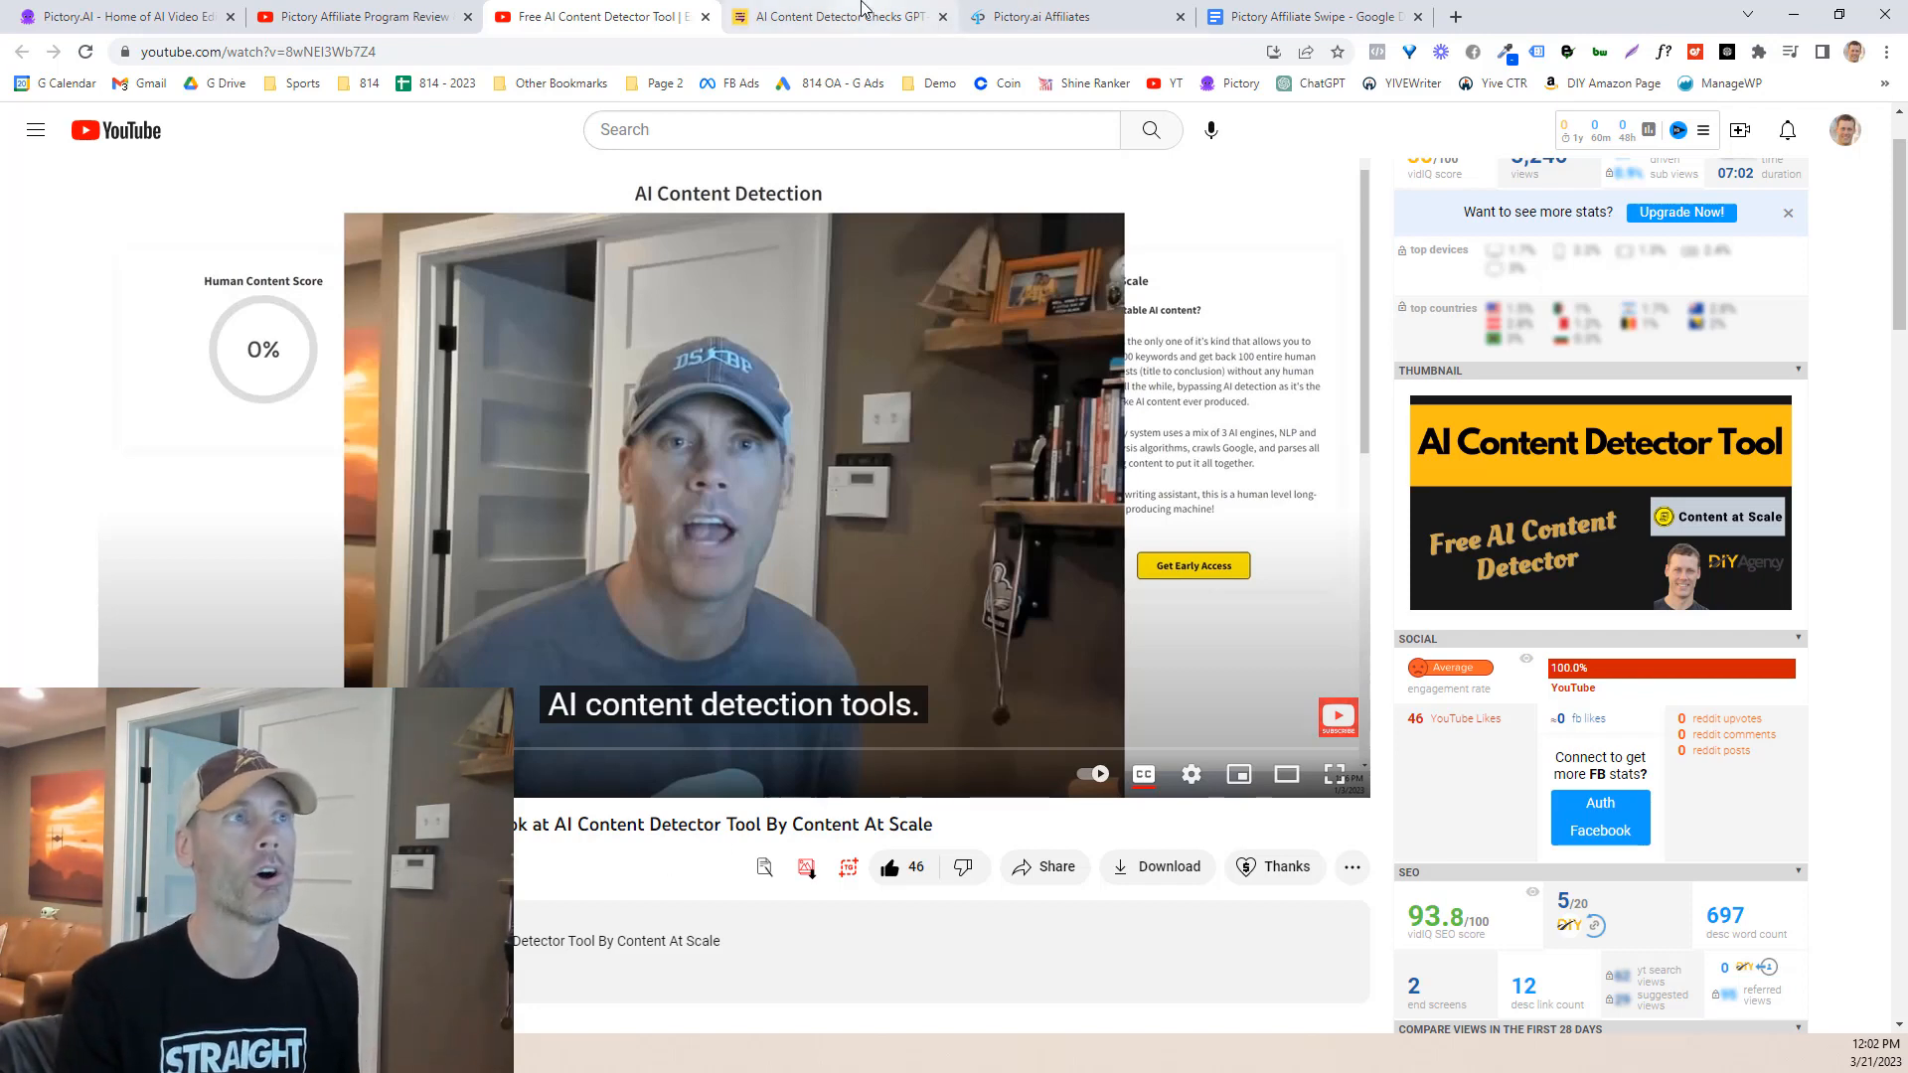
Step: Scroll the empty Content at Scale AI Detector page, then switch to Pictory's marketing assets
left_click(833, 16)
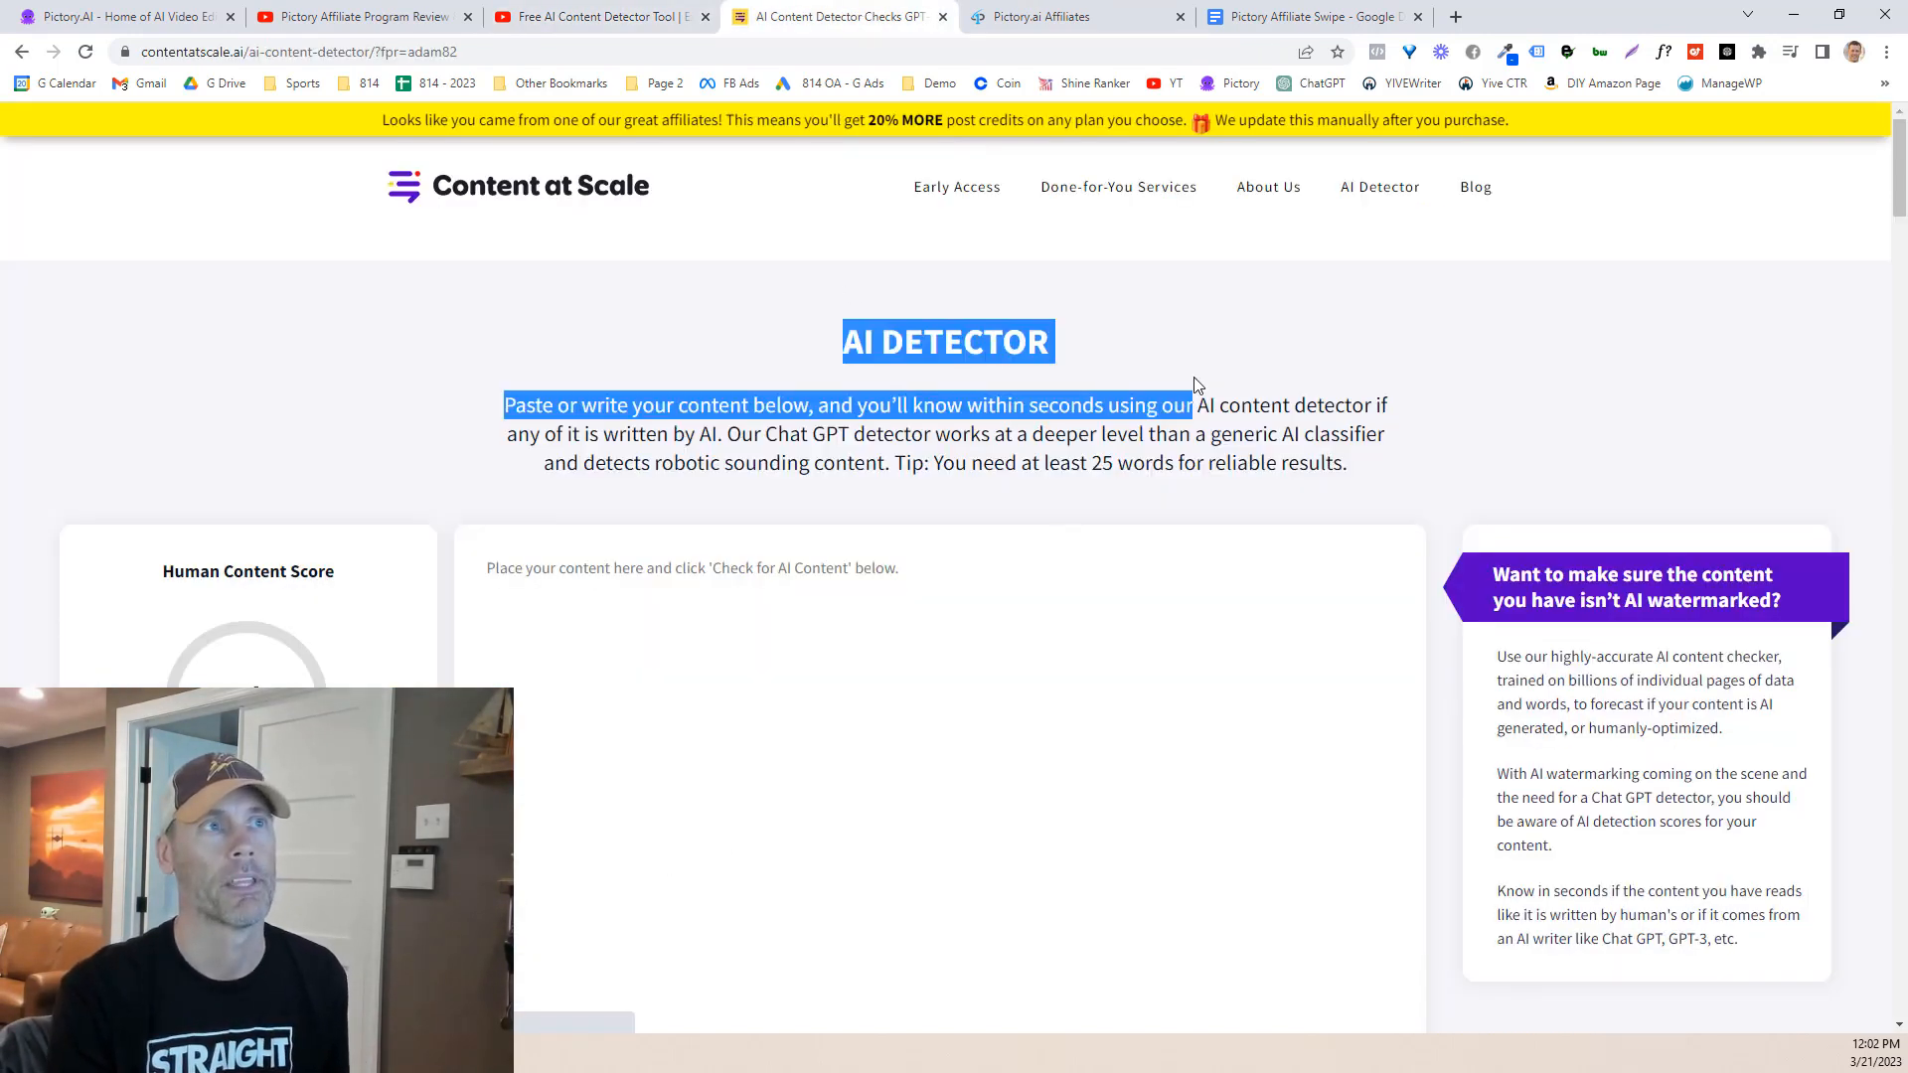
scroll("down", 3)
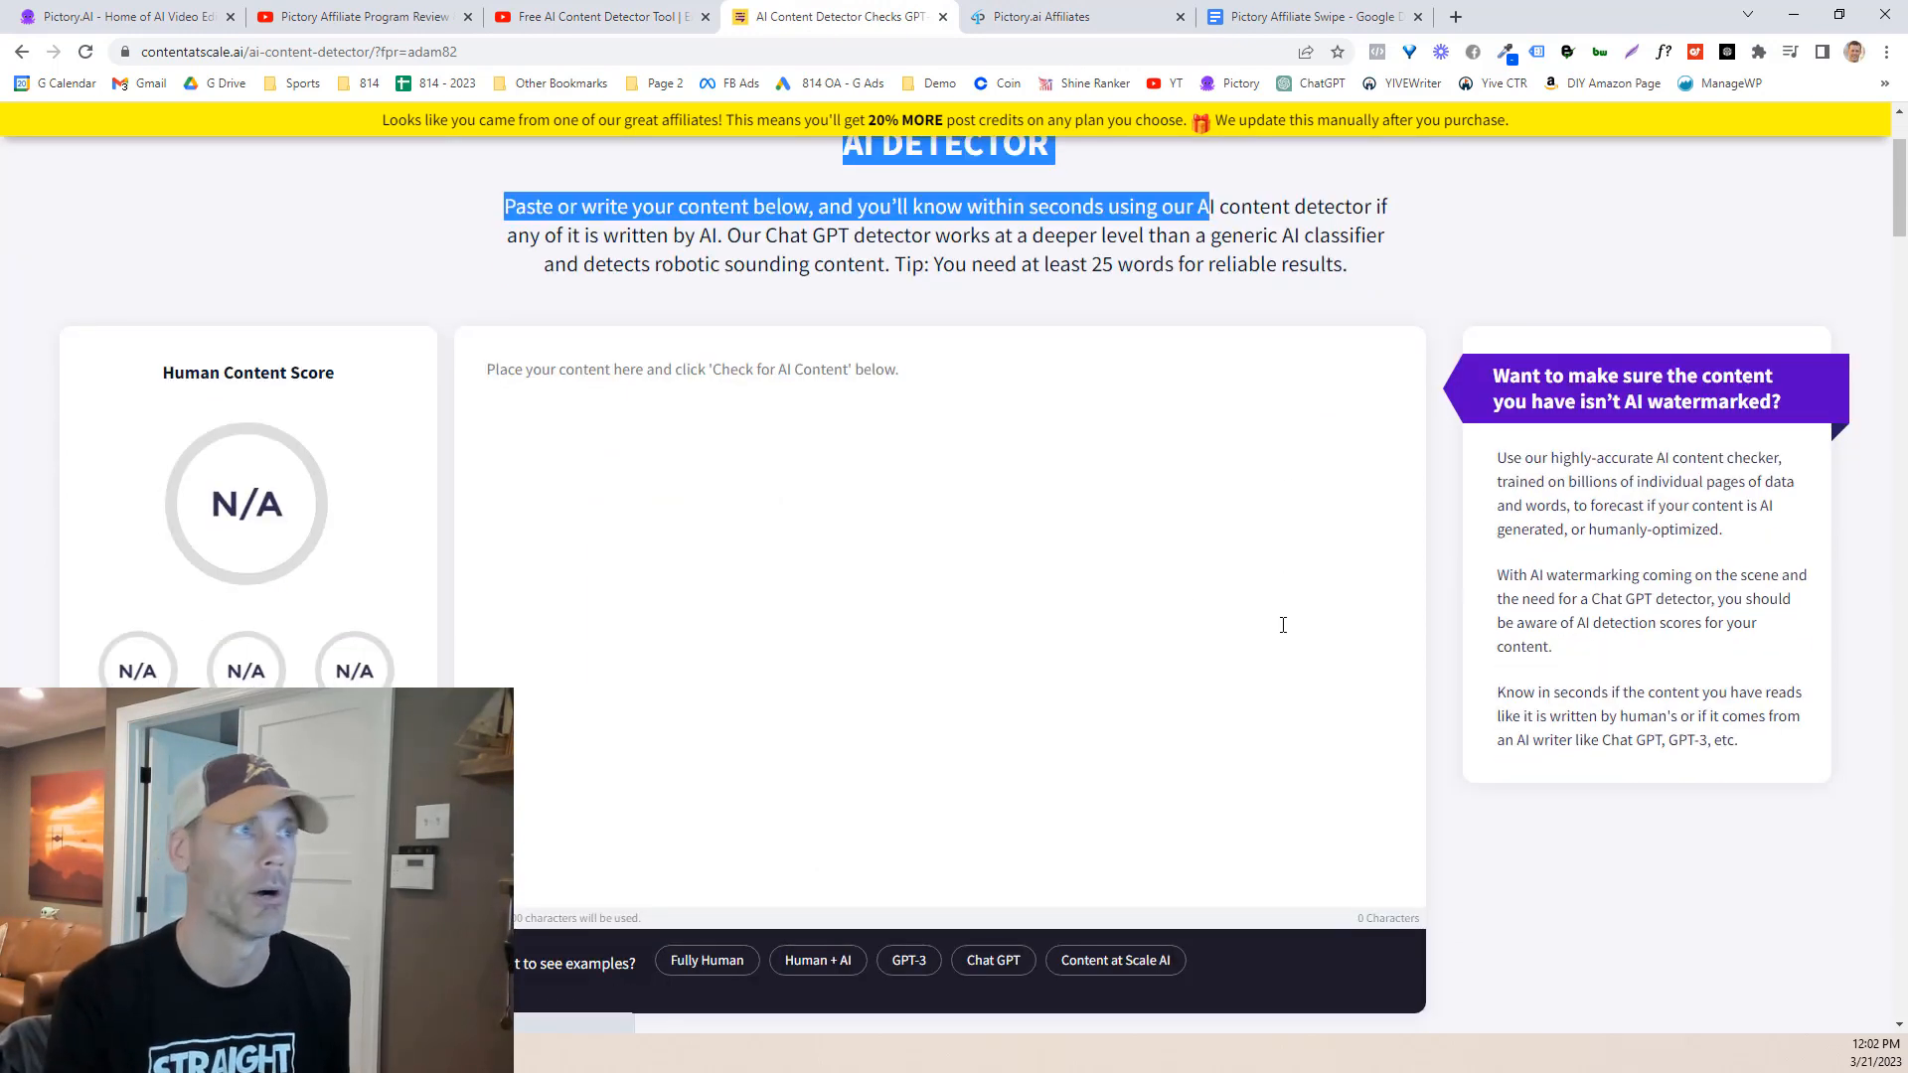
scroll("down", 3)
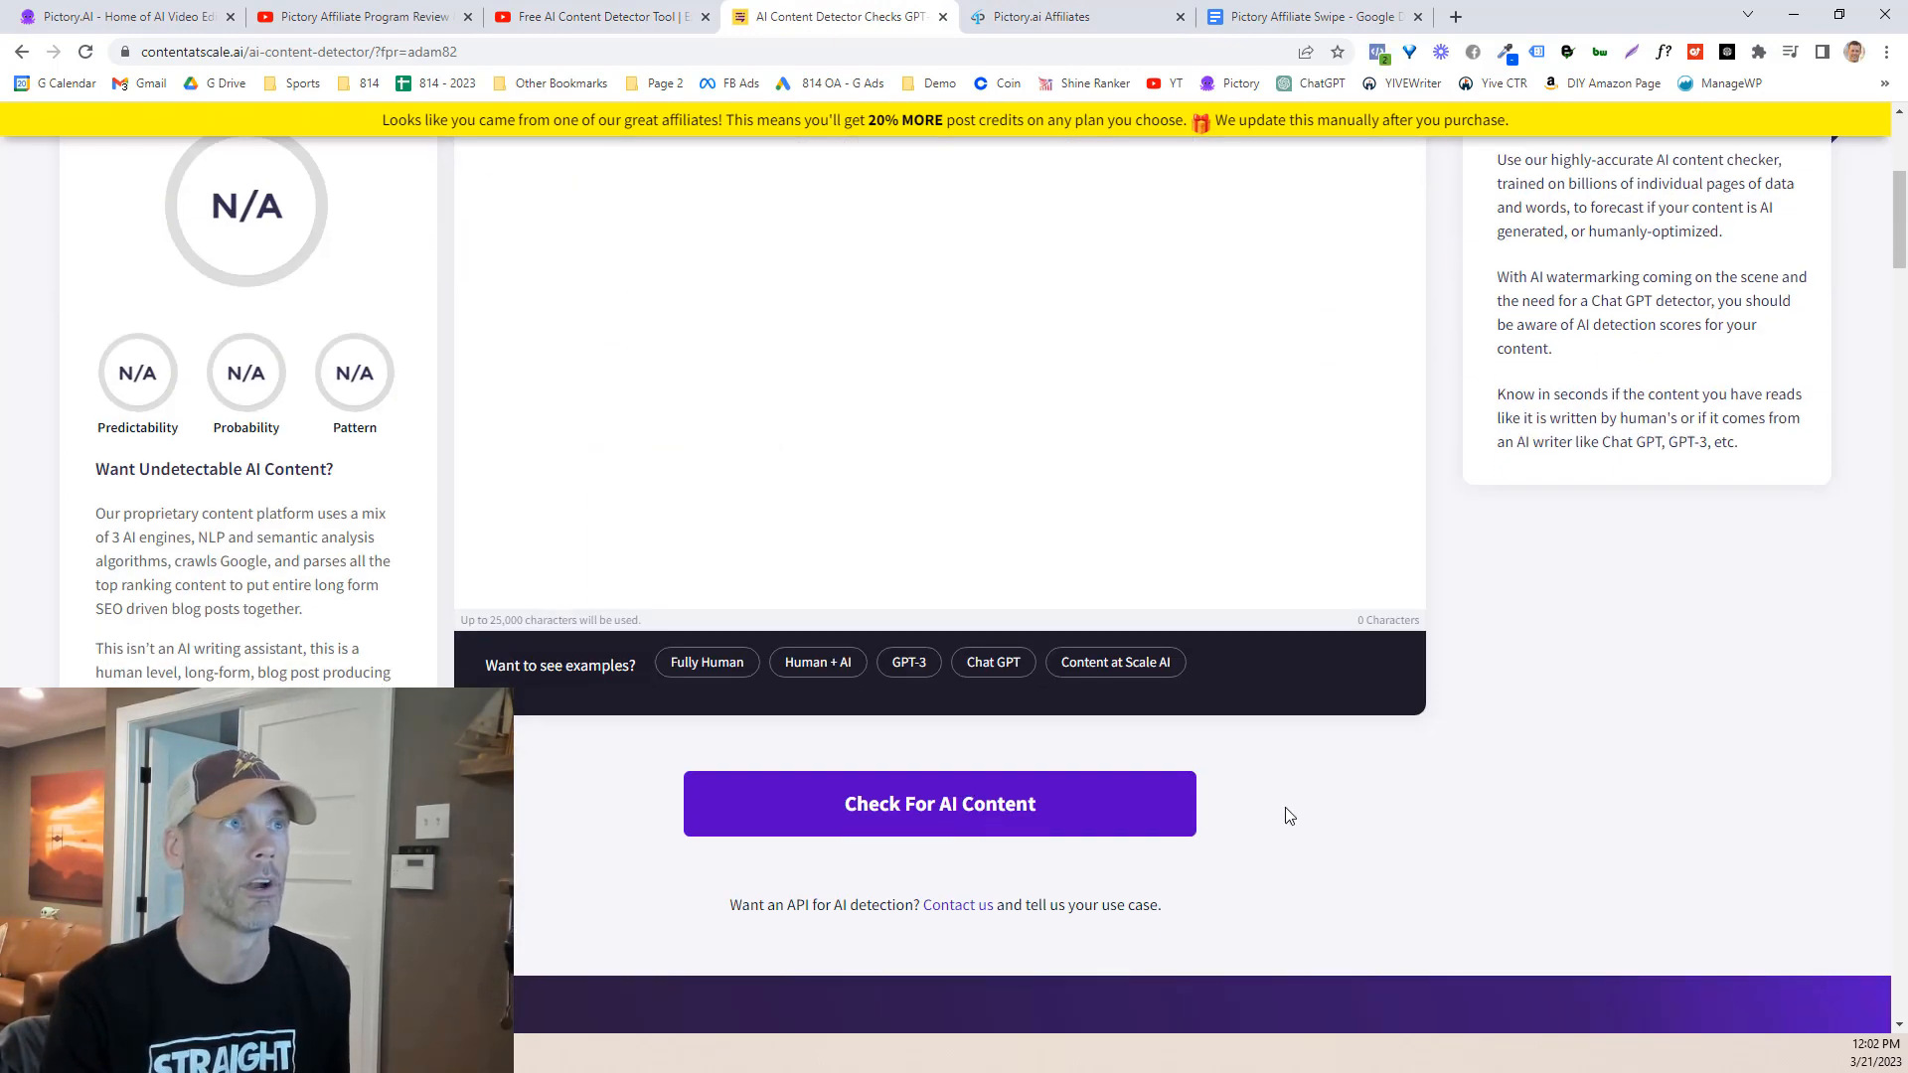
left_click(1075, 16)
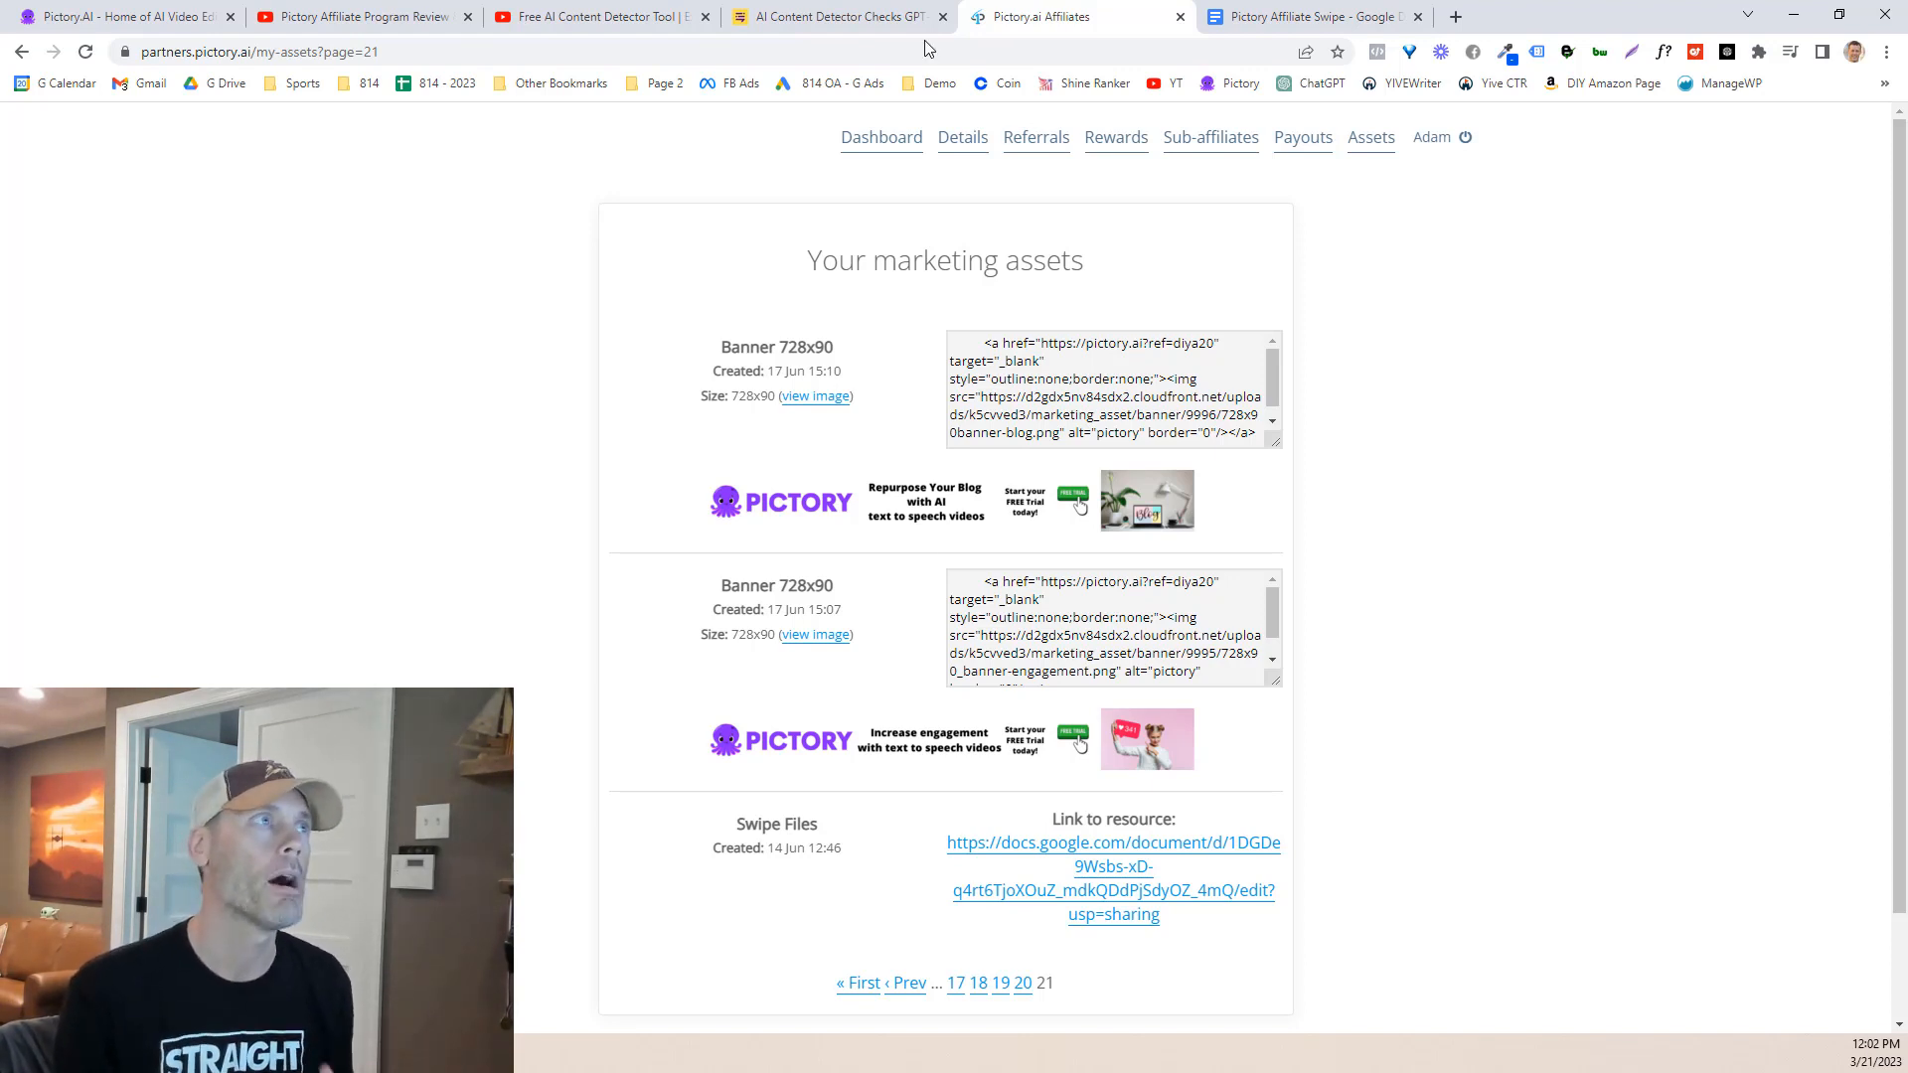
Step: Glance at the dashboard stats, return to marketing assets, and scroll the first banner pages
left_click(881, 136)
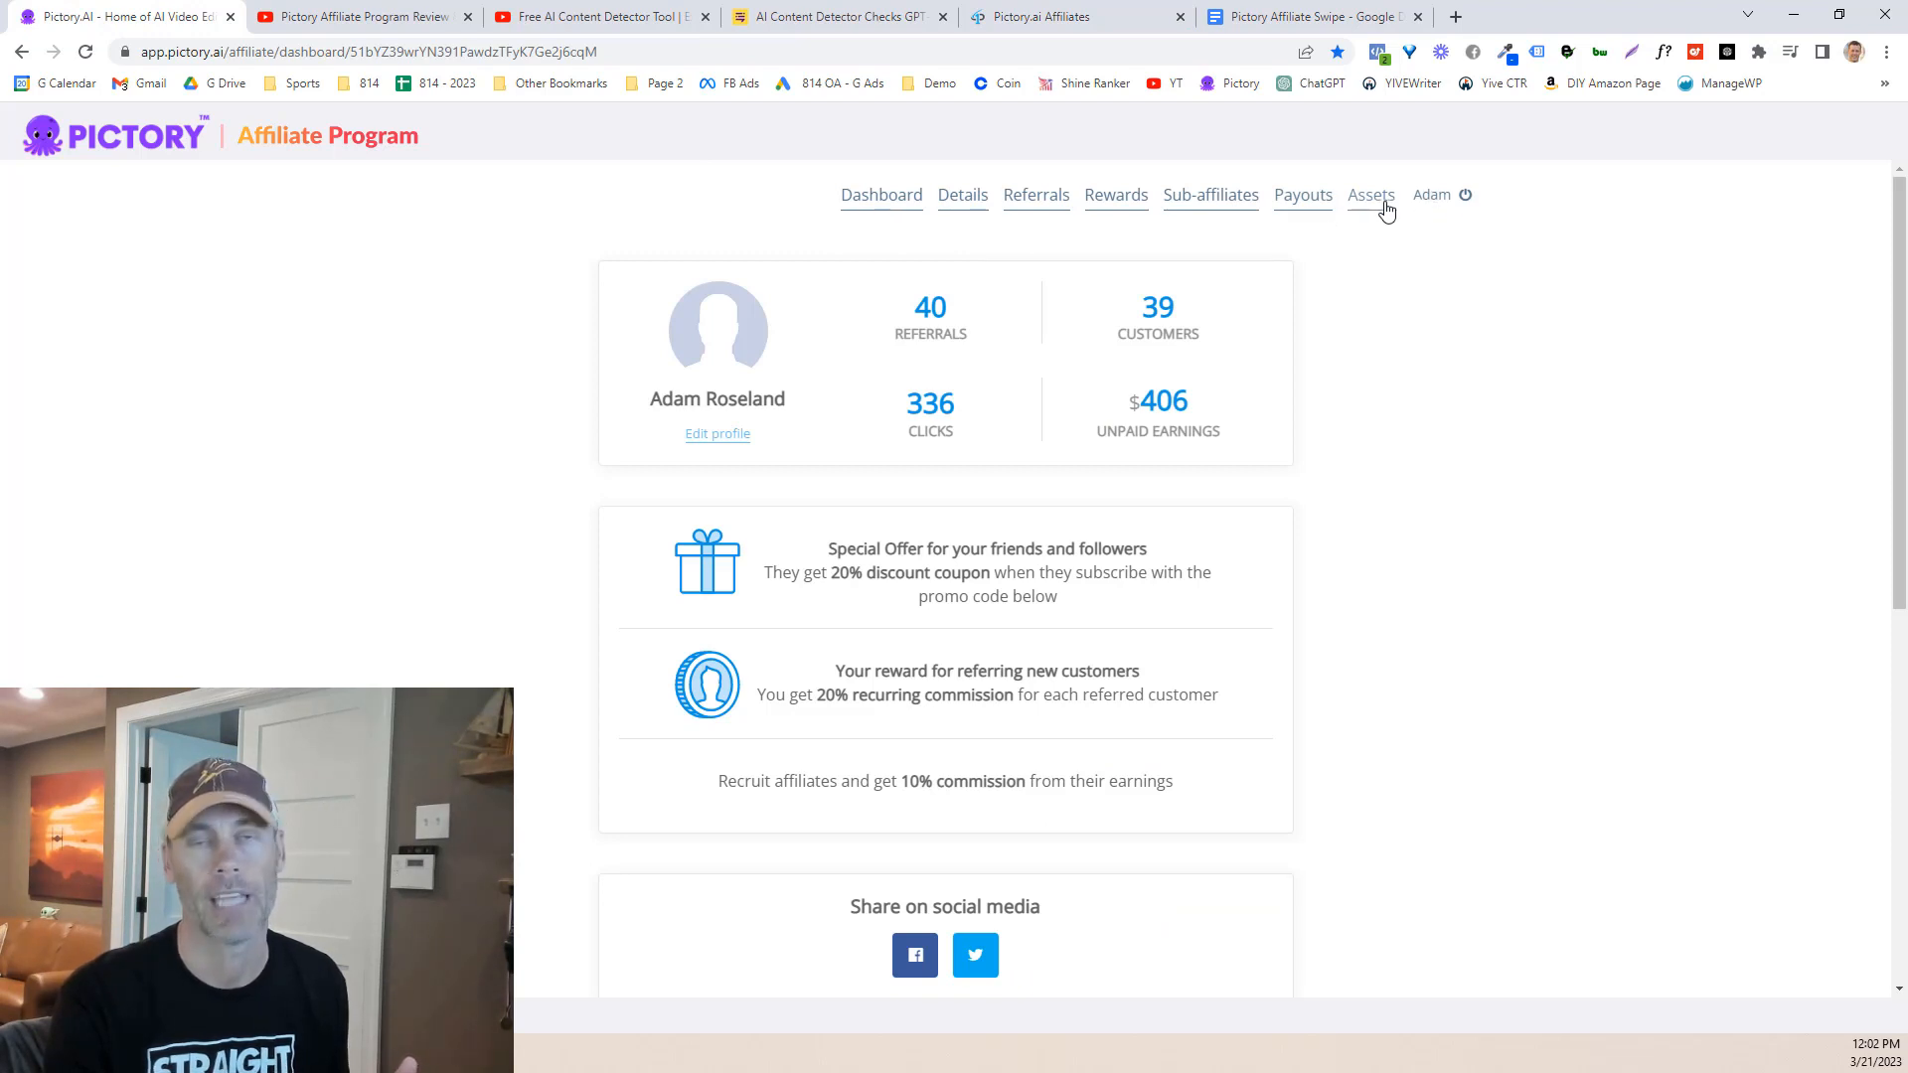
left_click(1370, 195)
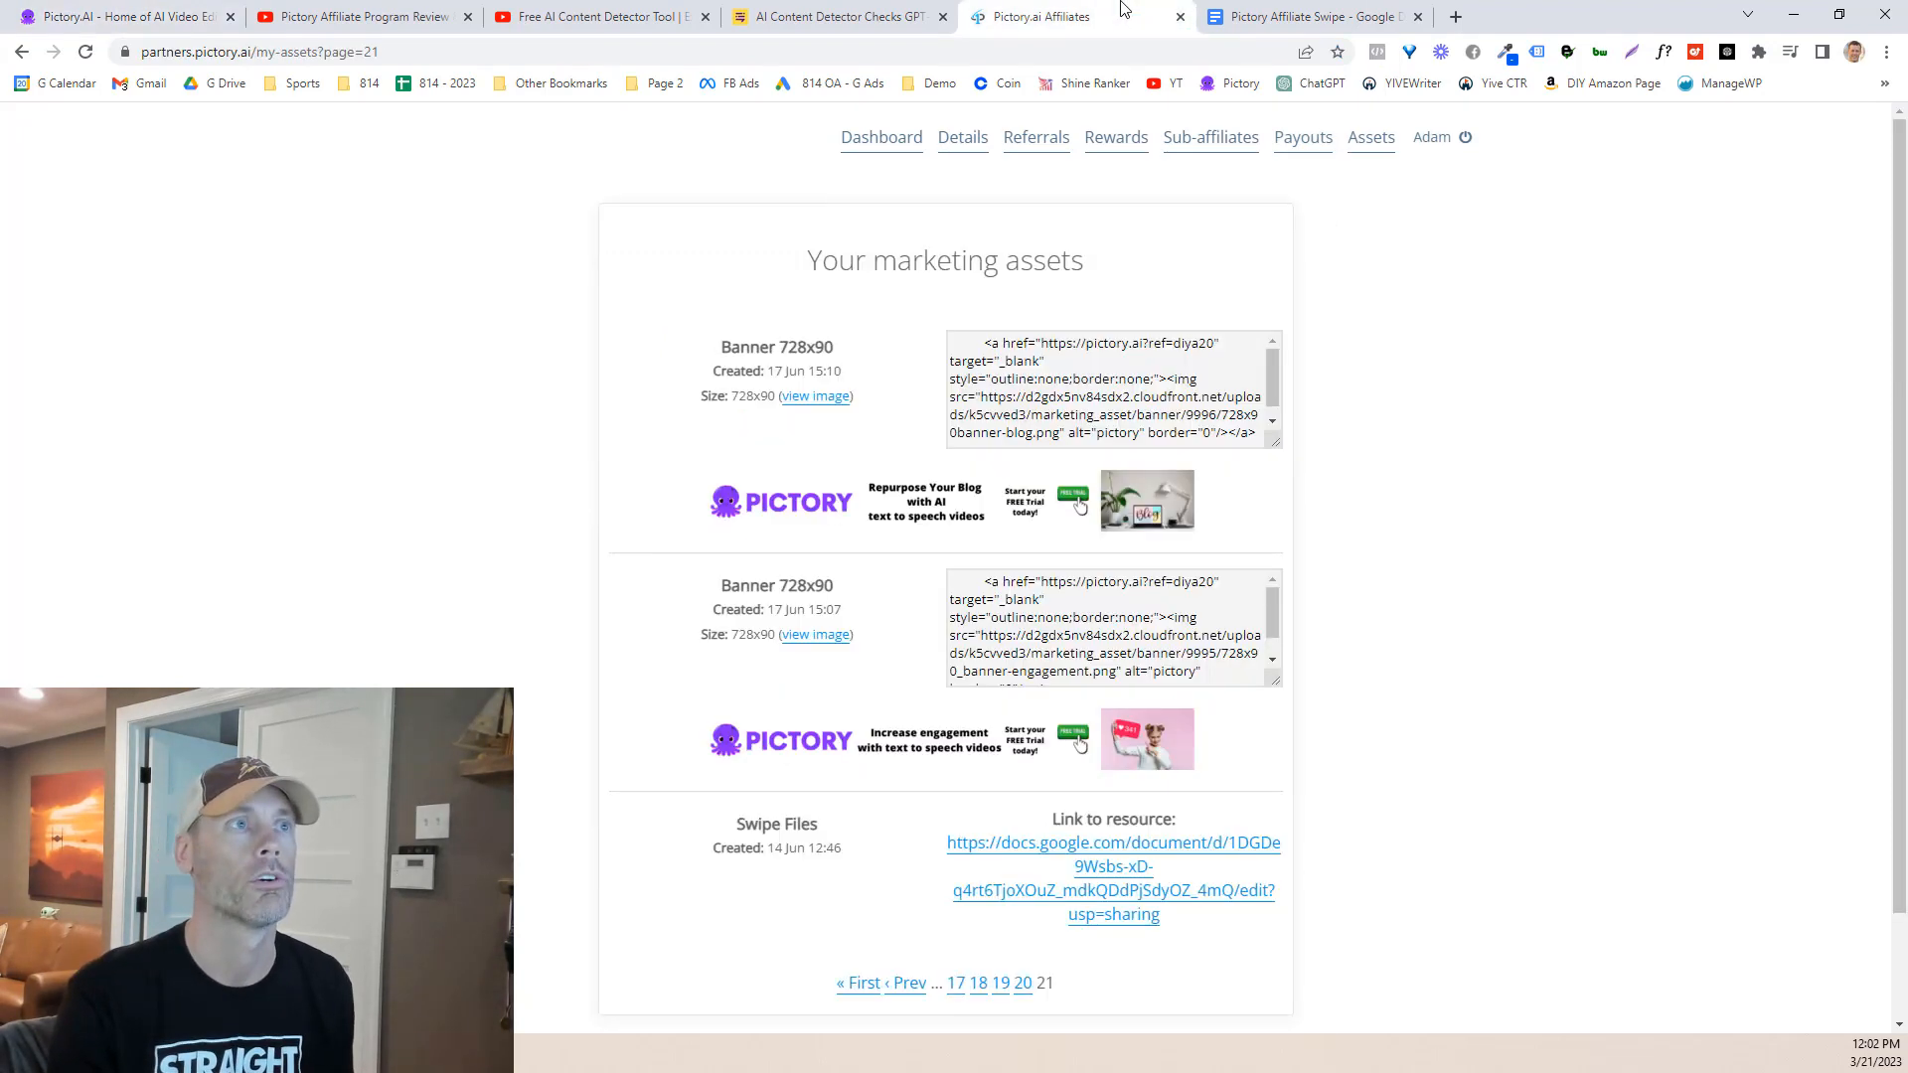
scroll("down", 3)
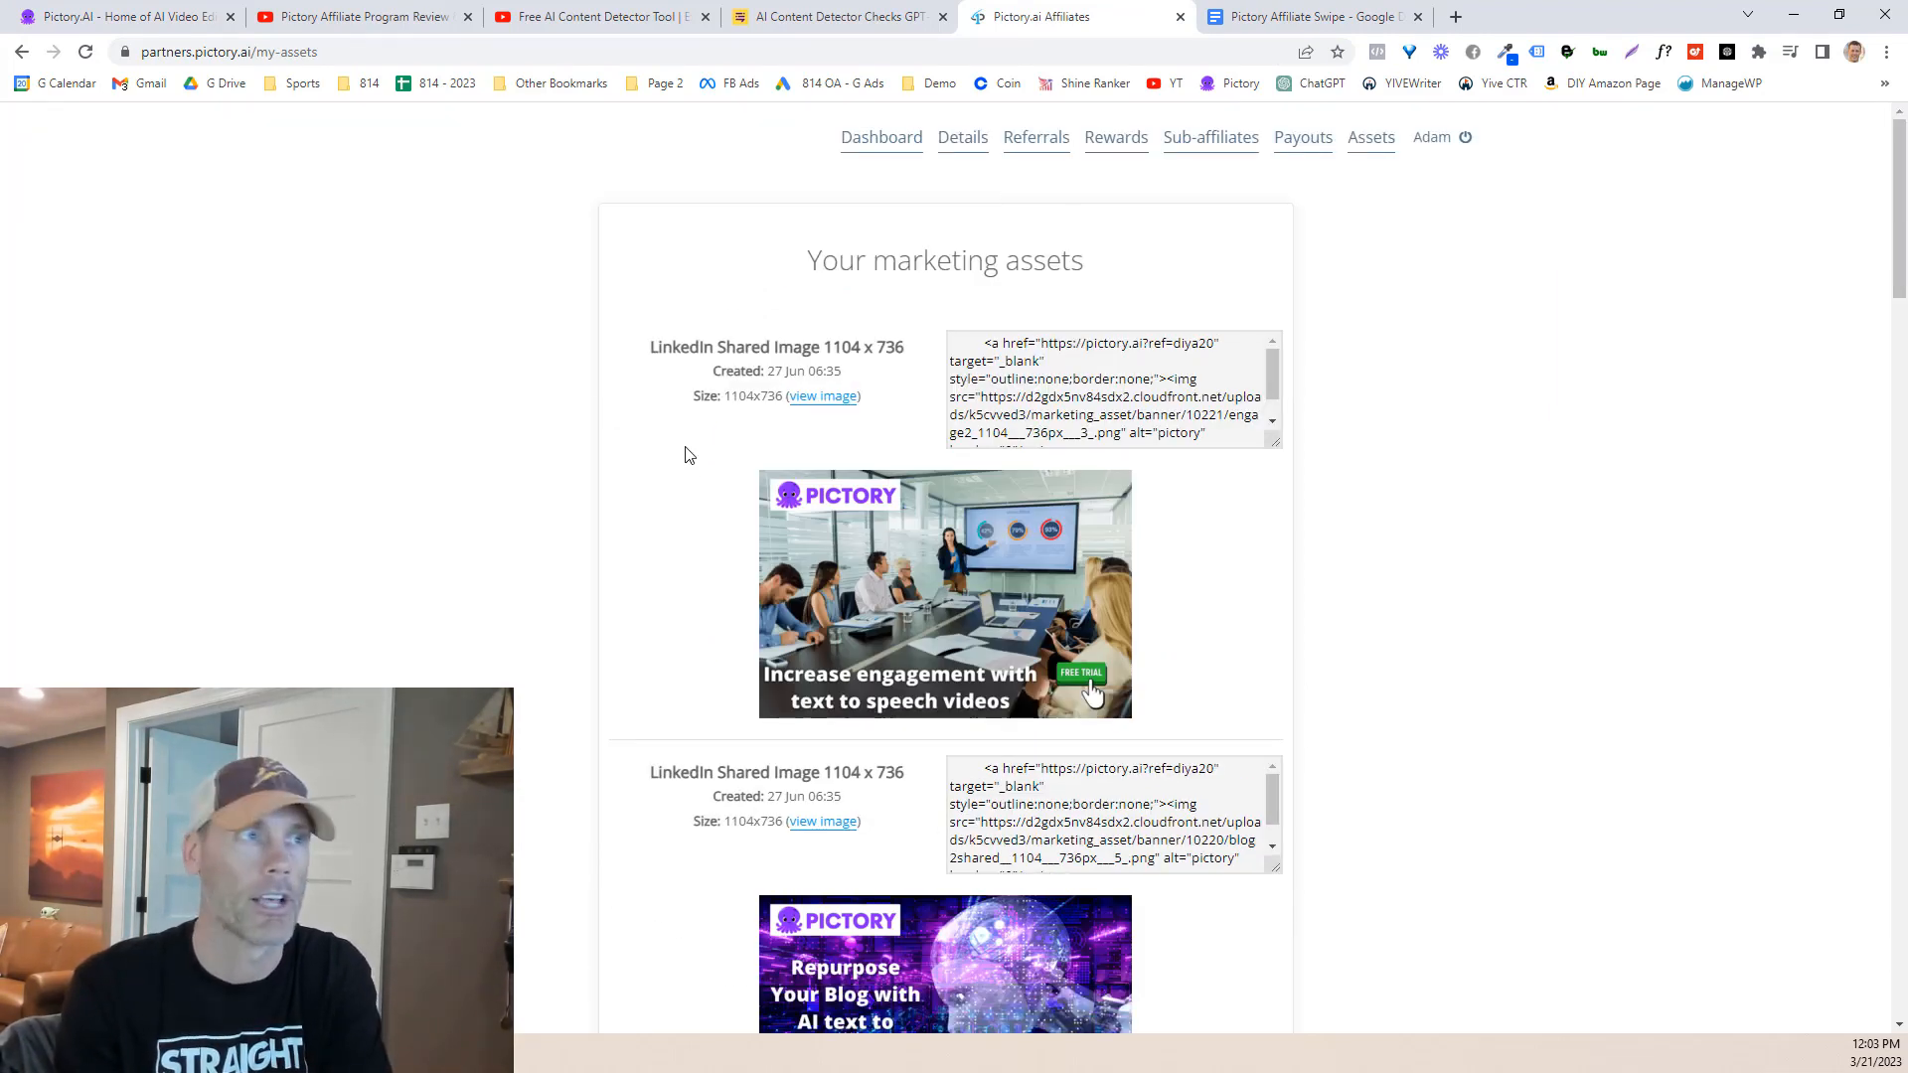
scroll("down", 3)
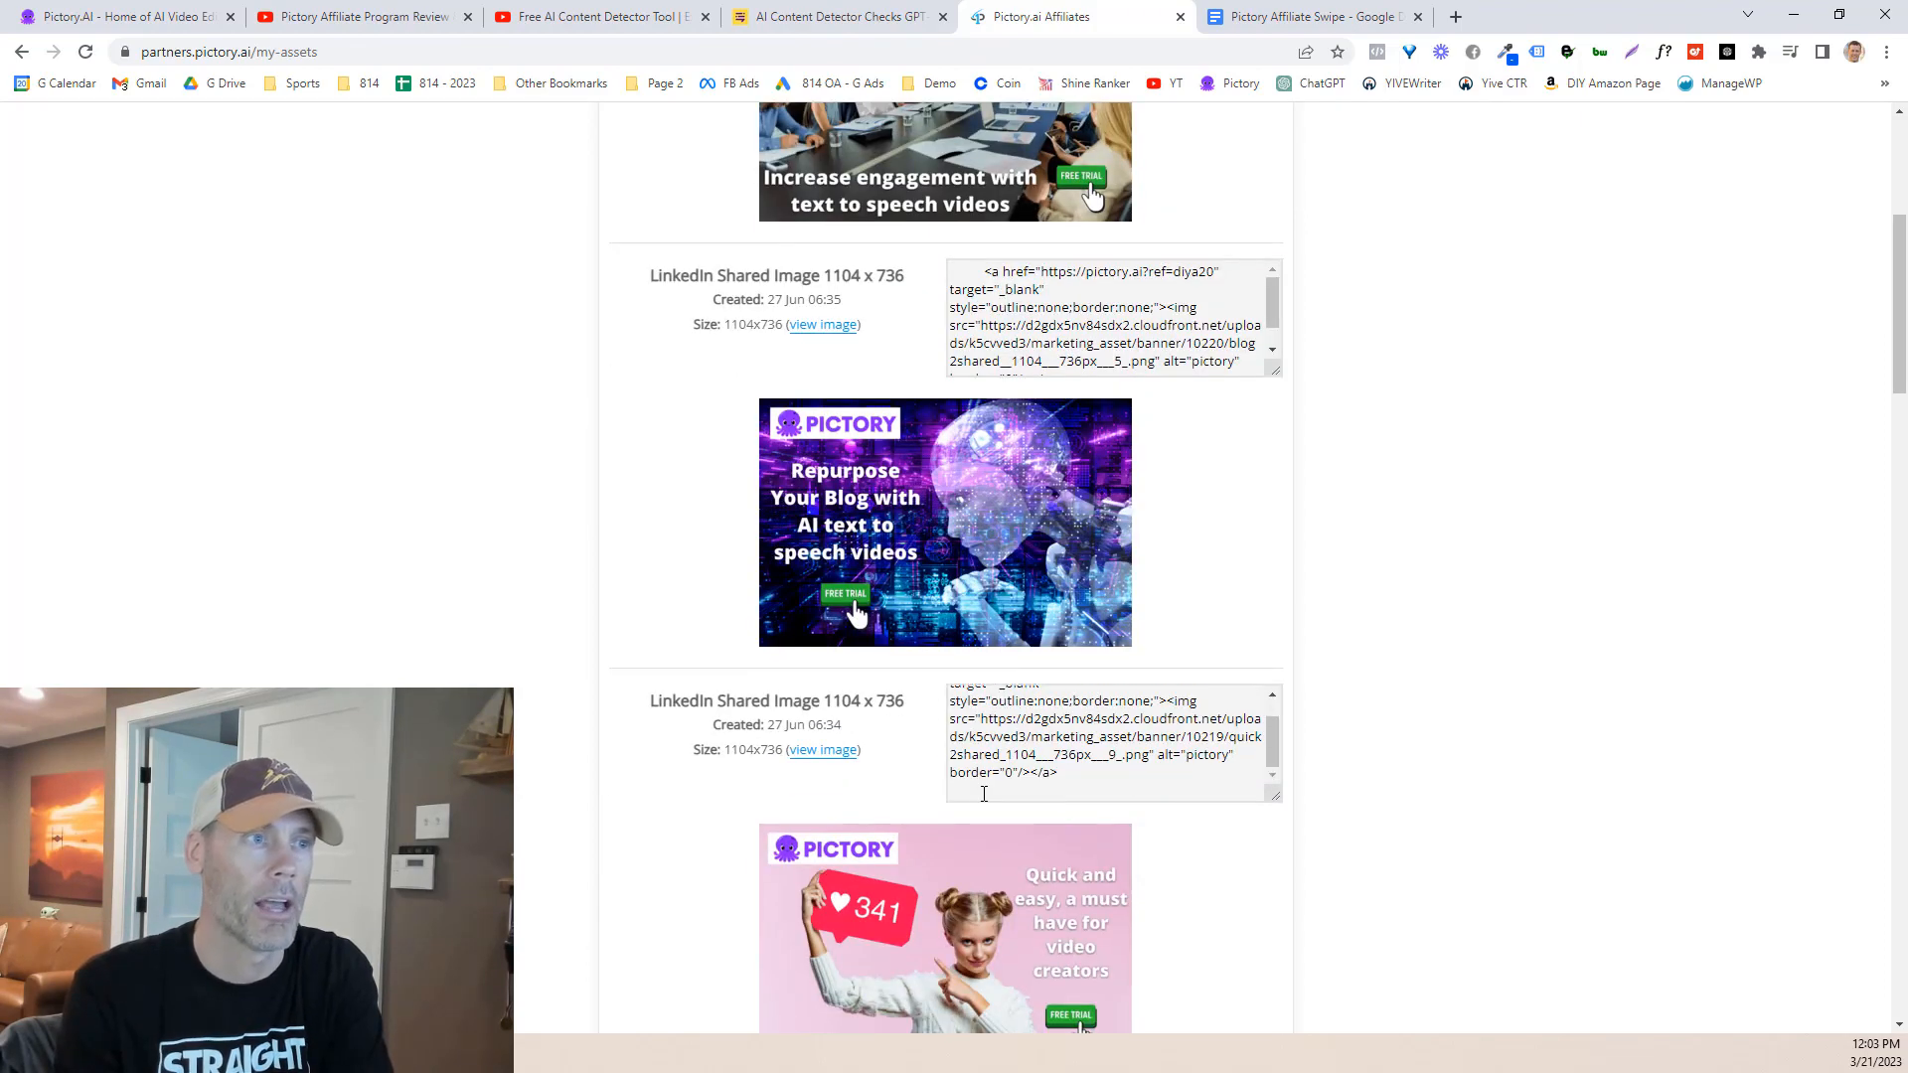
scroll("down", 3)
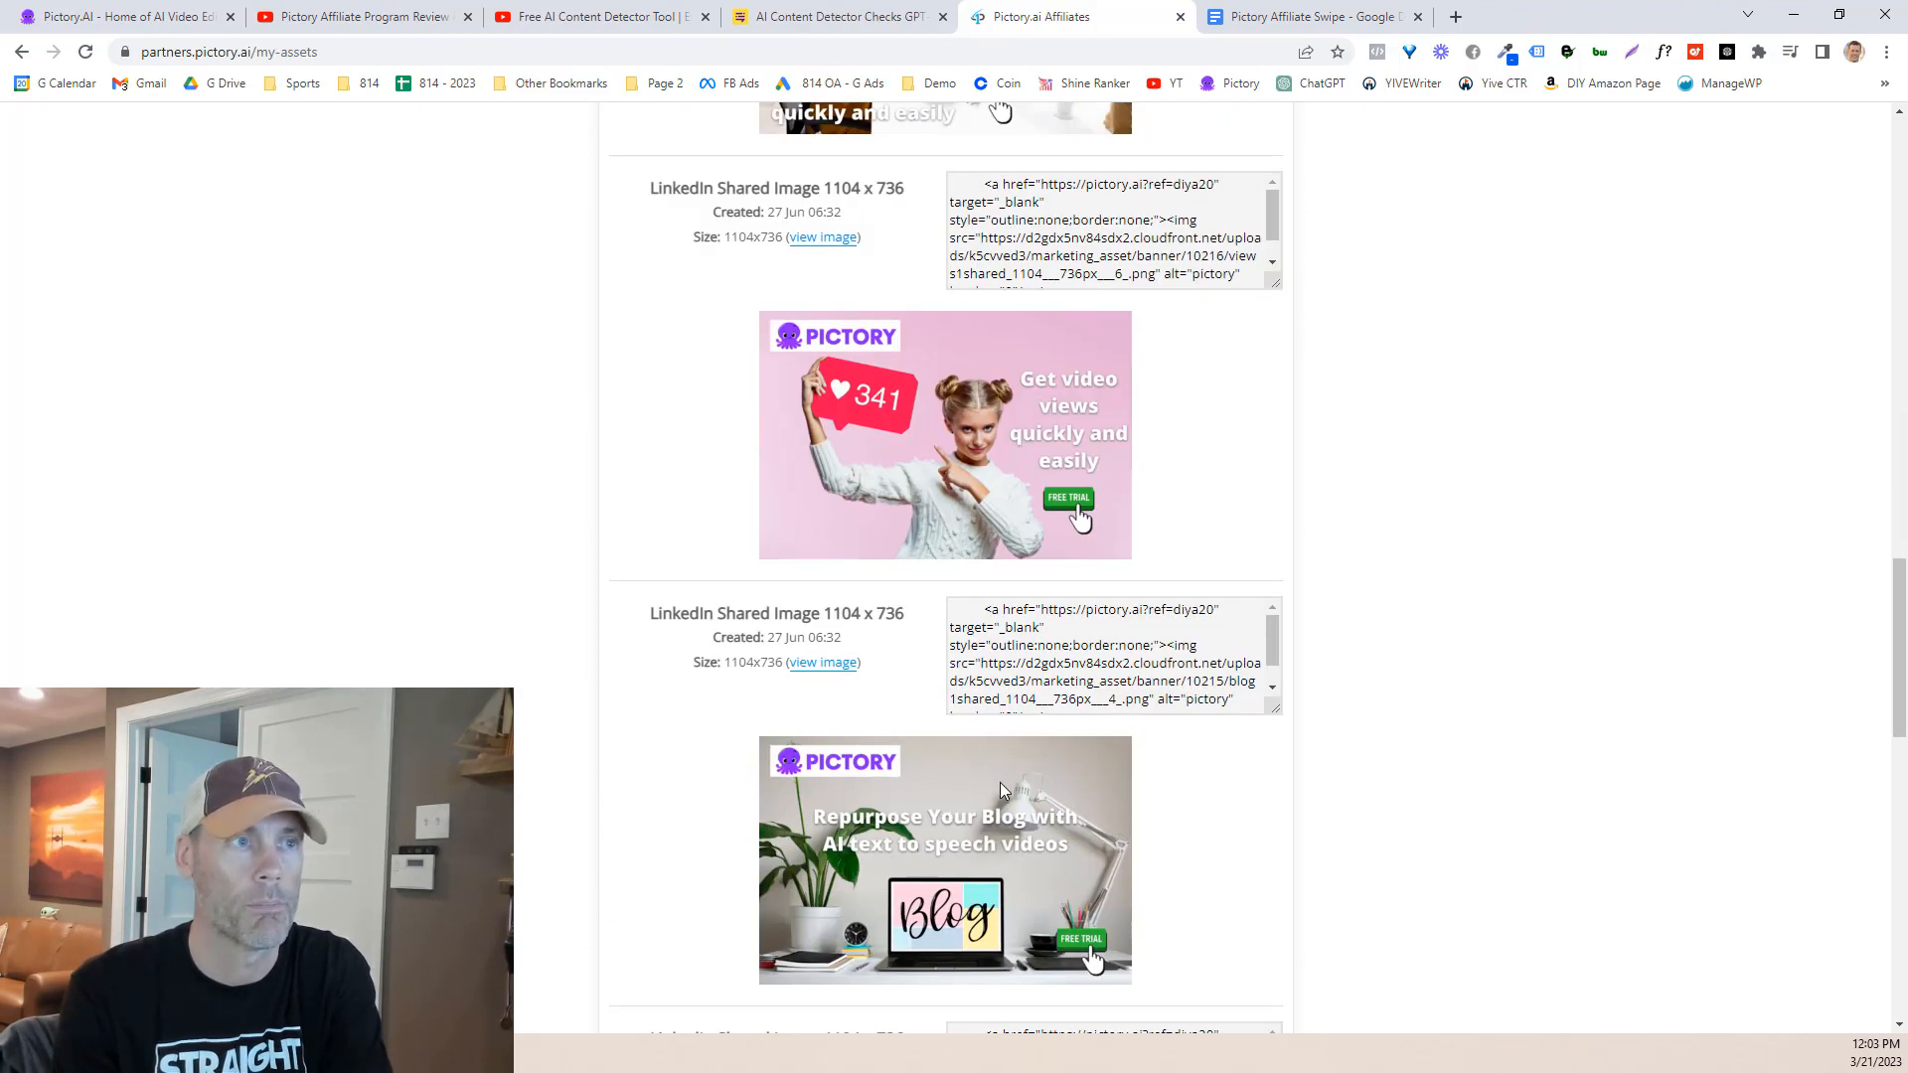
scroll("down", 3)
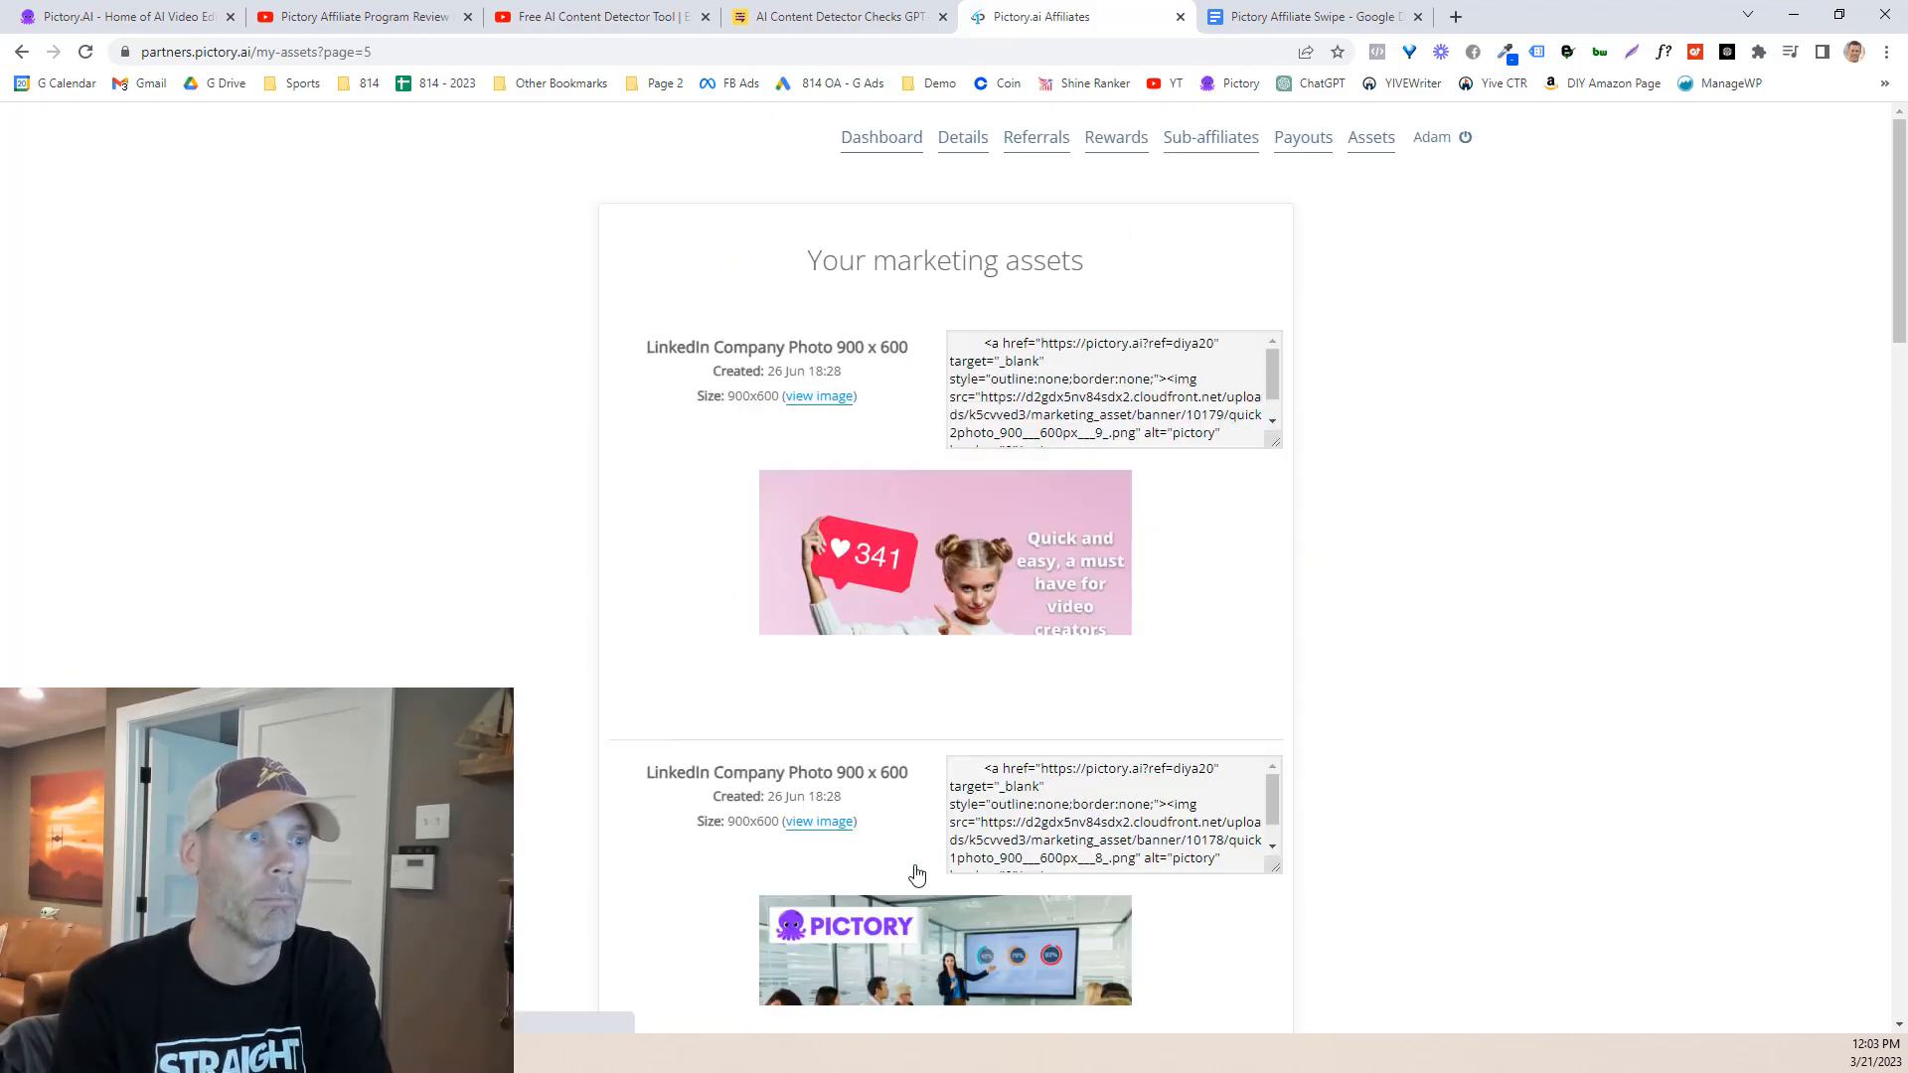
scroll("down", 3)
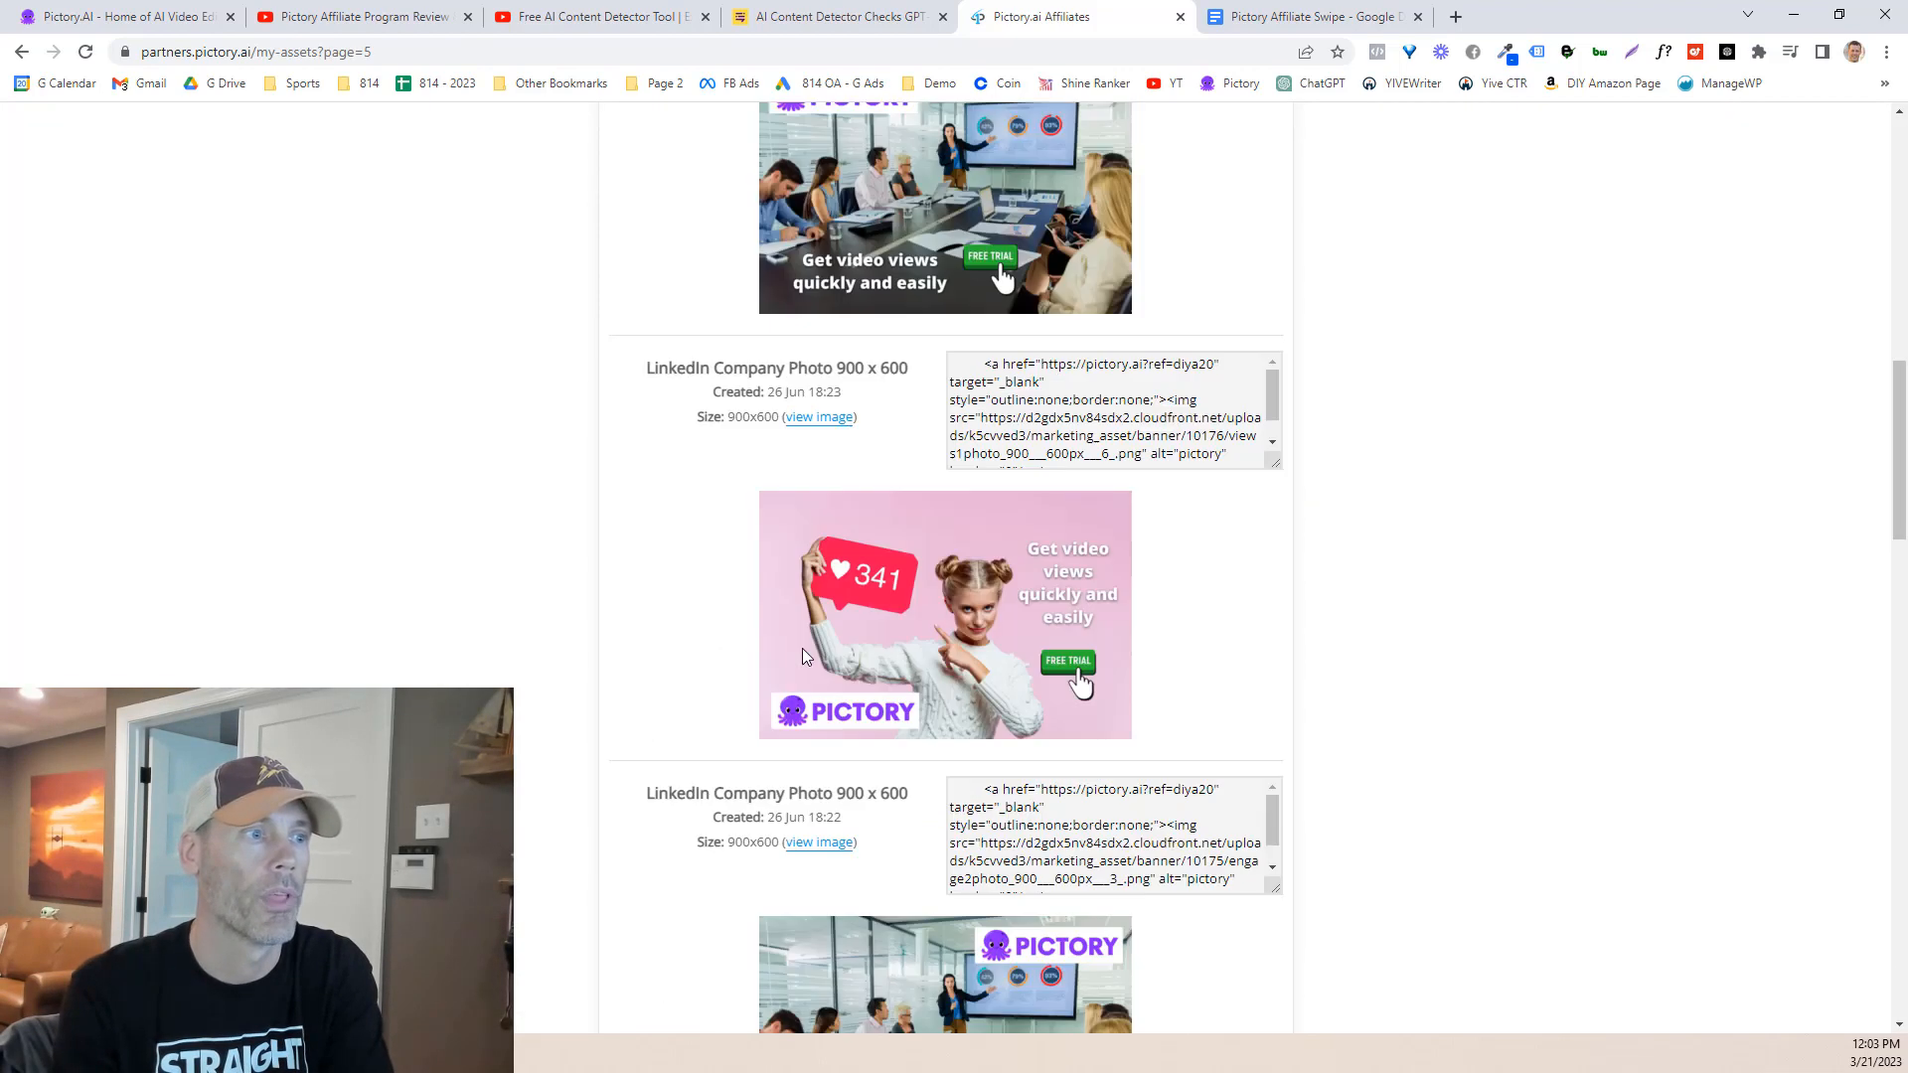
scroll("down", 3)
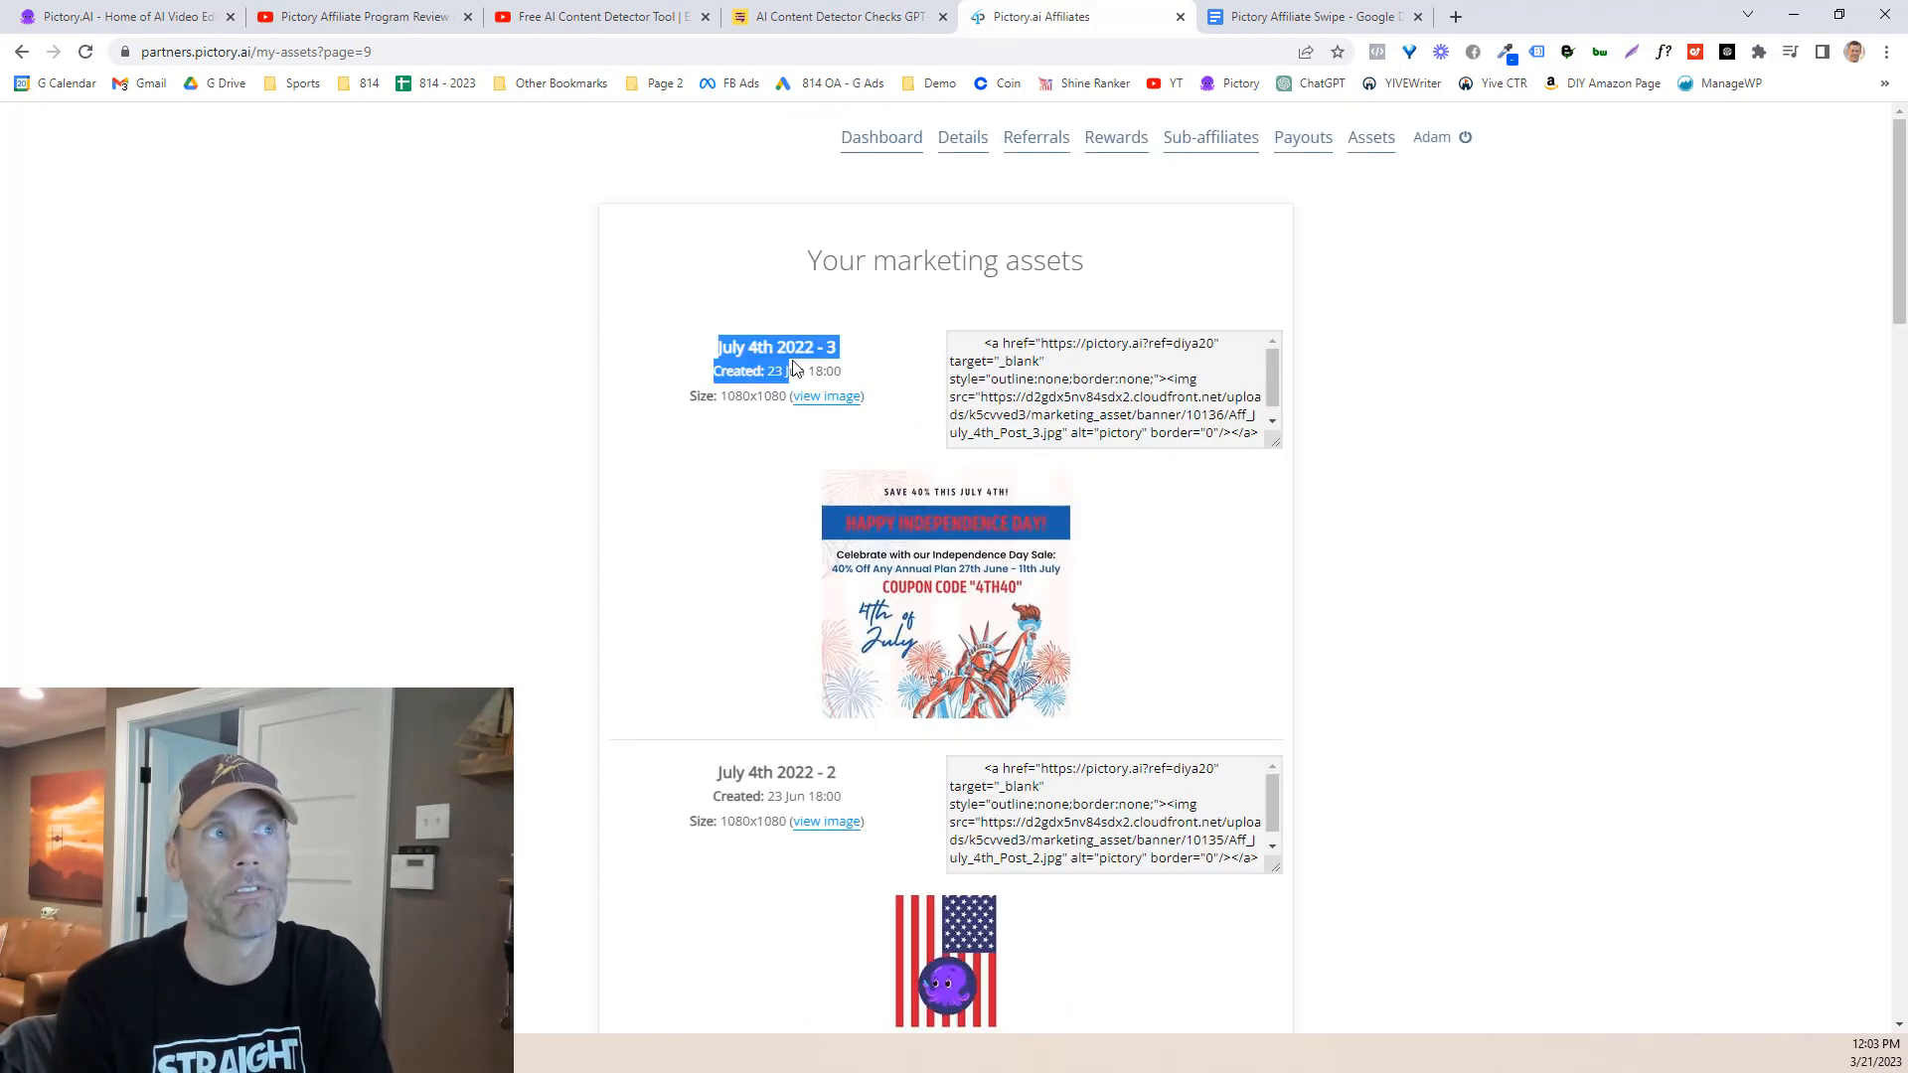
Step: Continue through the banners to page 17's Facebook Cover Photo 820 x 314 designs
scroll("down", 3)
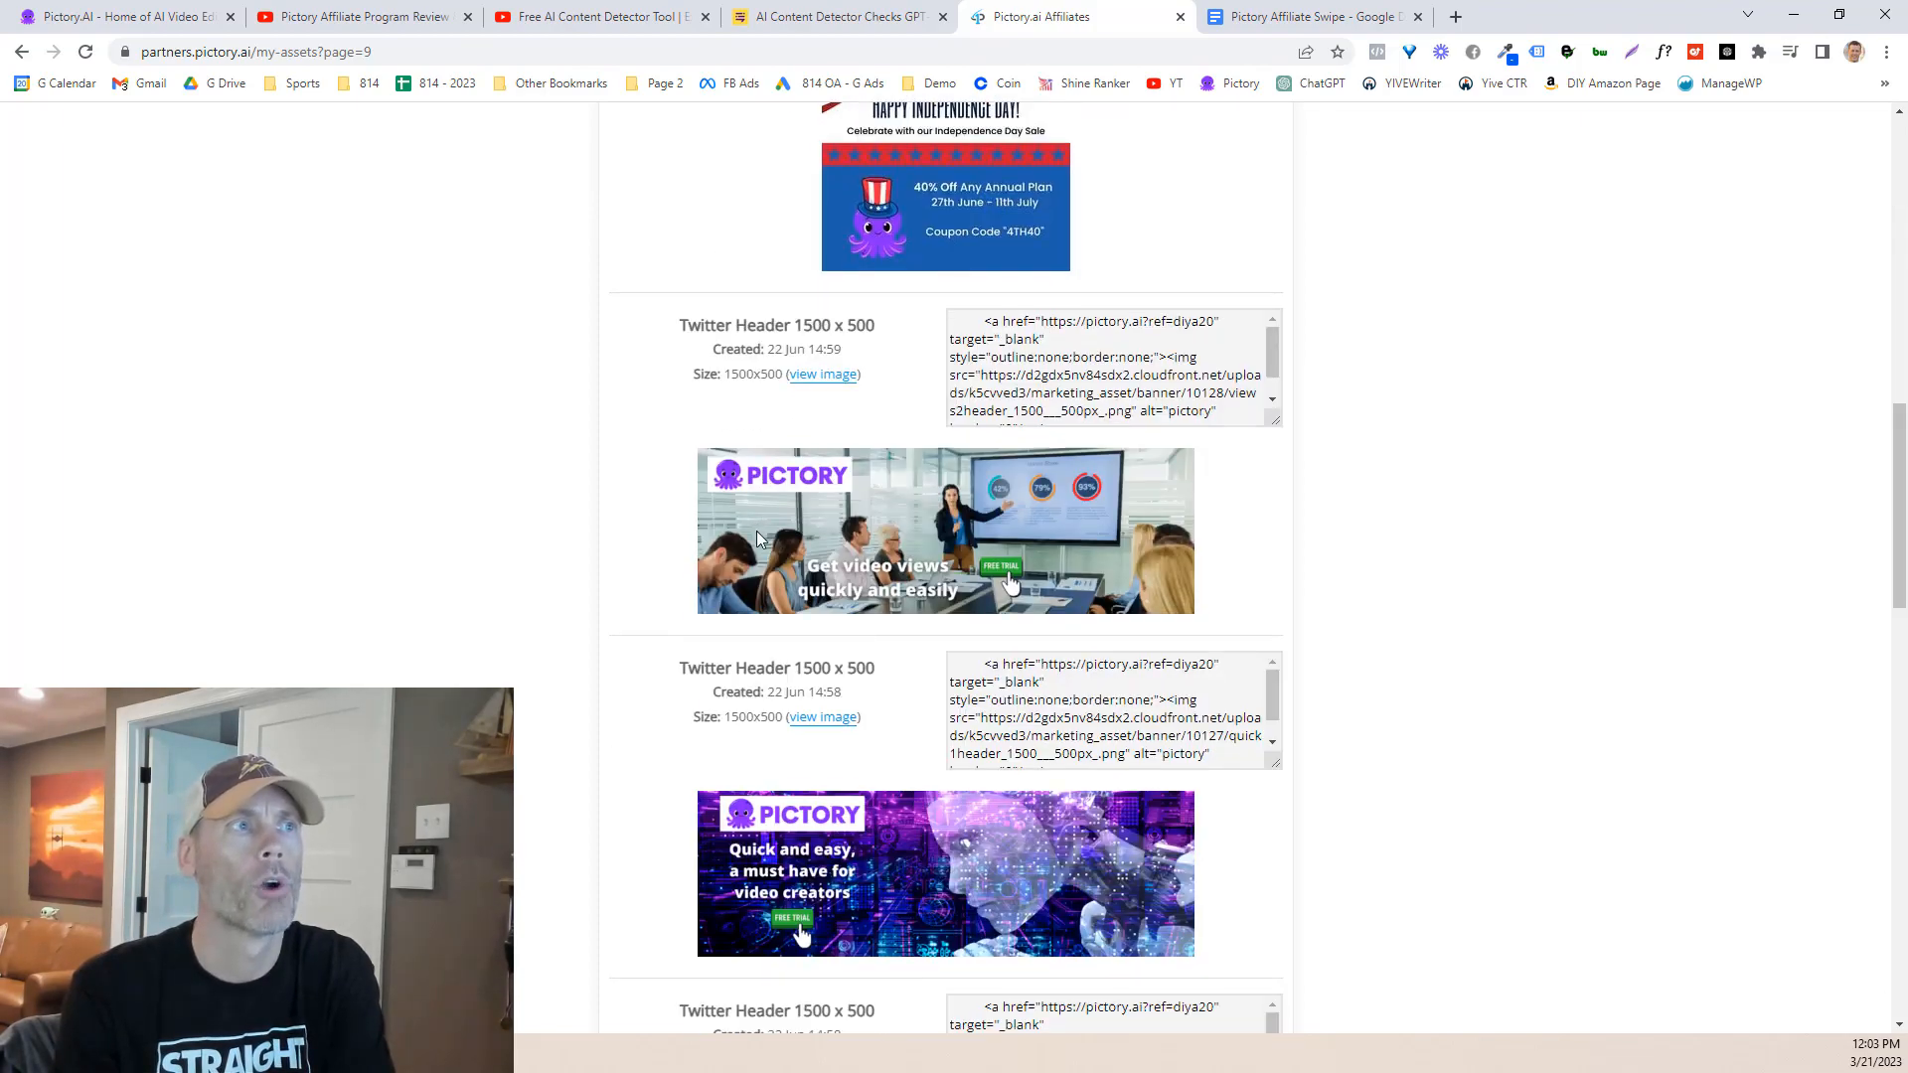
scroll("down", 3)
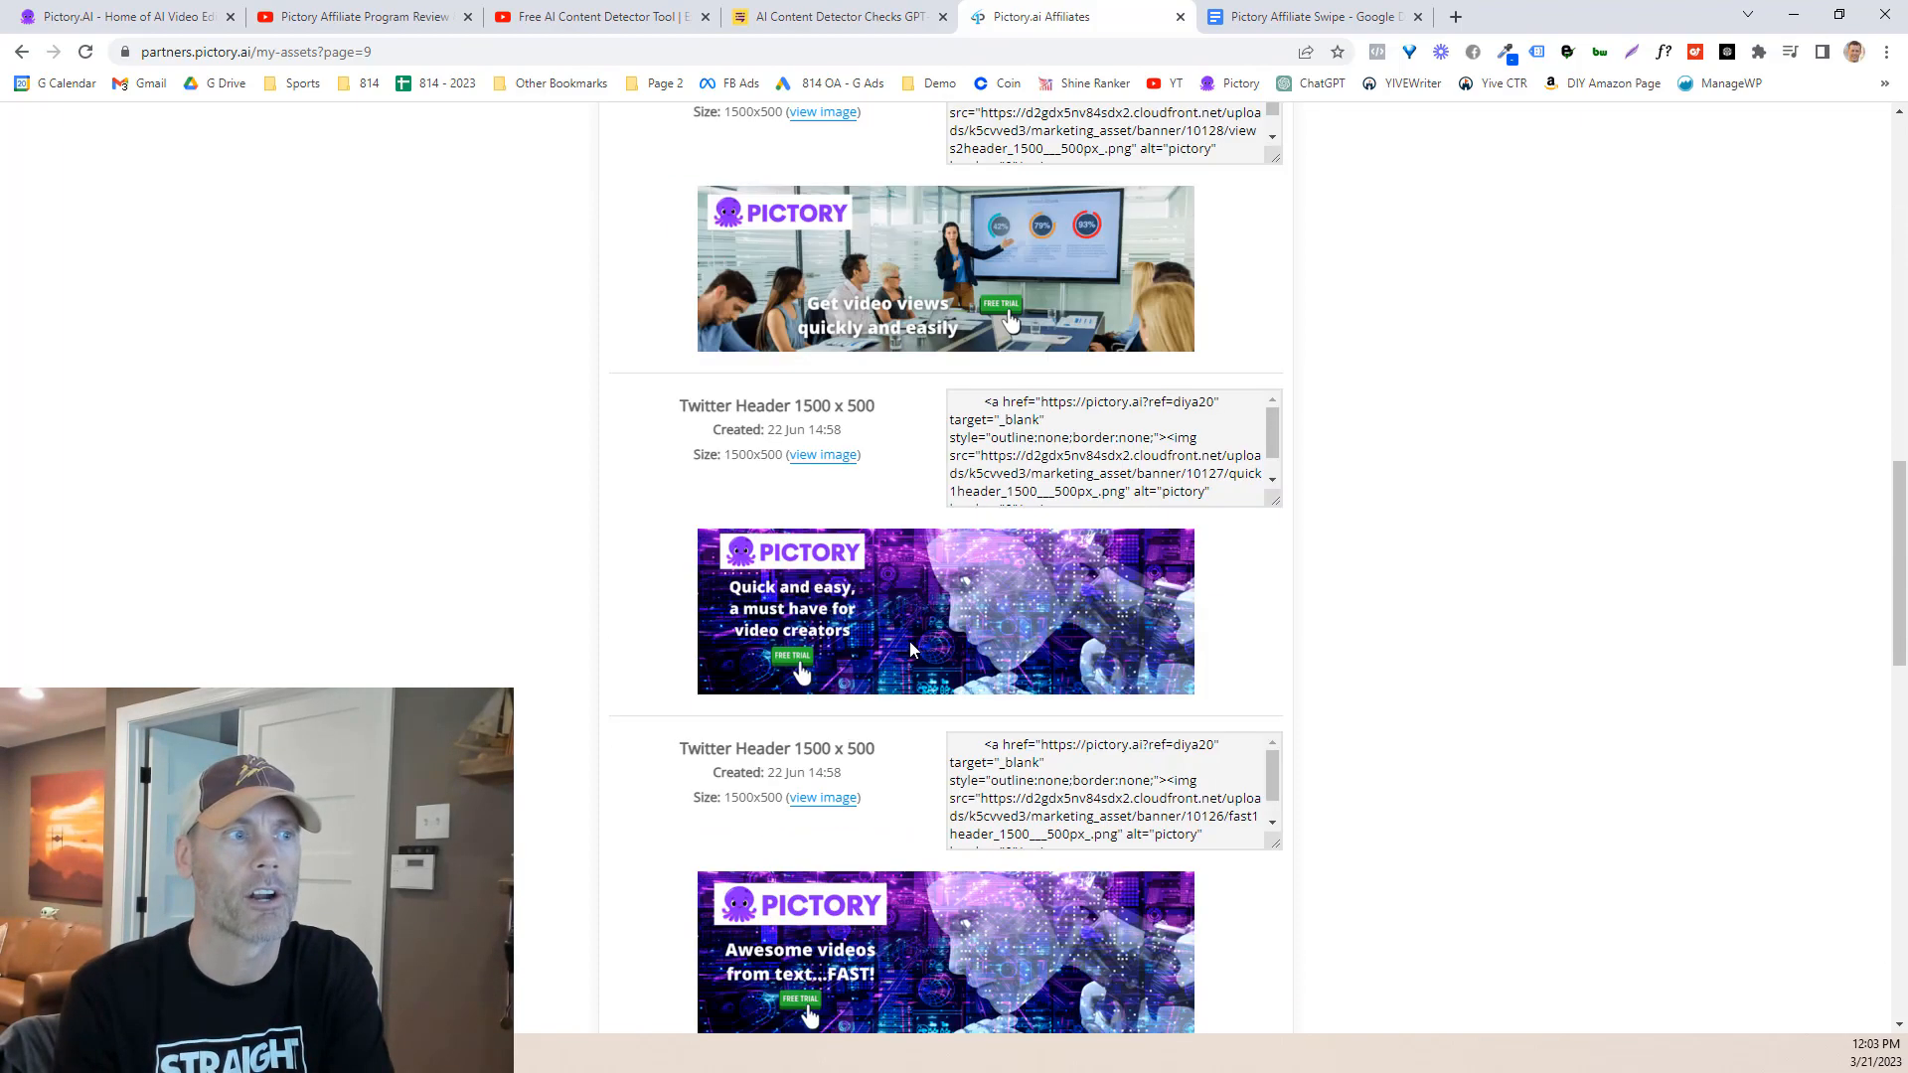
scroll("down", 3)
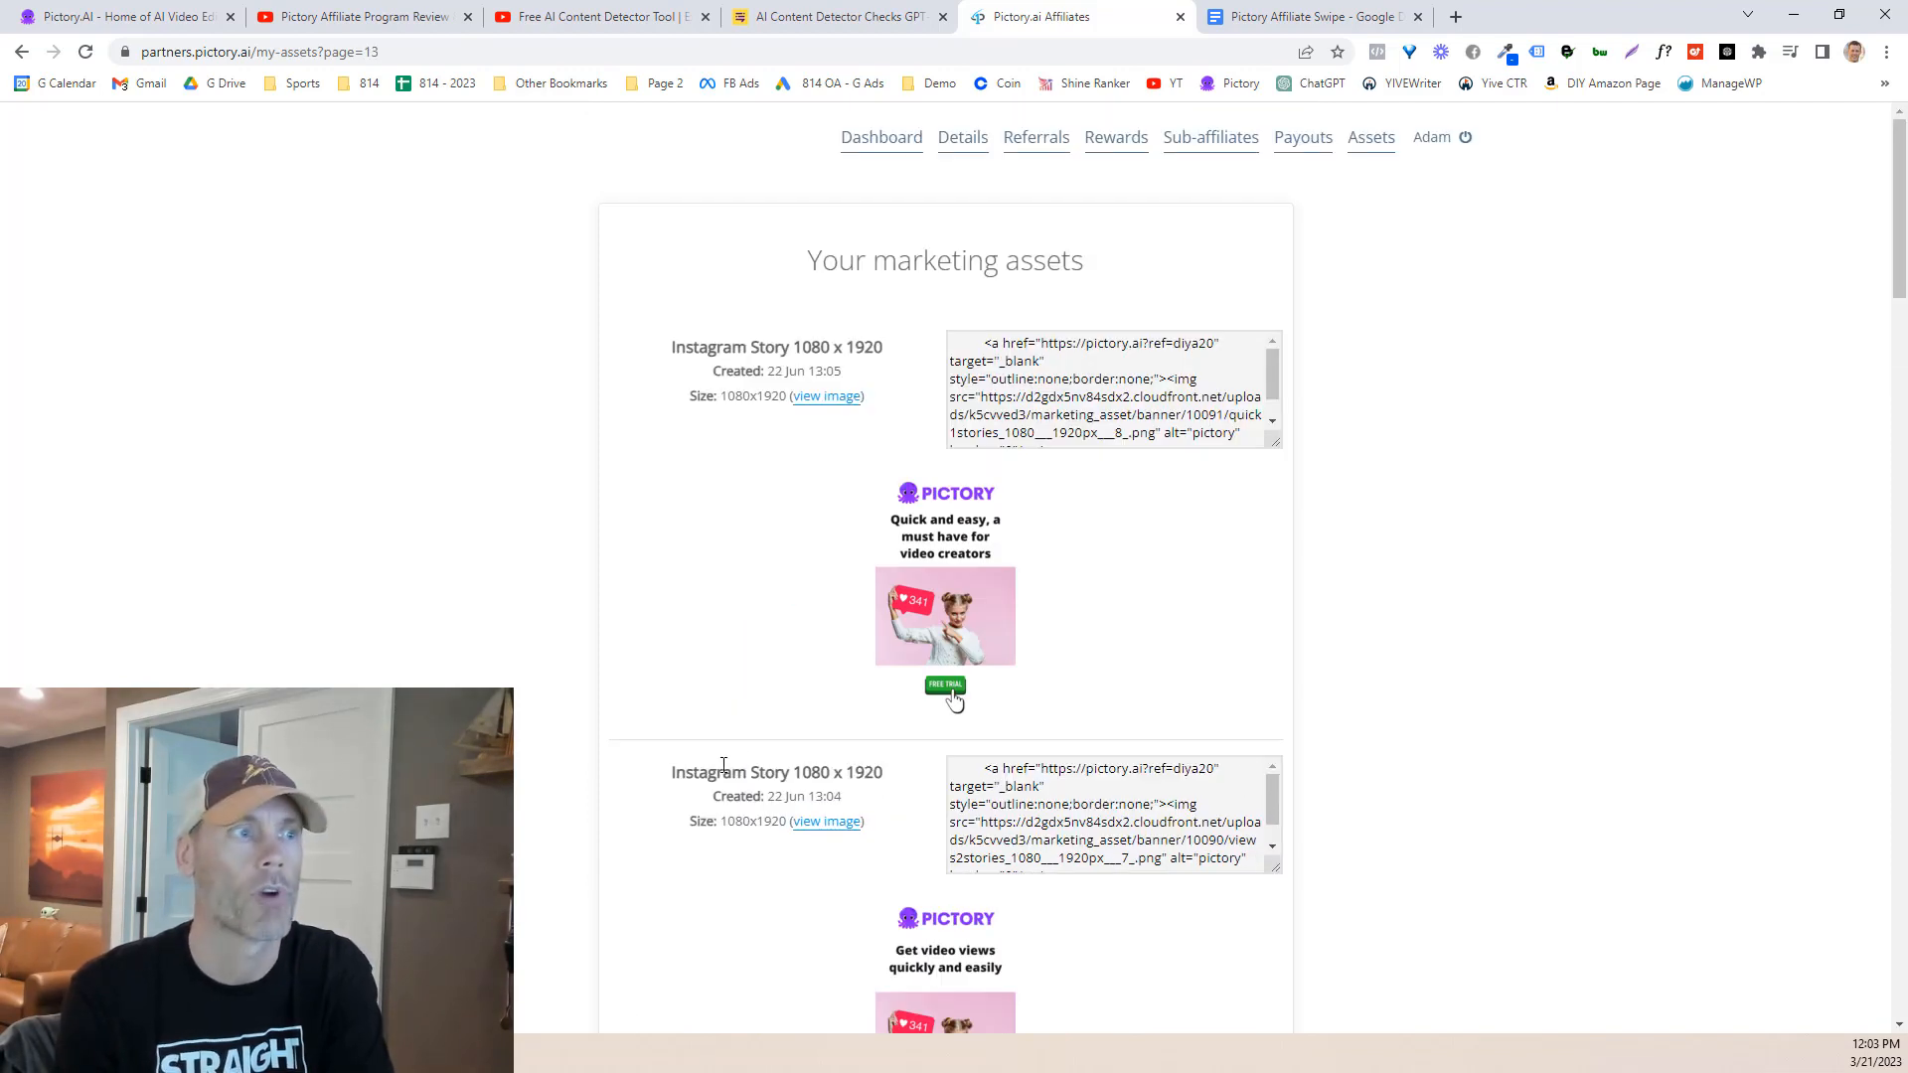
scroll("down", 3)
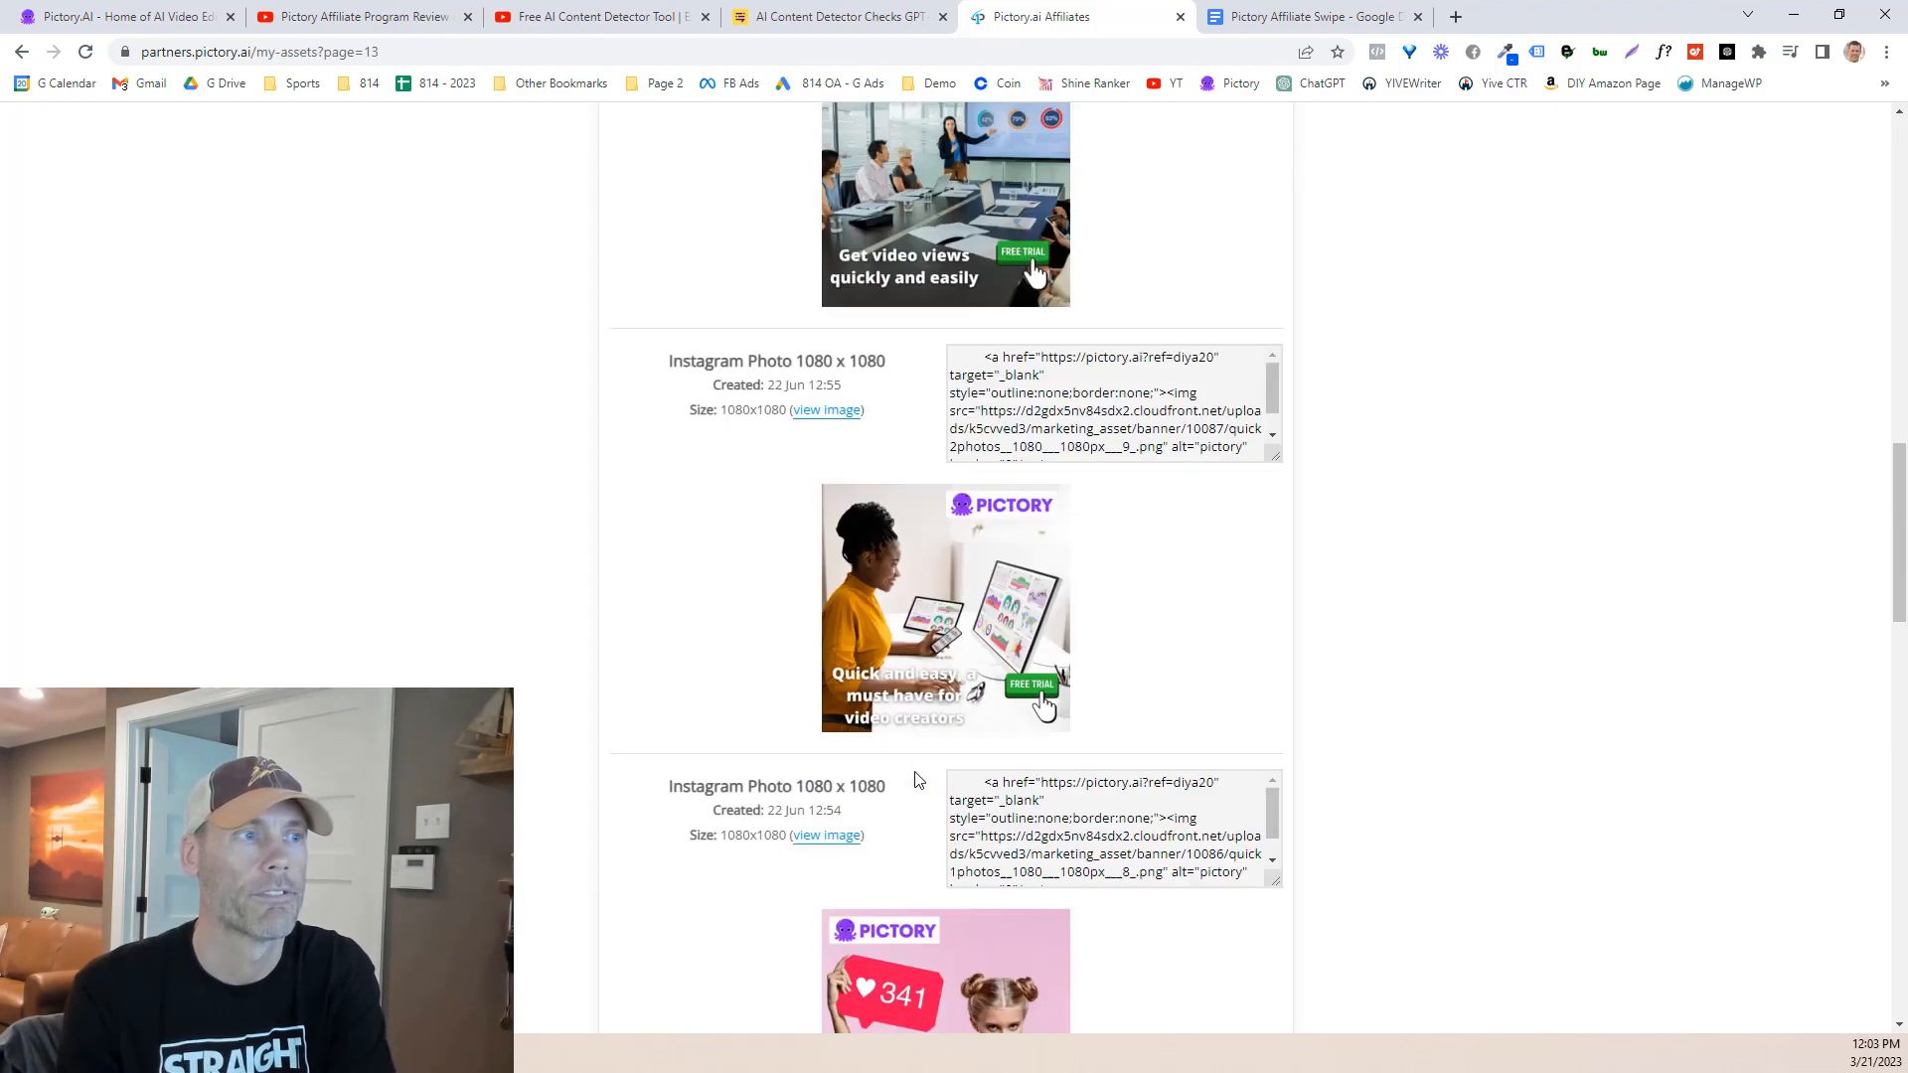
scroll("down", 3)
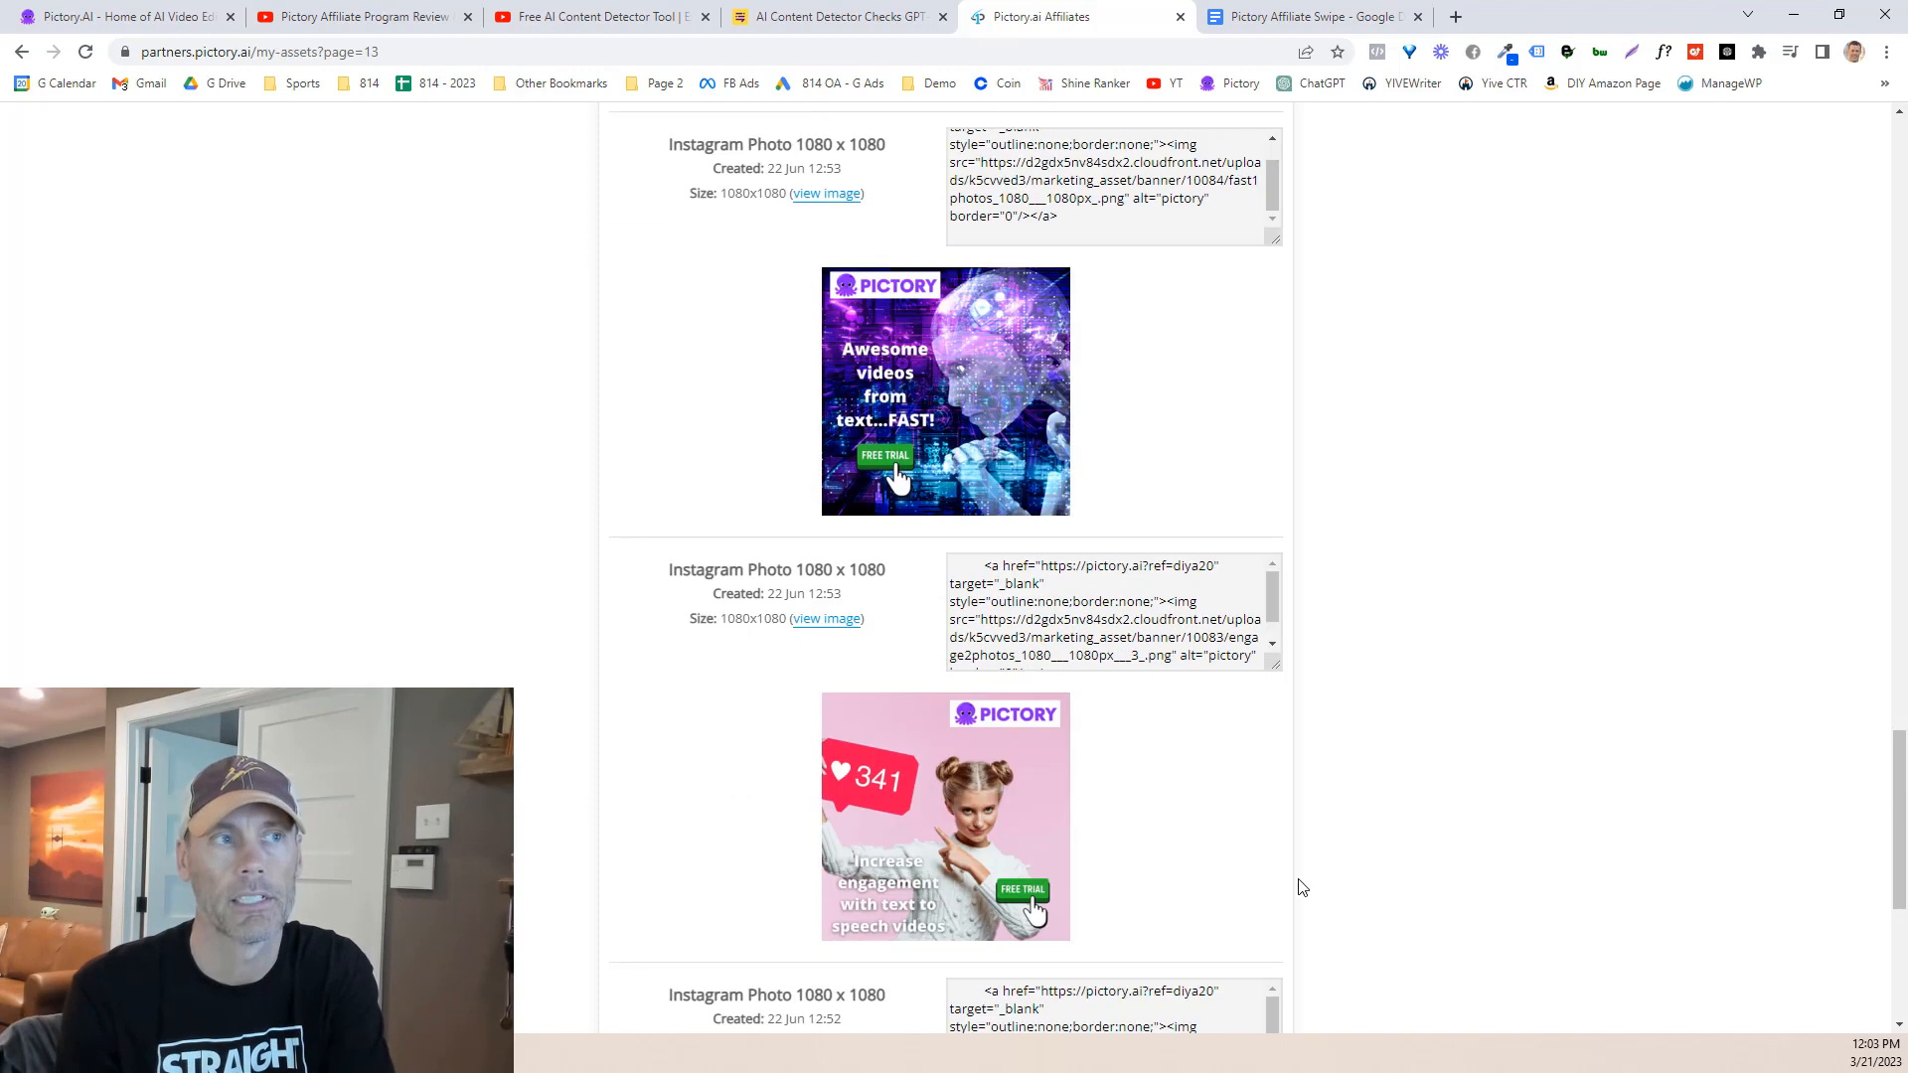
scroll("down", 3)
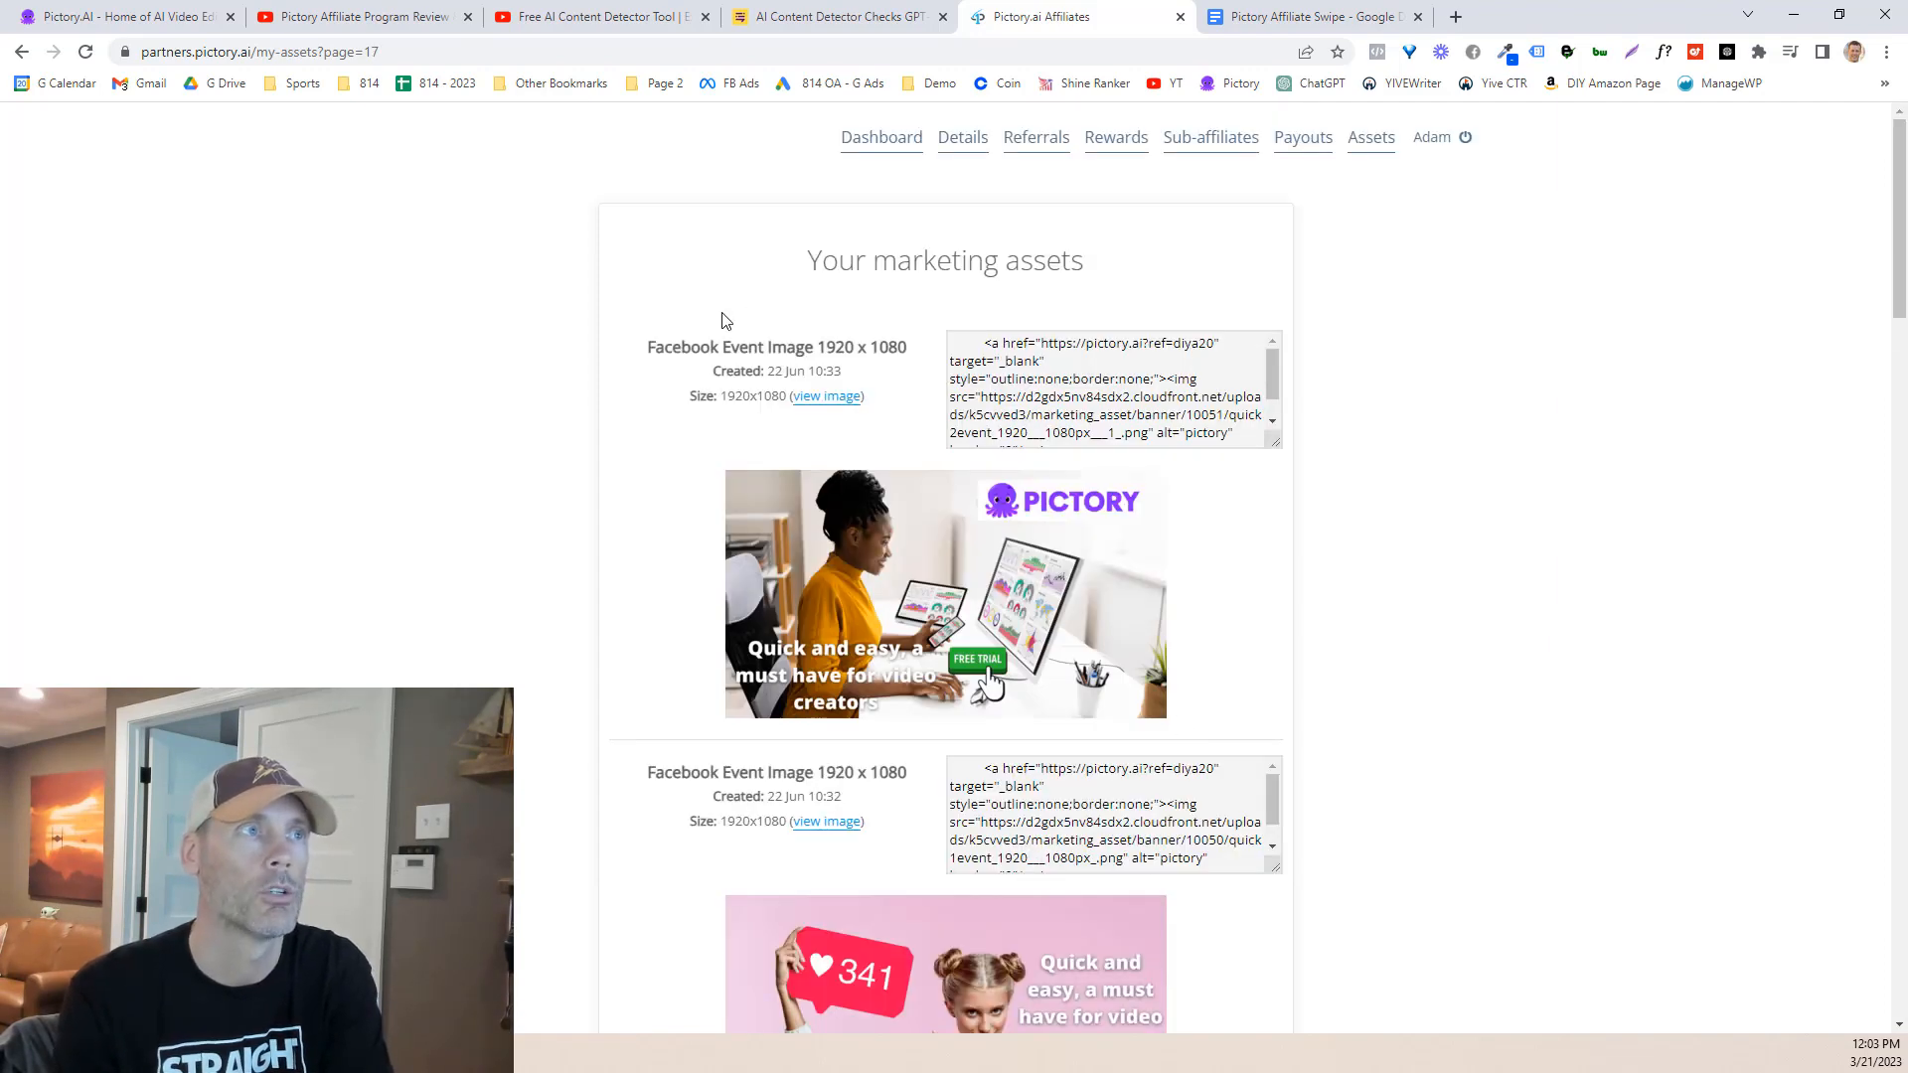
scroll("down", 3)
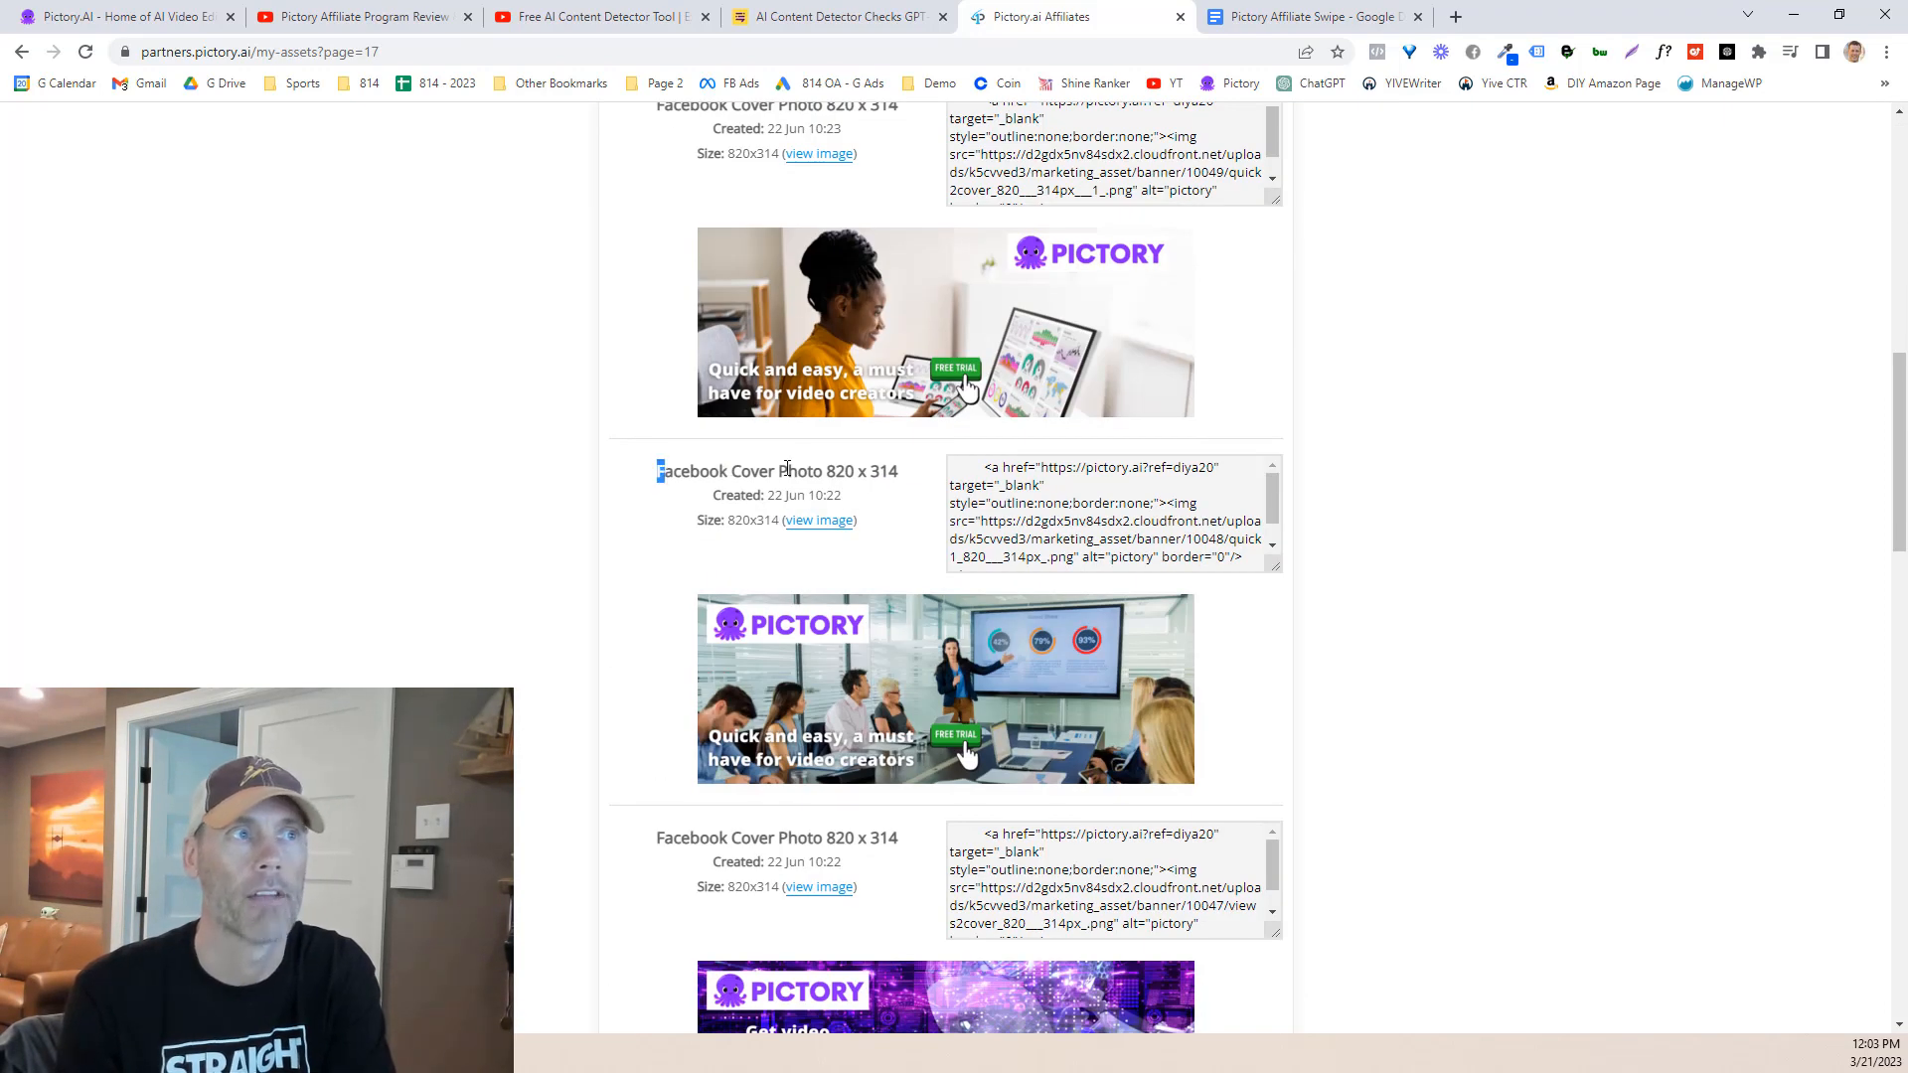
scroll("down", 3)
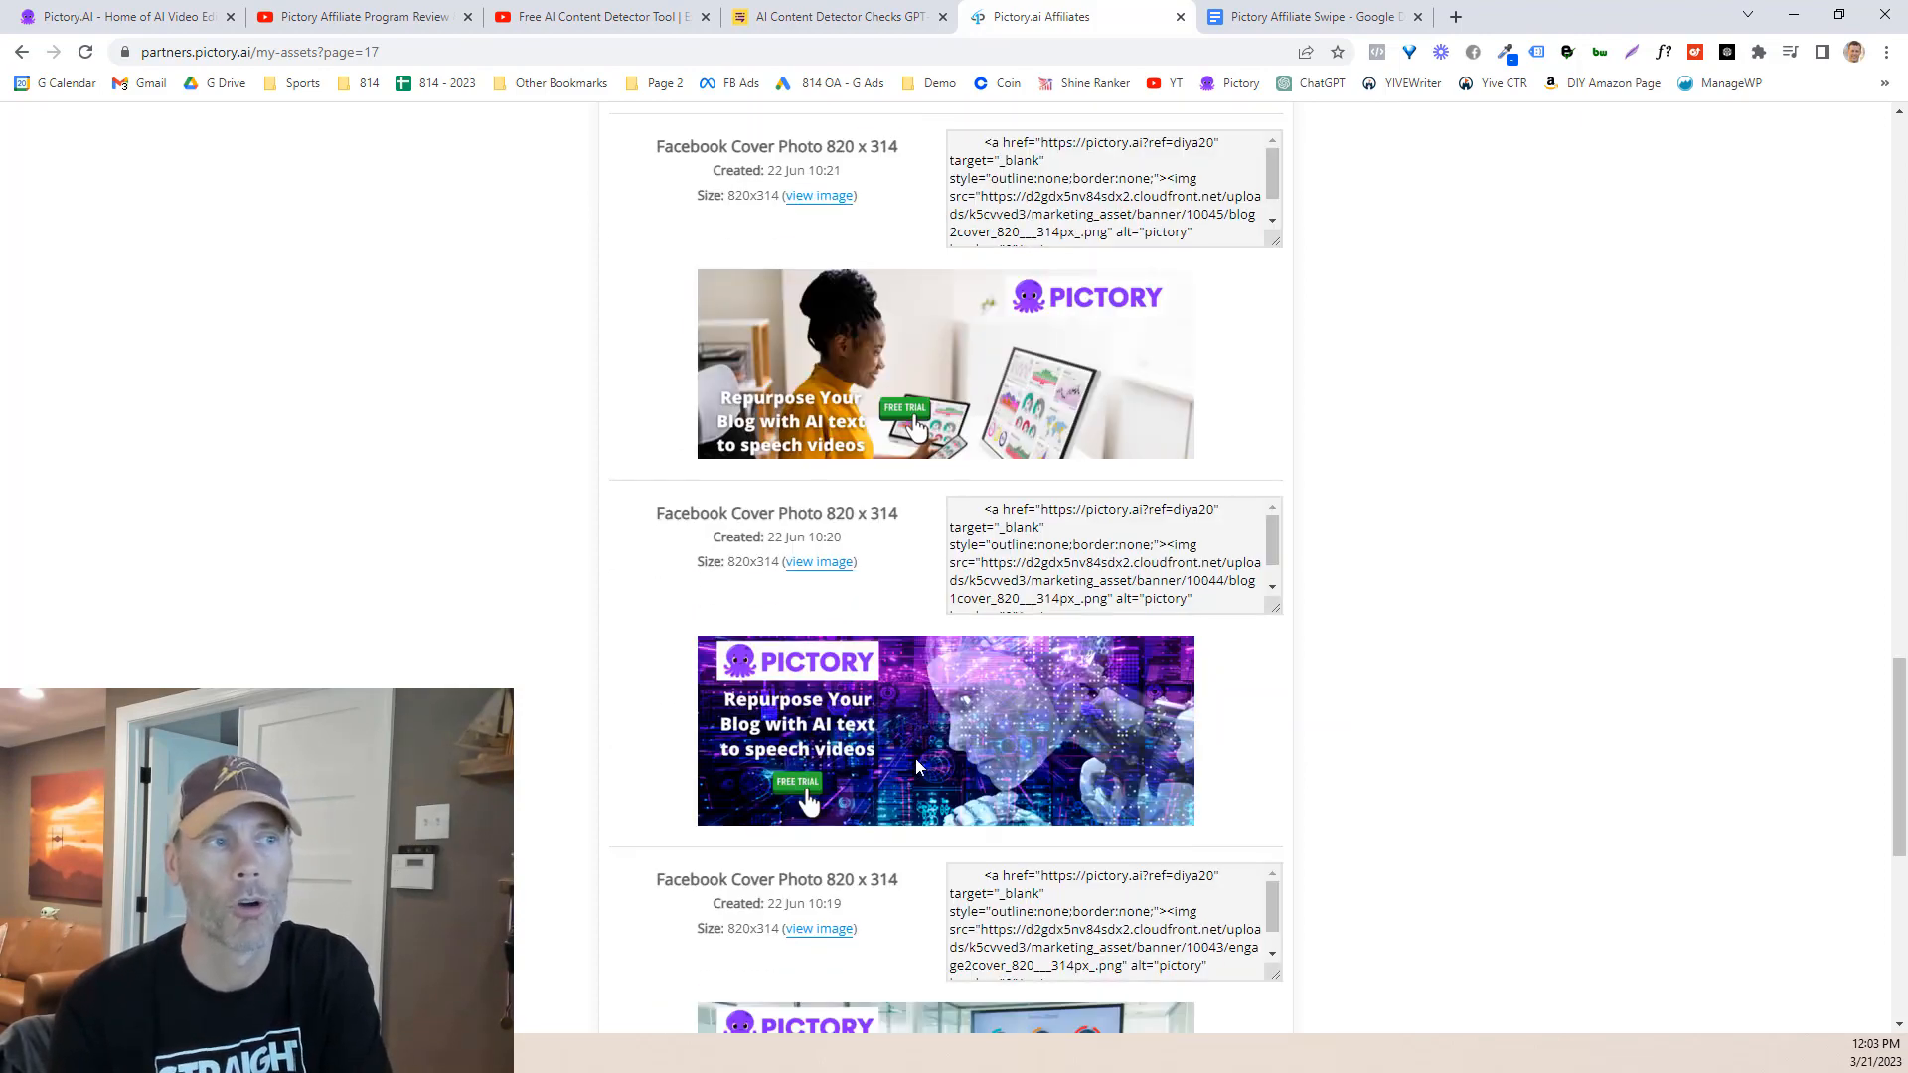
scroll("down", 3)
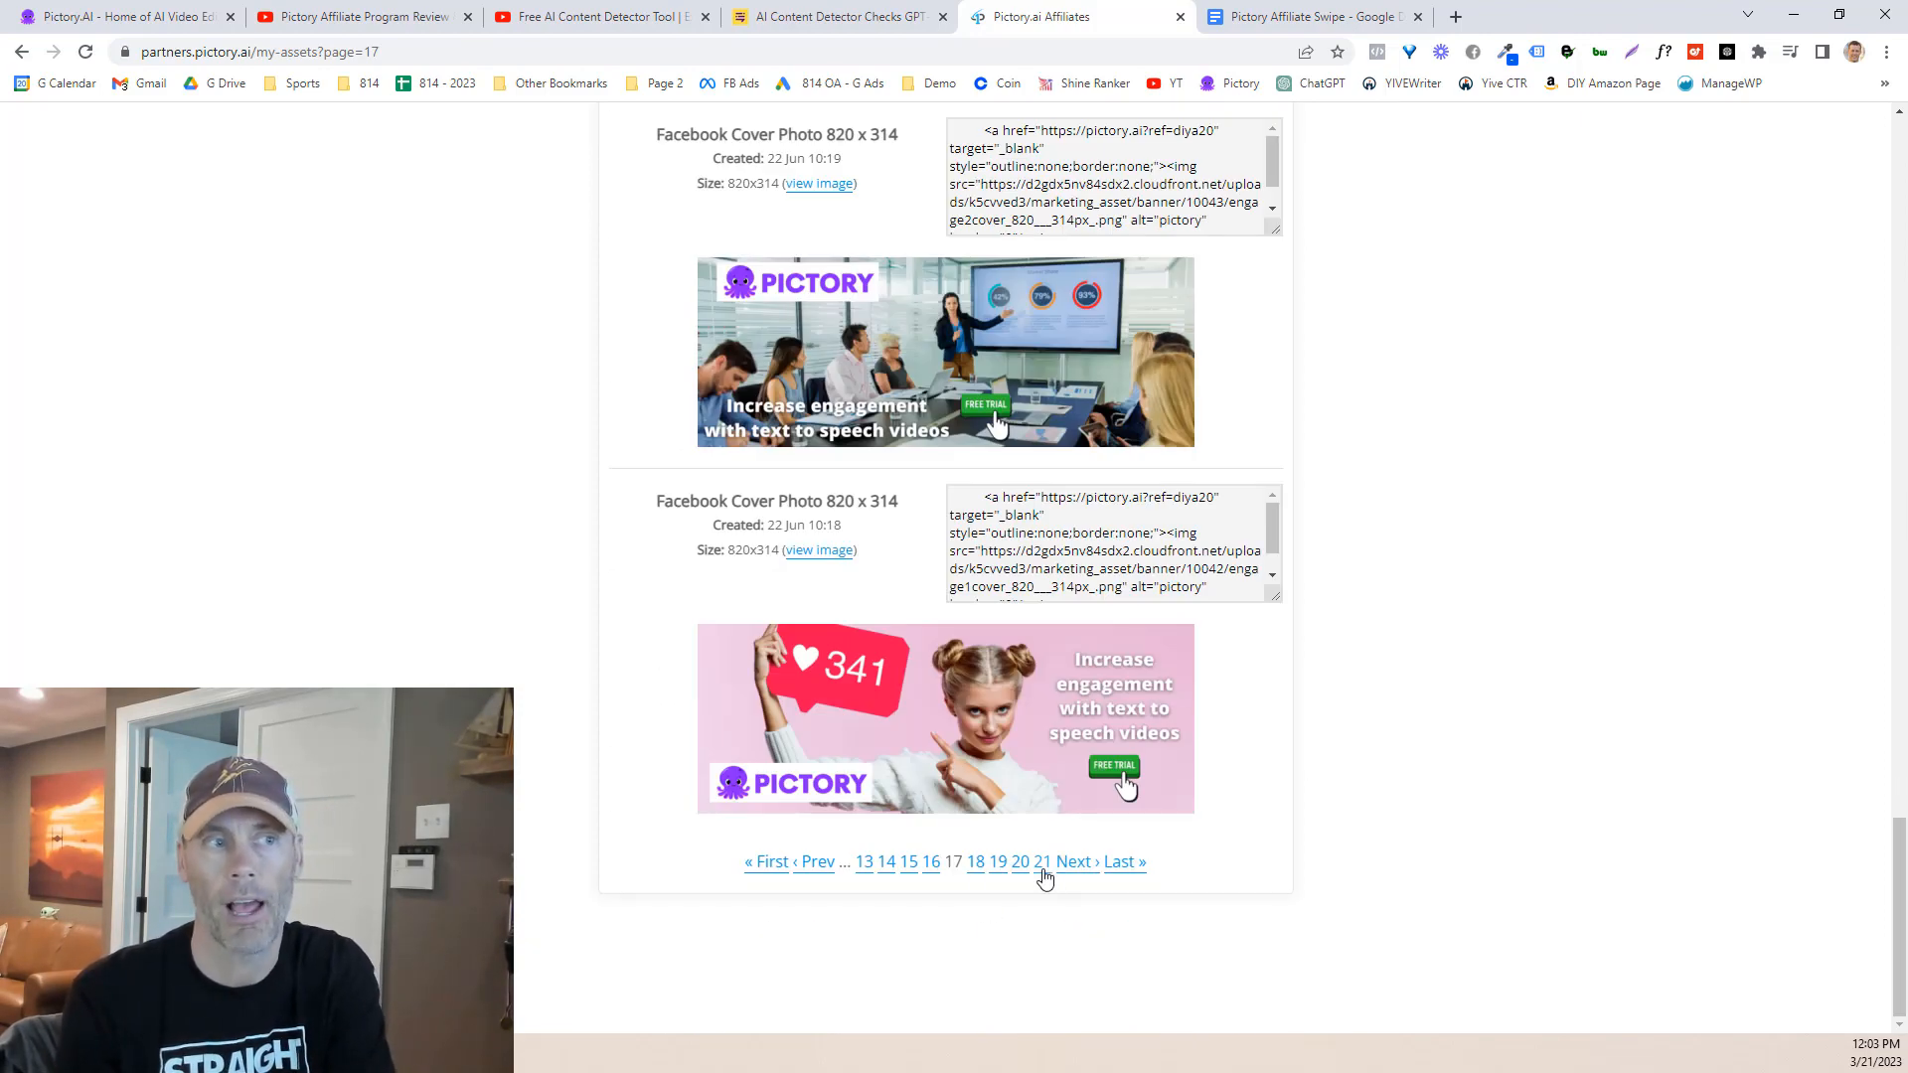
Step: Open the Pictory Affiliate Swipe doc and read feature posts down to Edit Videos Using Text
left_click(1042, 861)
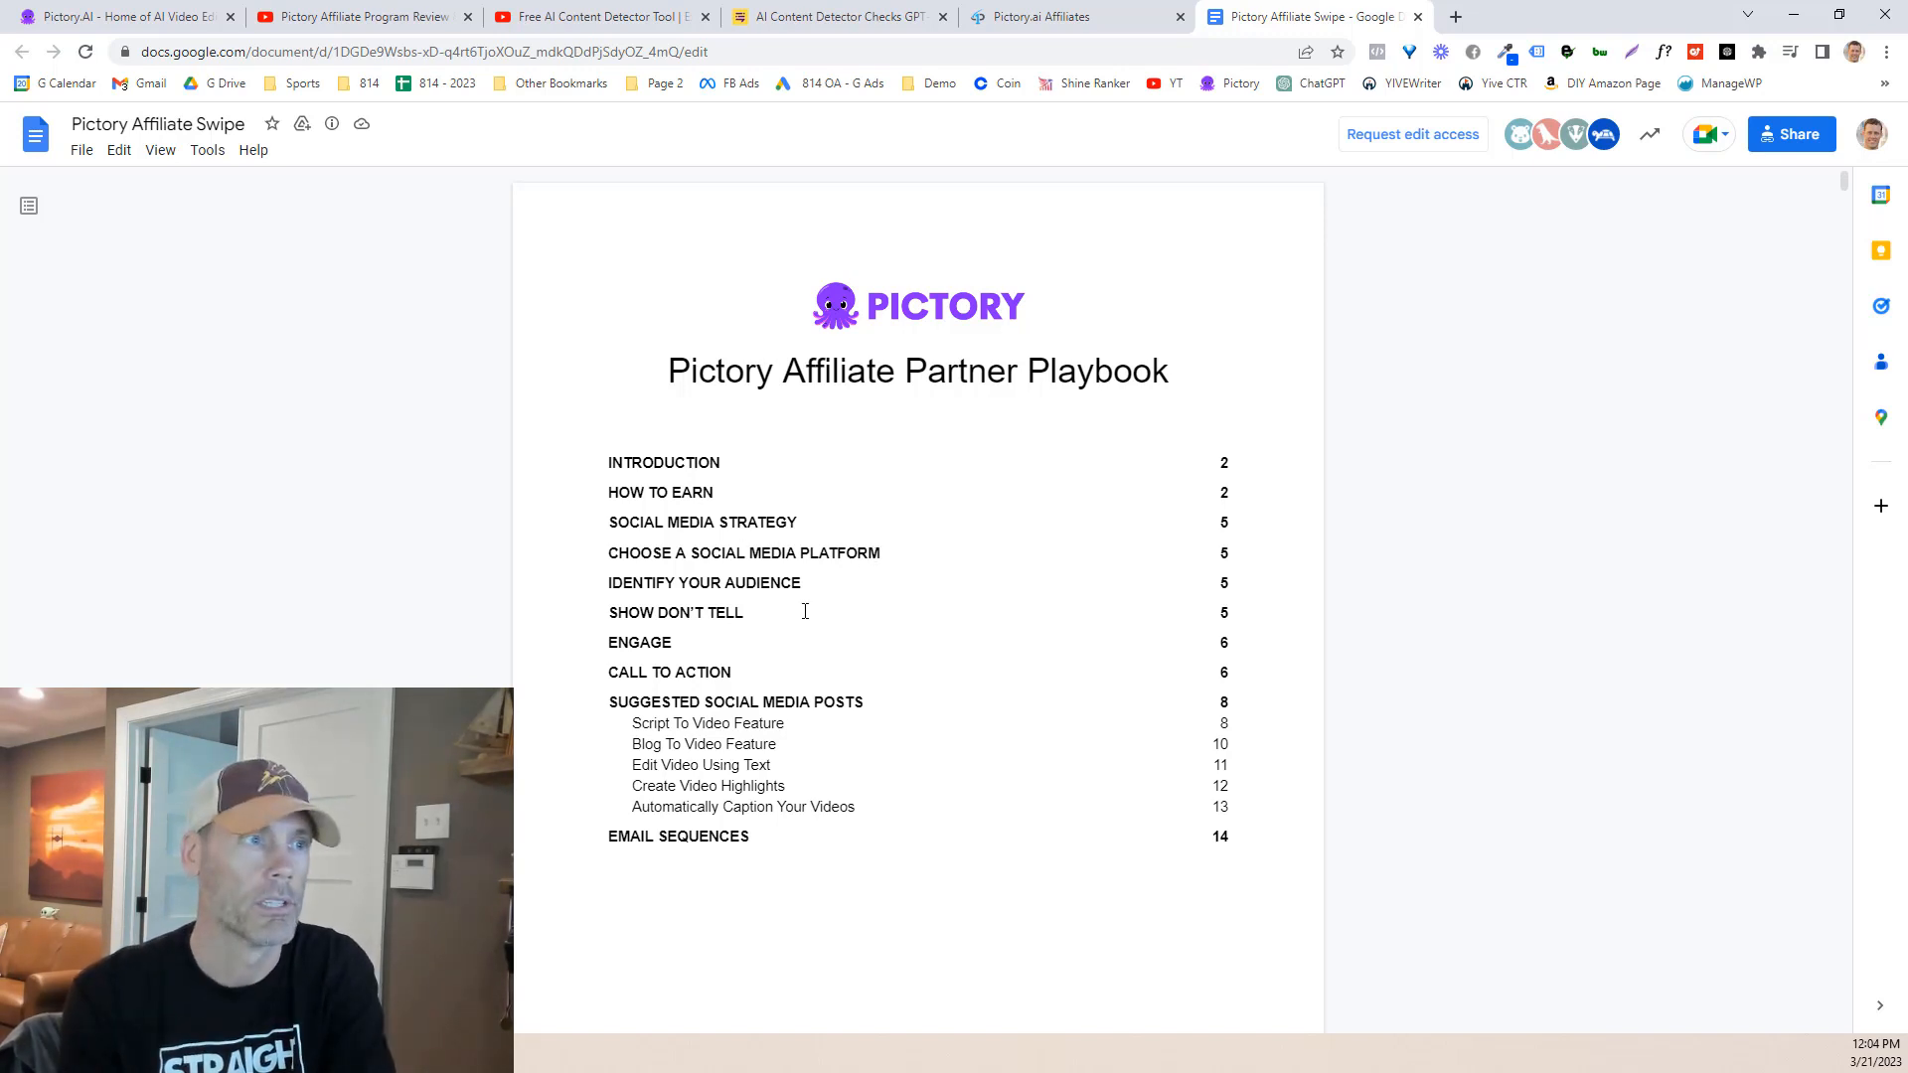
mouse_move(1002, 776)
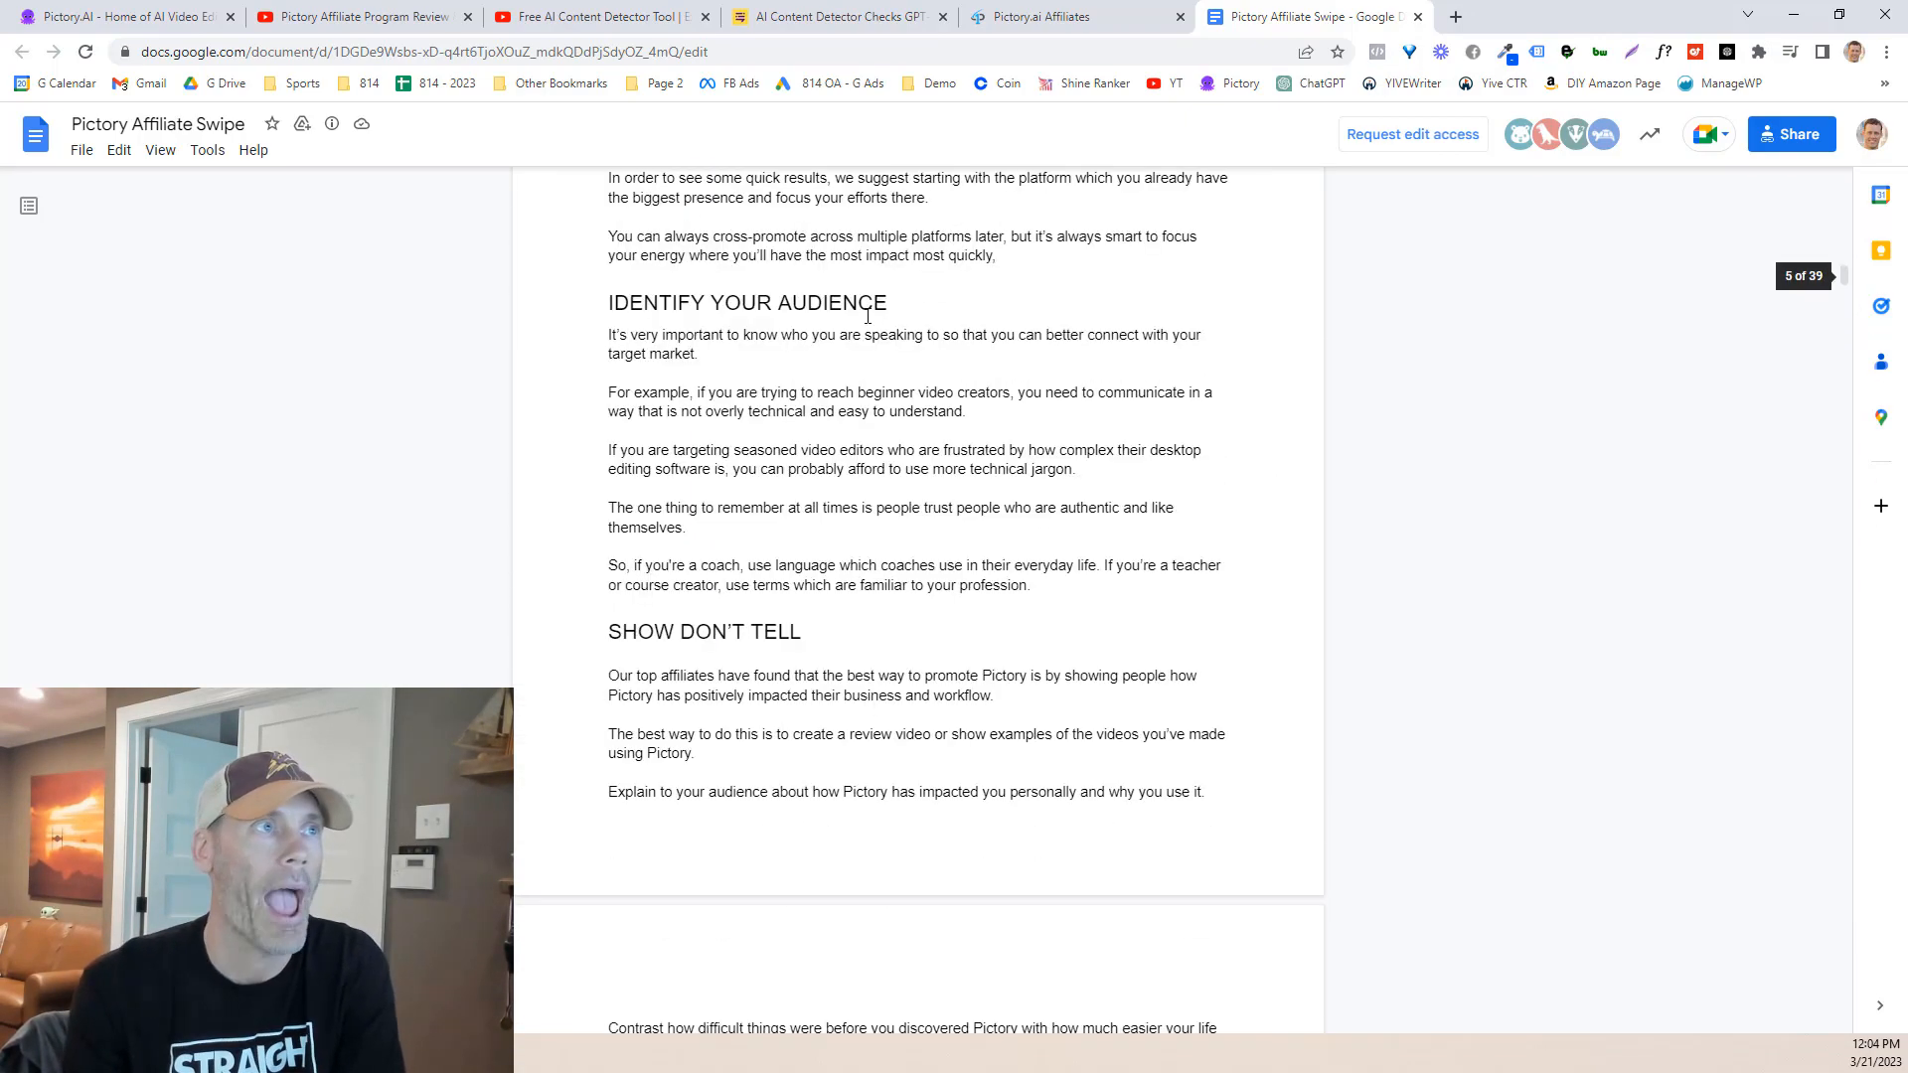
scroll("up", 3)
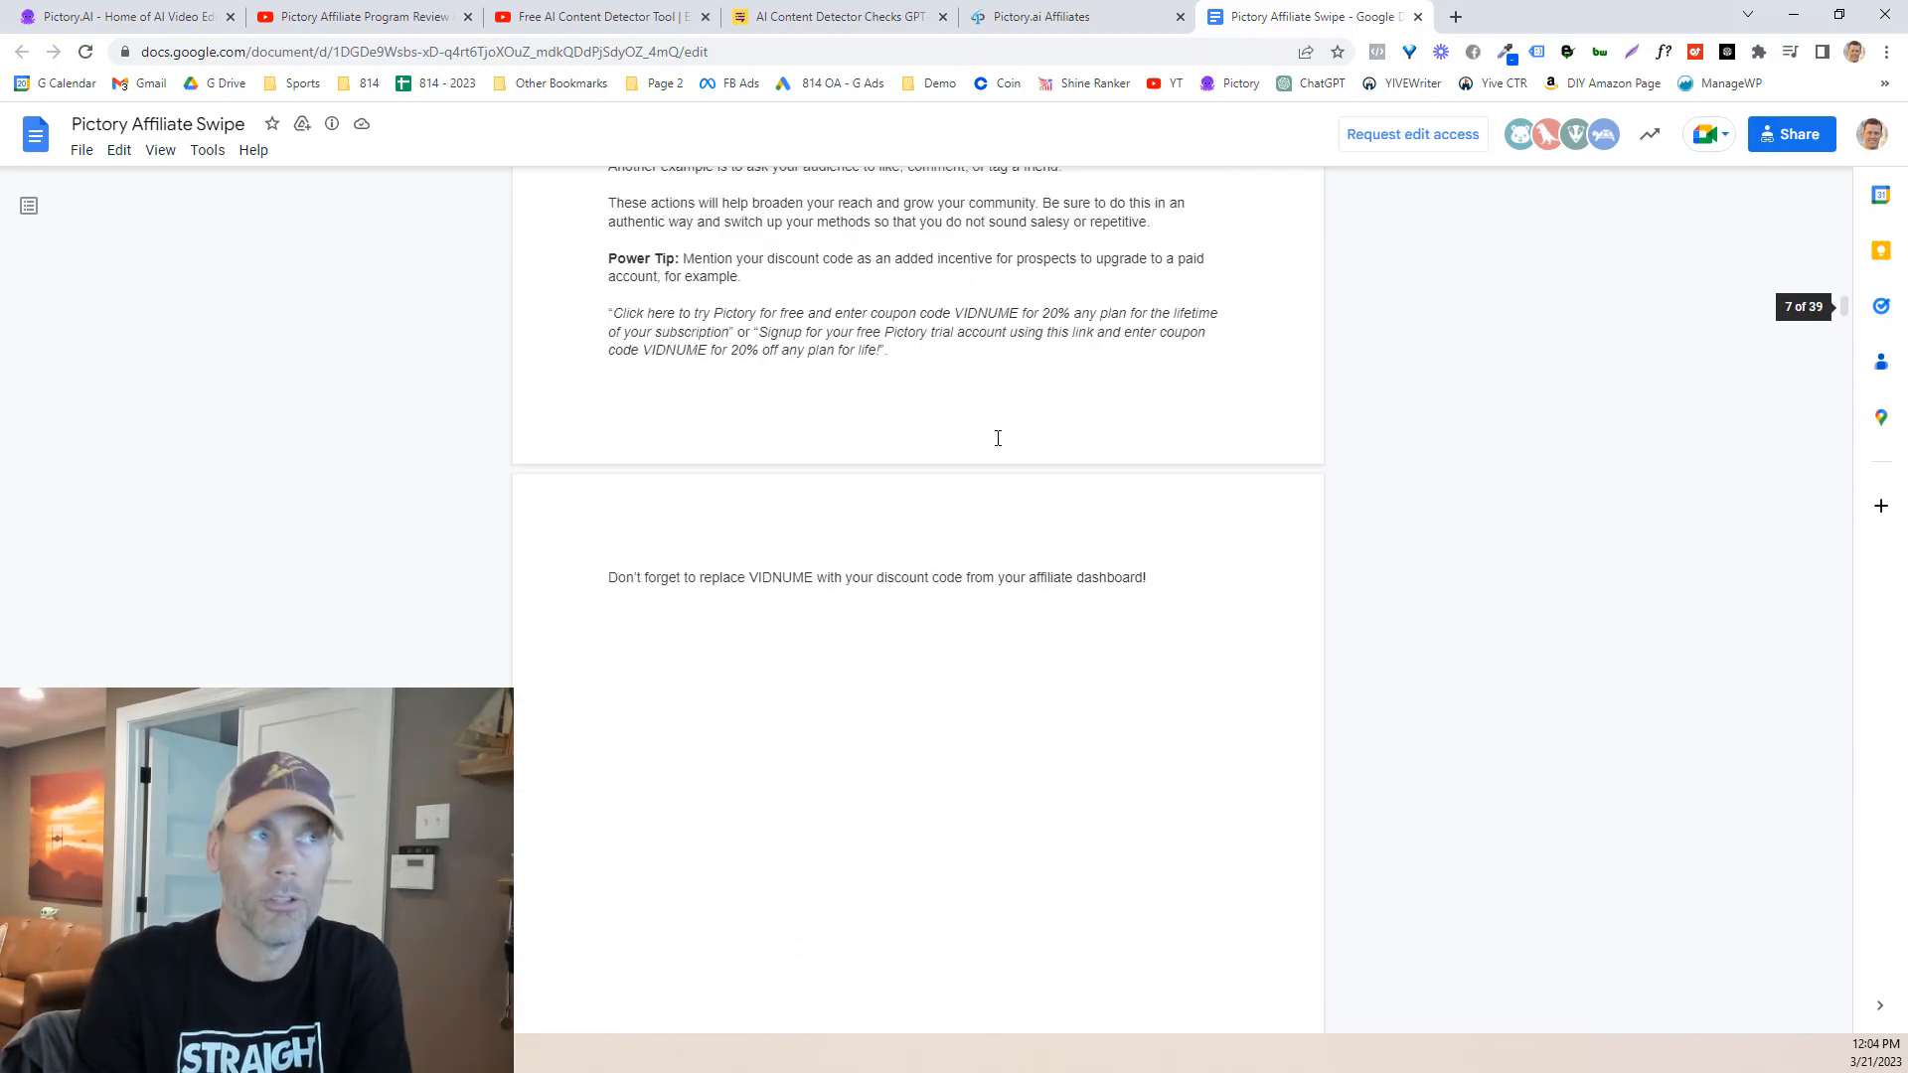
scroll("down", 3)
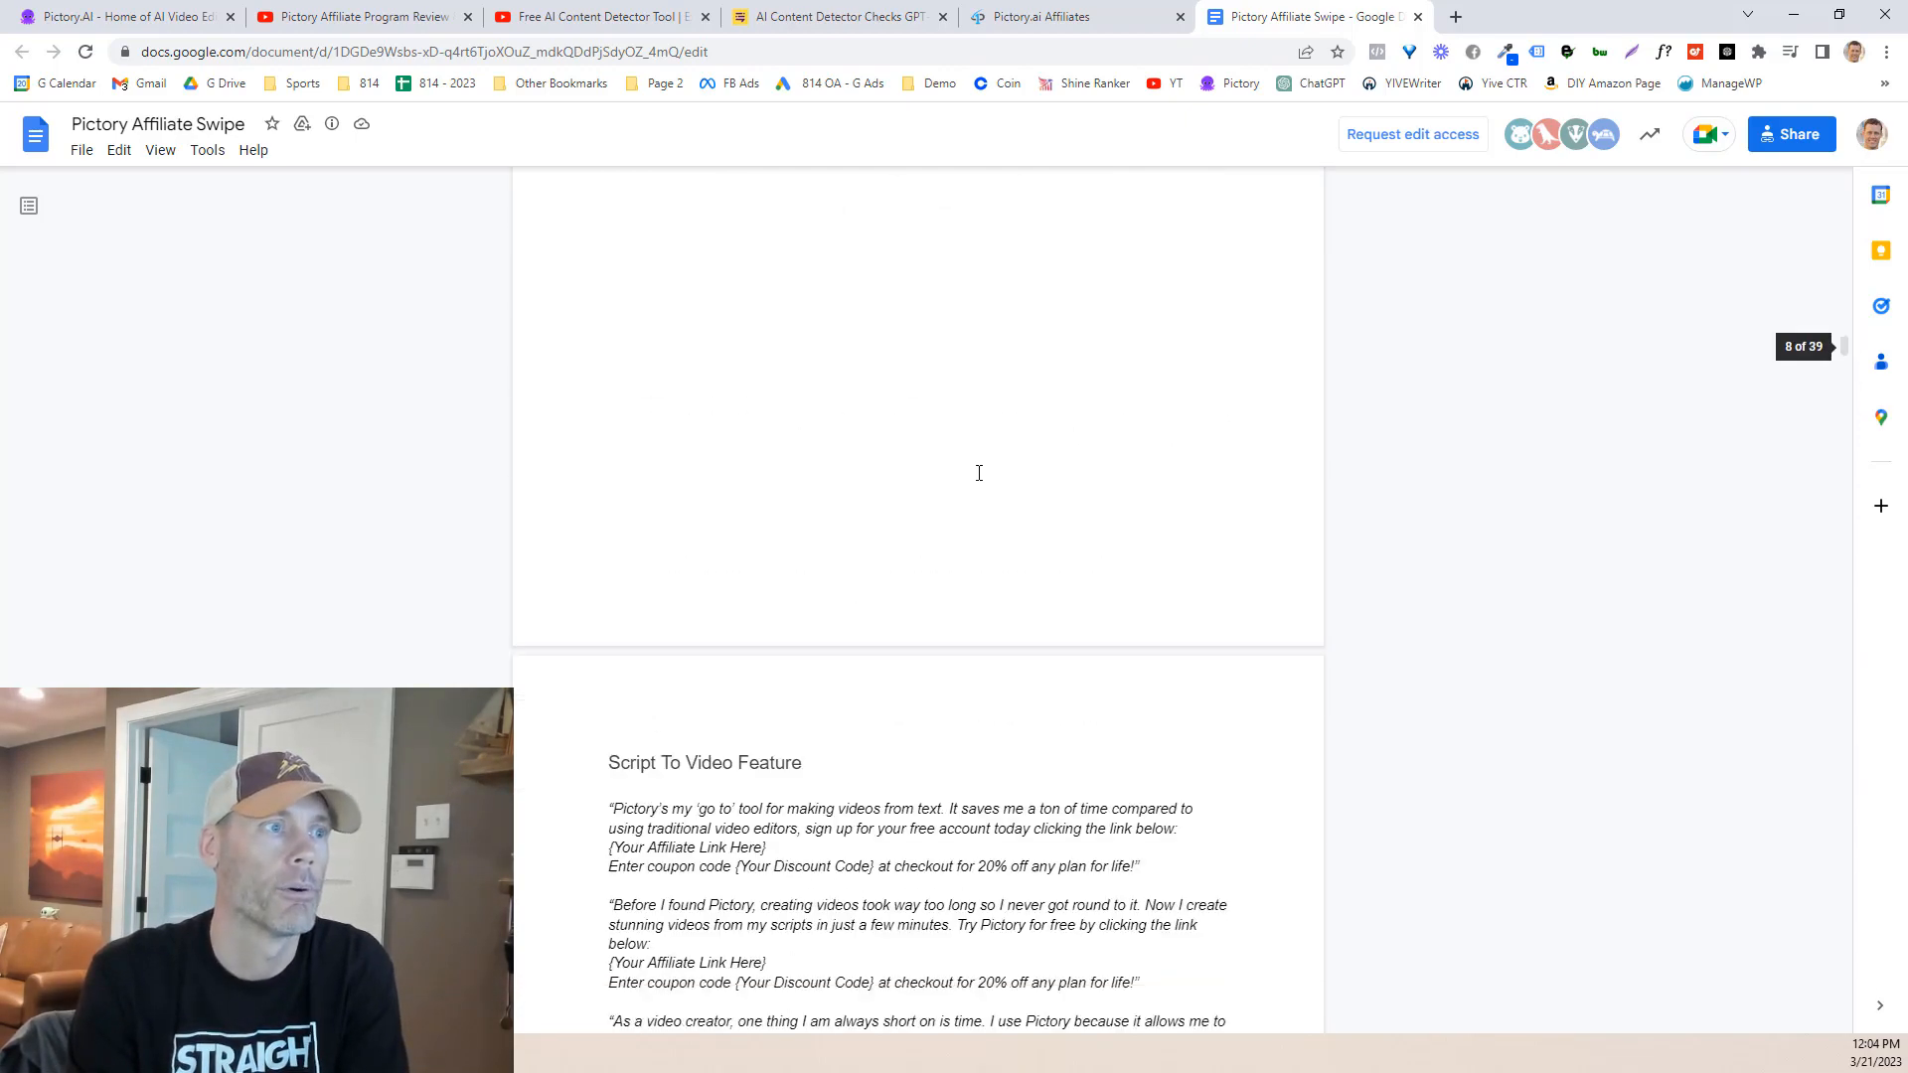
scroll("down", 3)
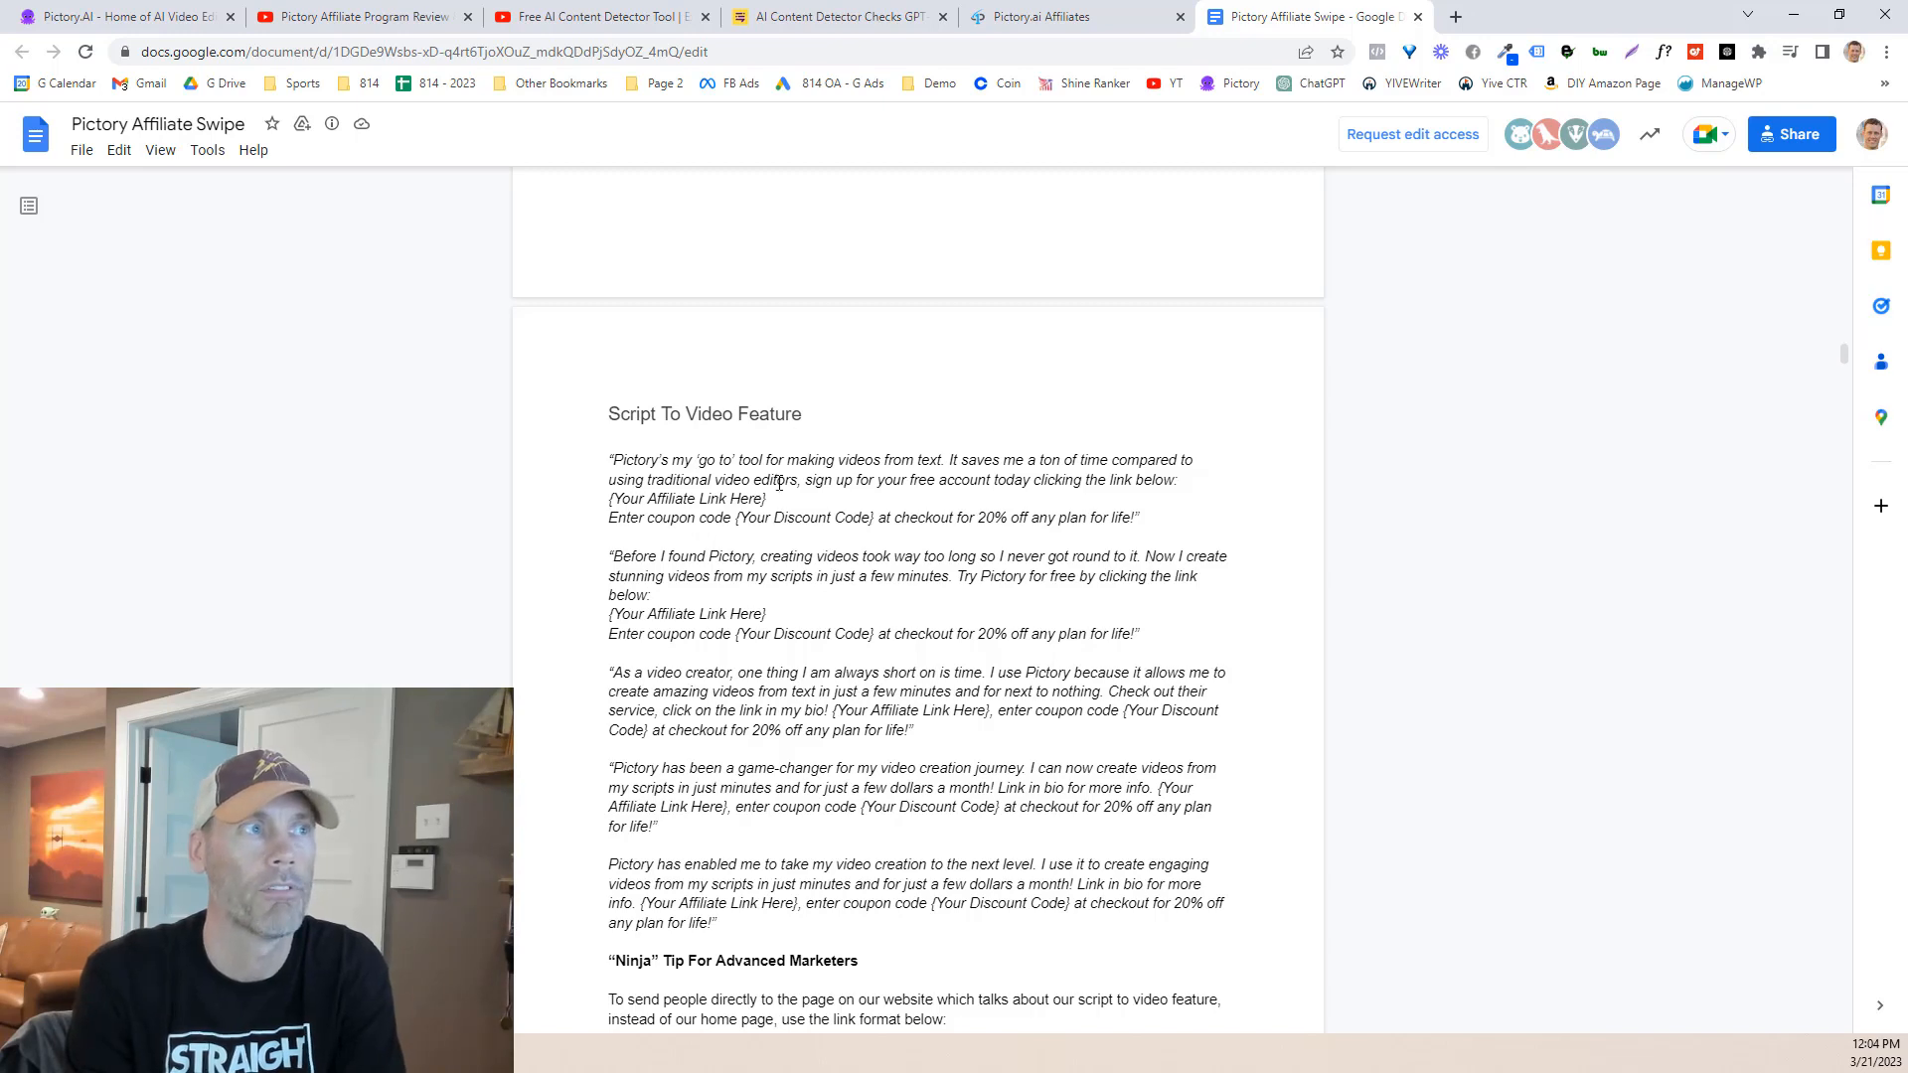
scroll("down", 3)
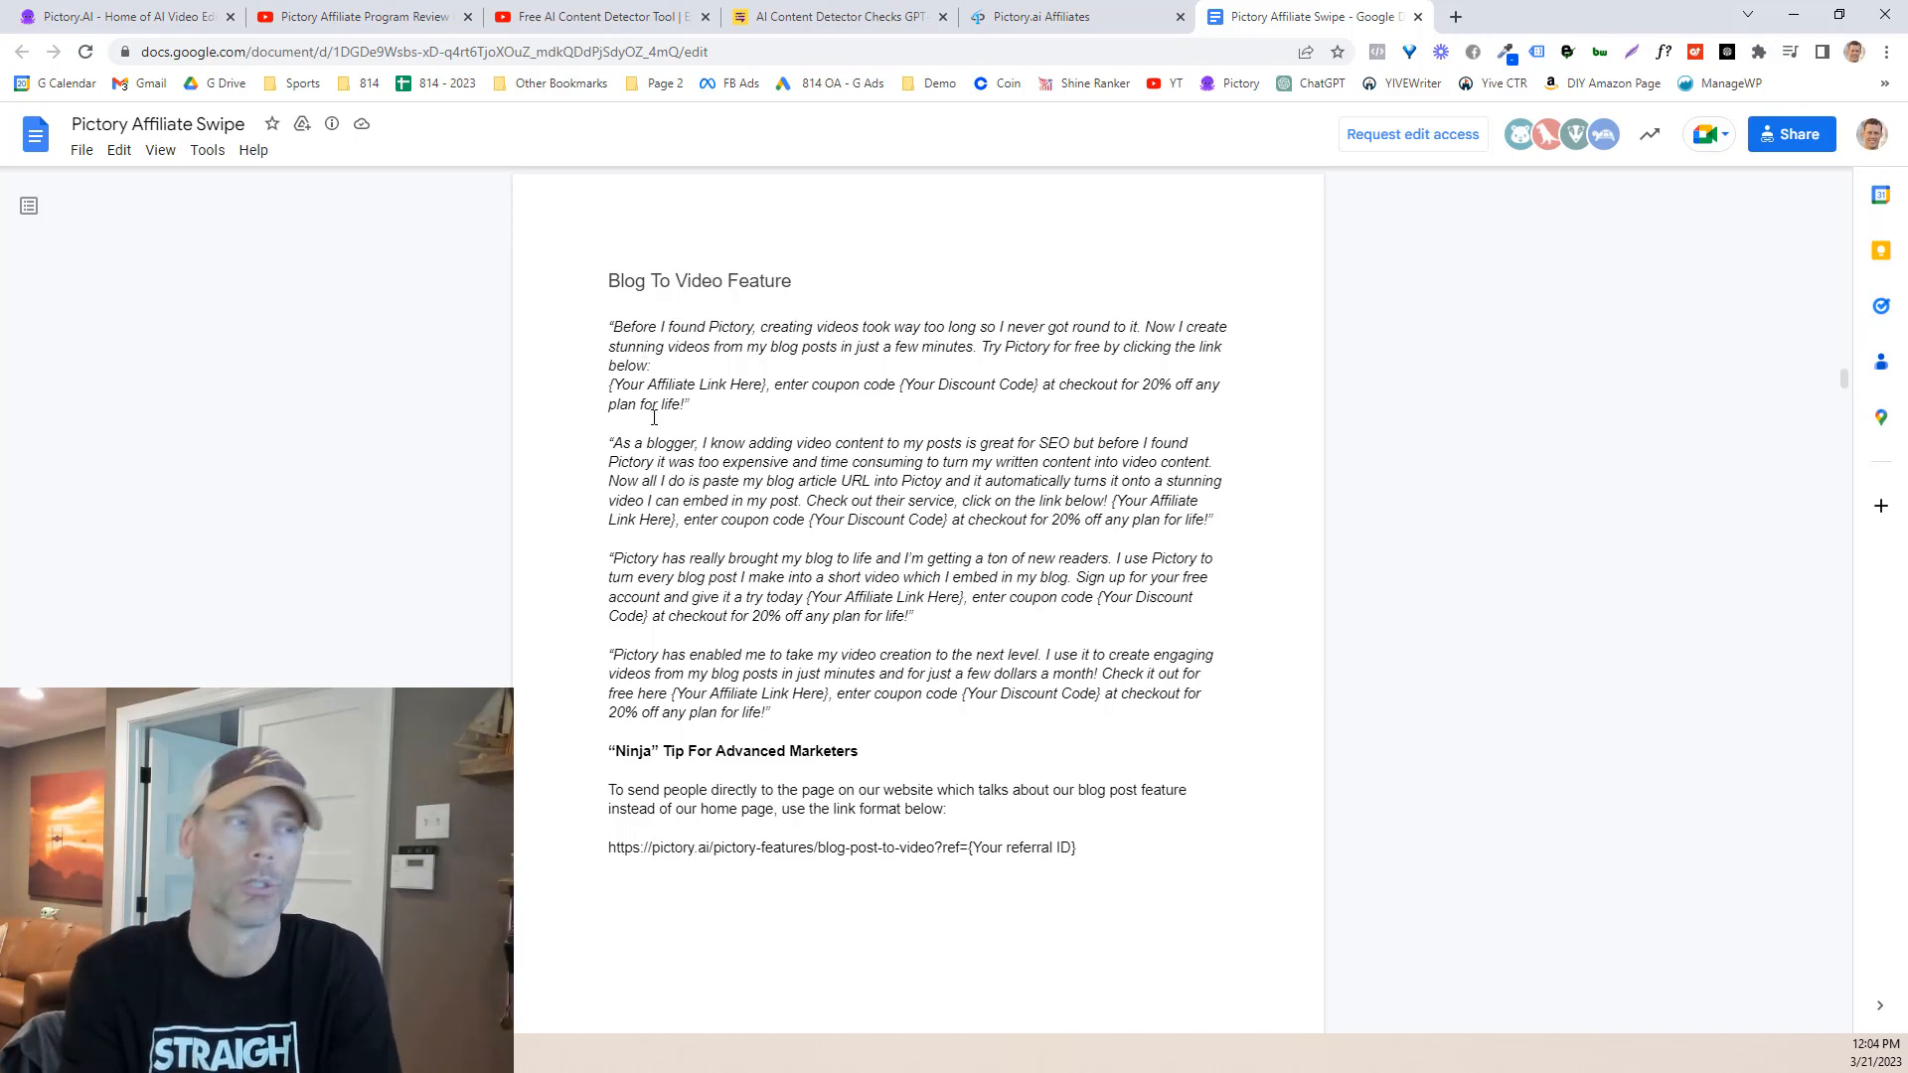
scroll("down", 3)
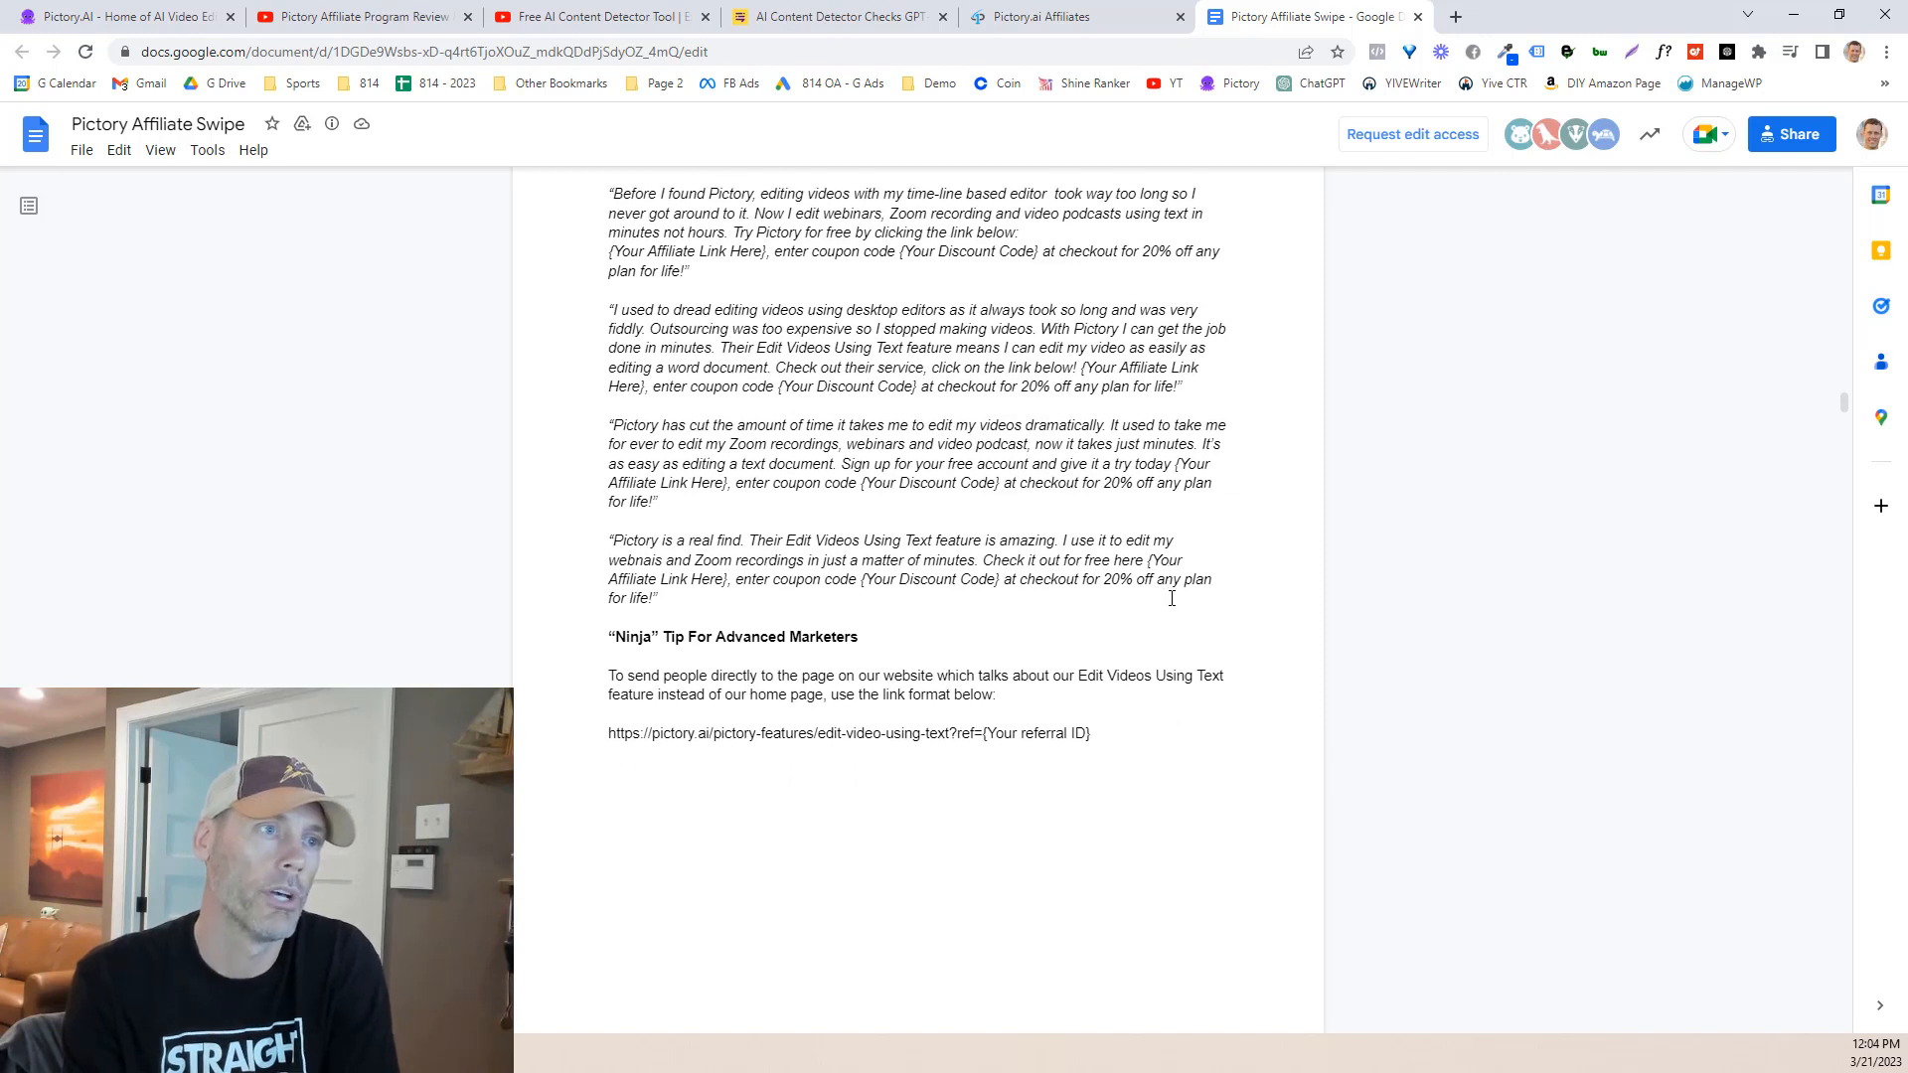
scroll("down", 3)
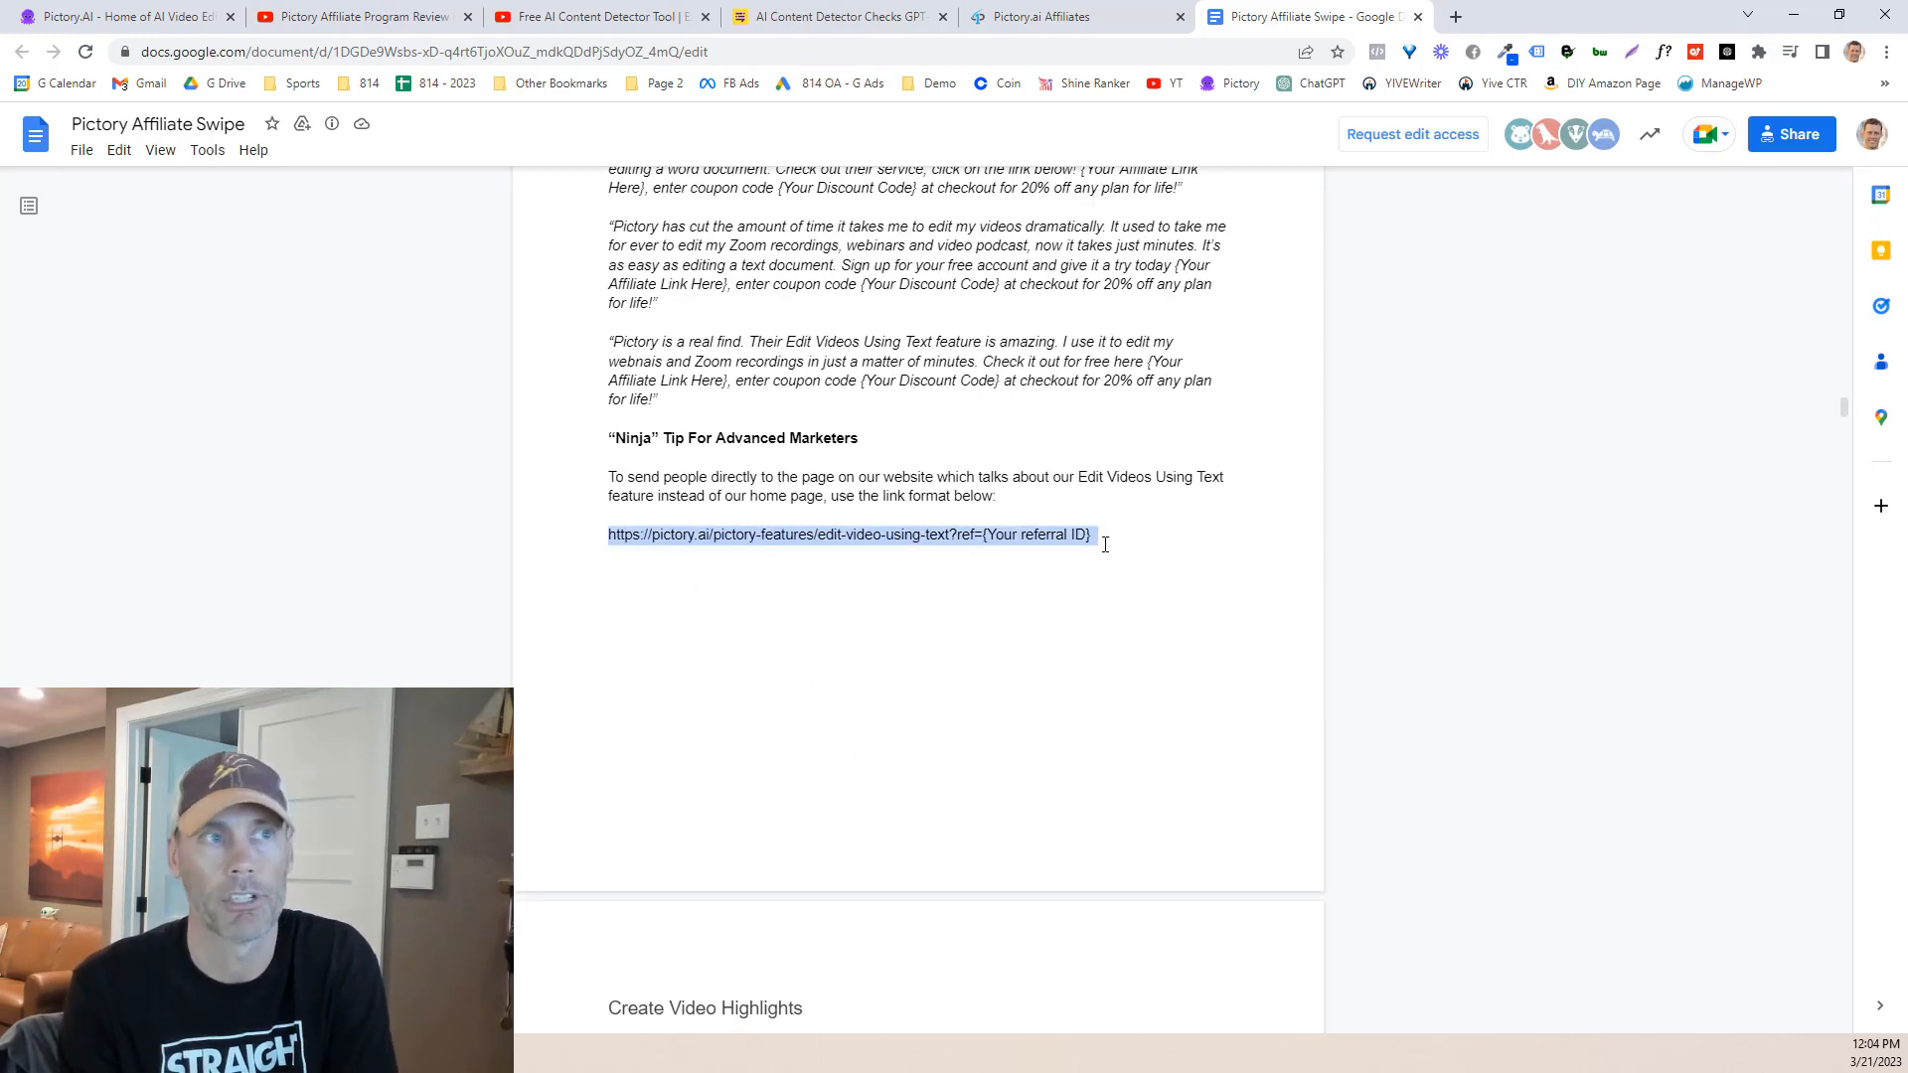
scroll("down", 3)
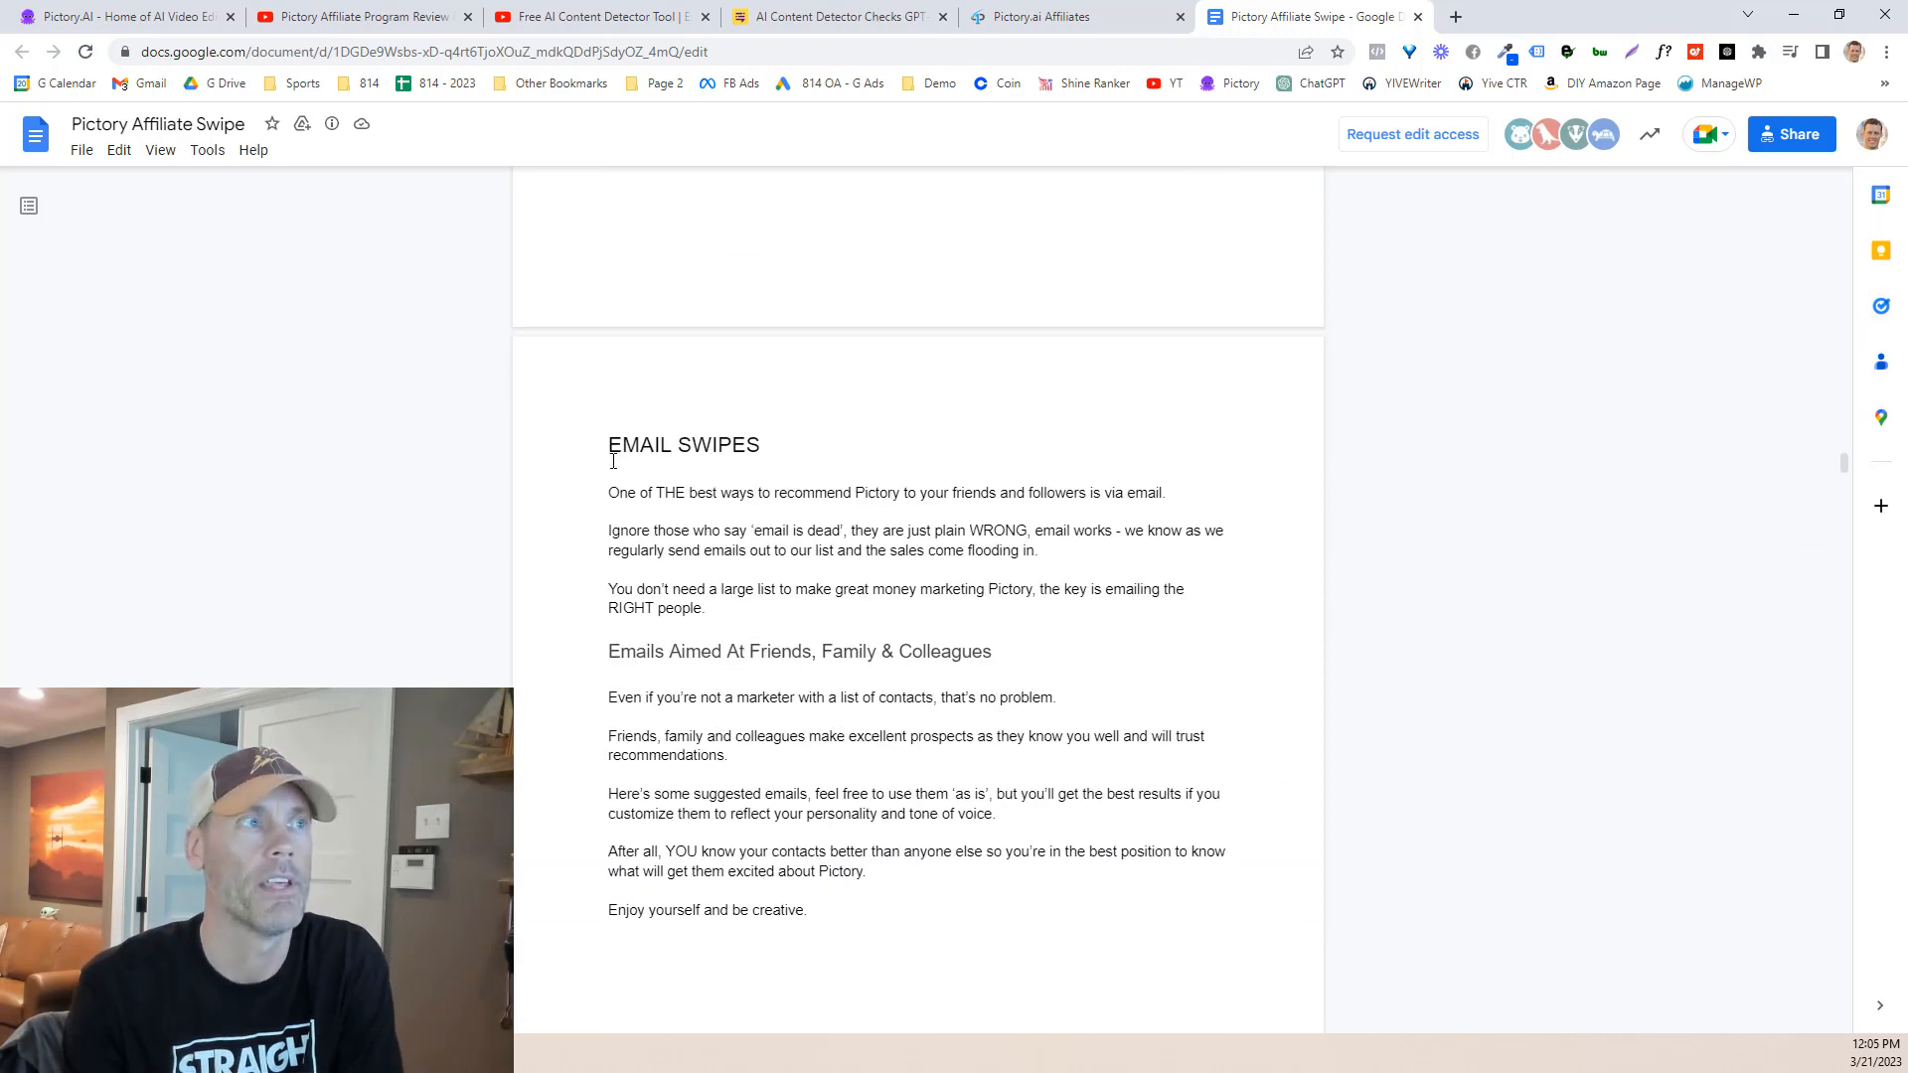
Step: Highlight the EMAIL SWIPES heading and scroll to the Marketers email template on page 24
double_click(683, 445)
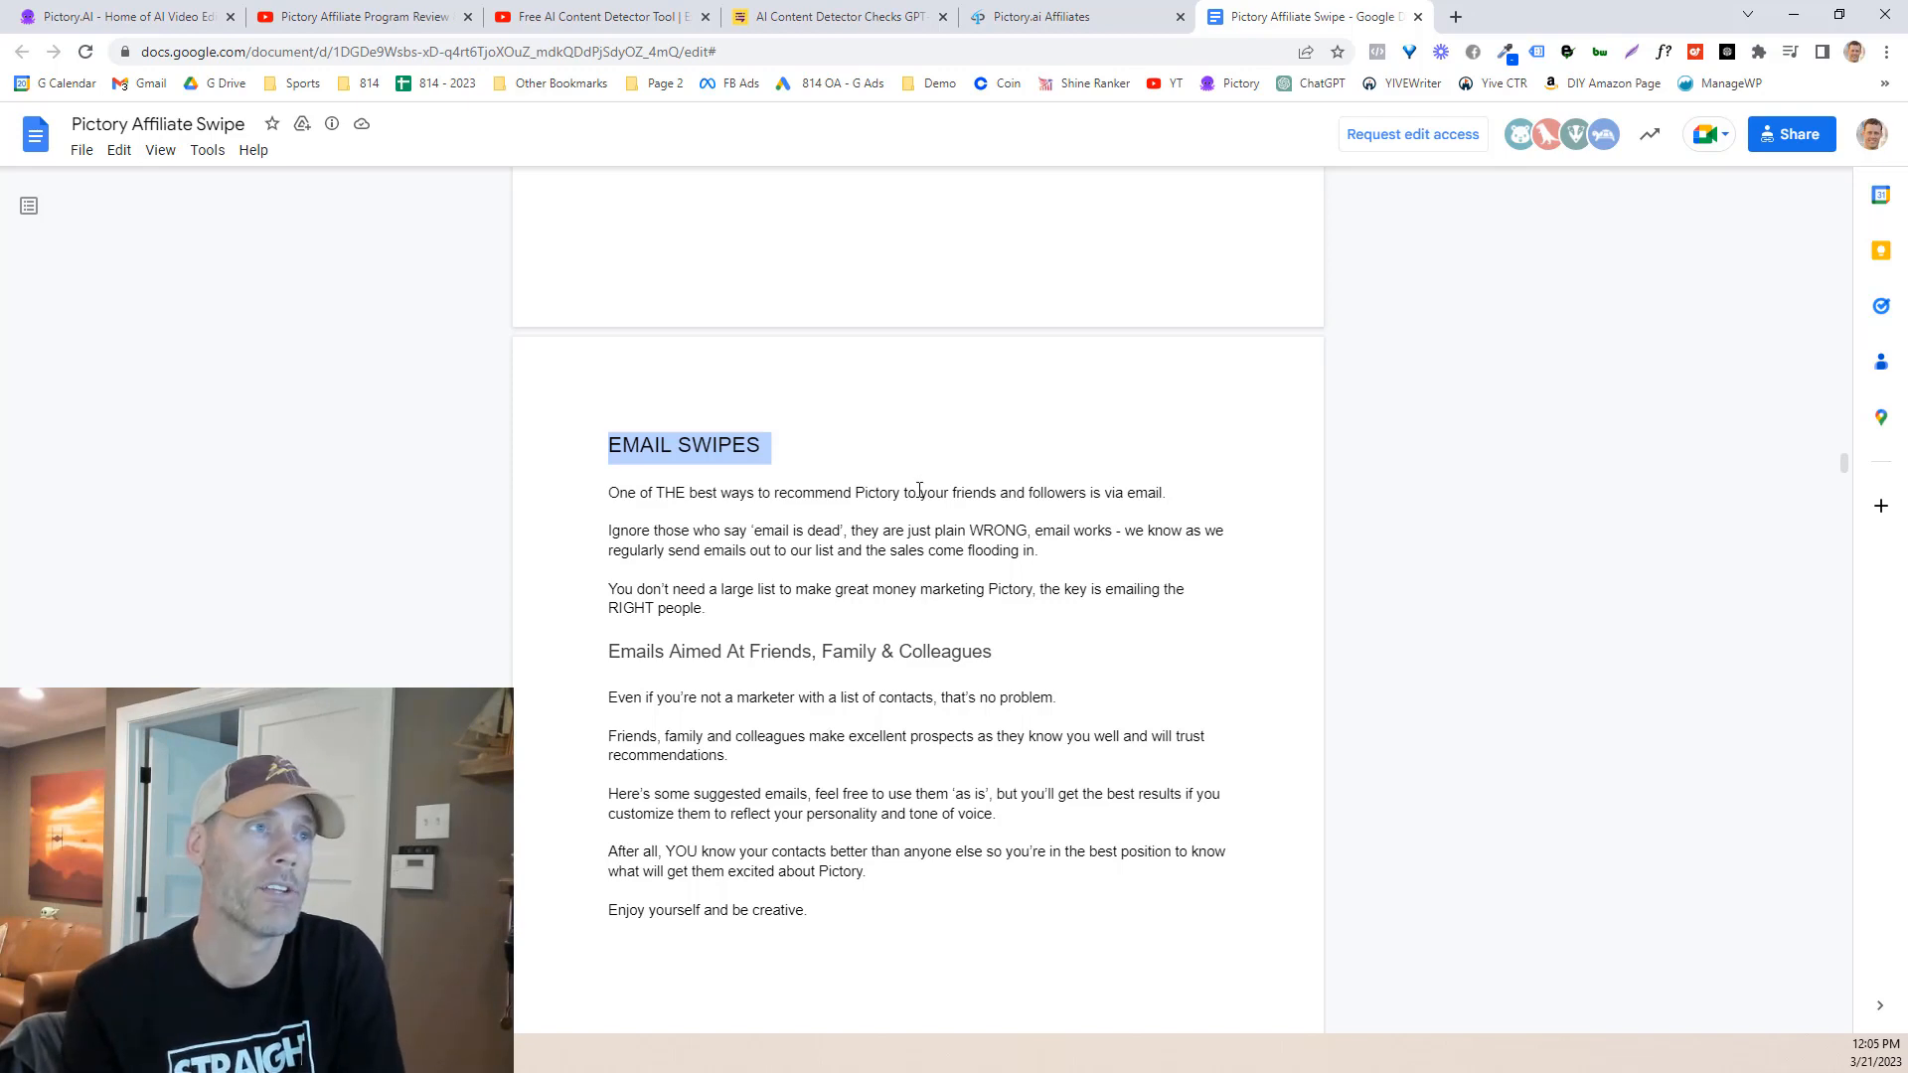
scroll("down", 3)
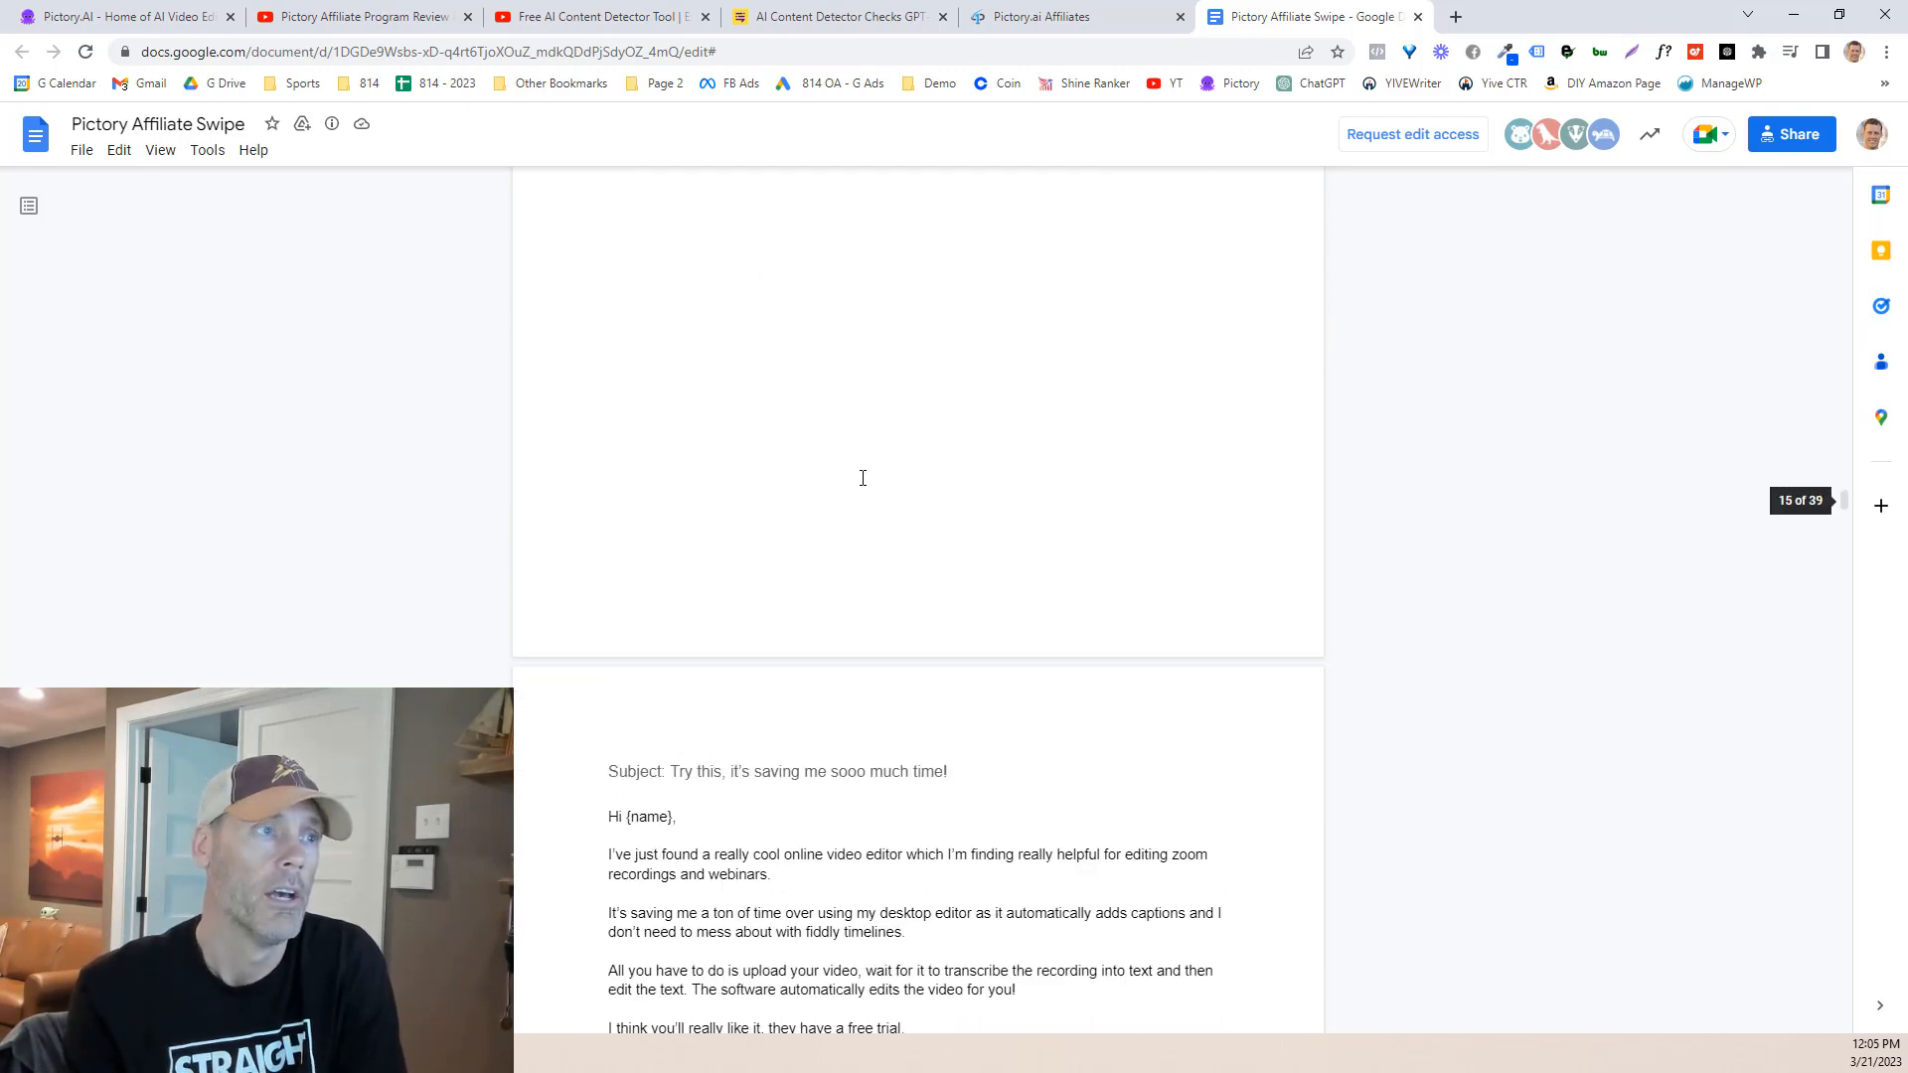
scroll("down", 3)
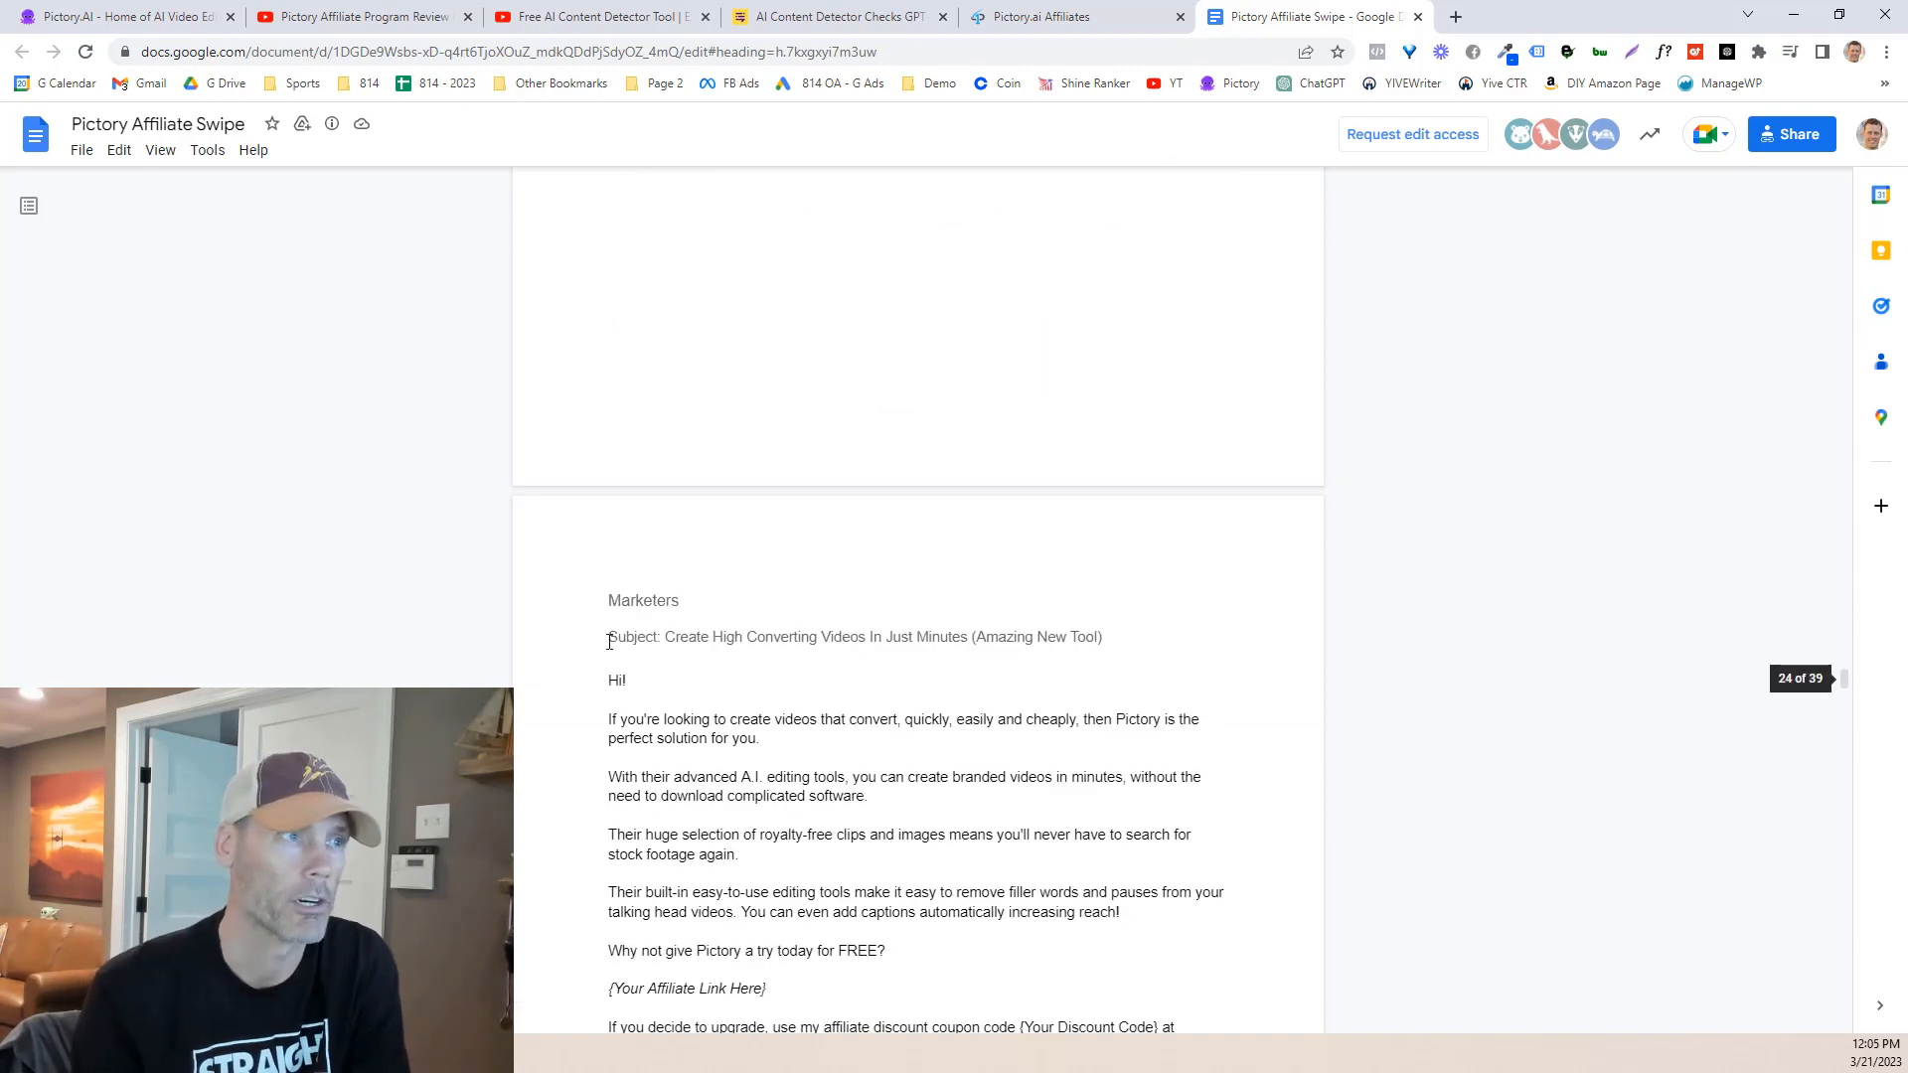
Step: Scroll to the Coaches email template and highlight its heading
scroll("down", 3)
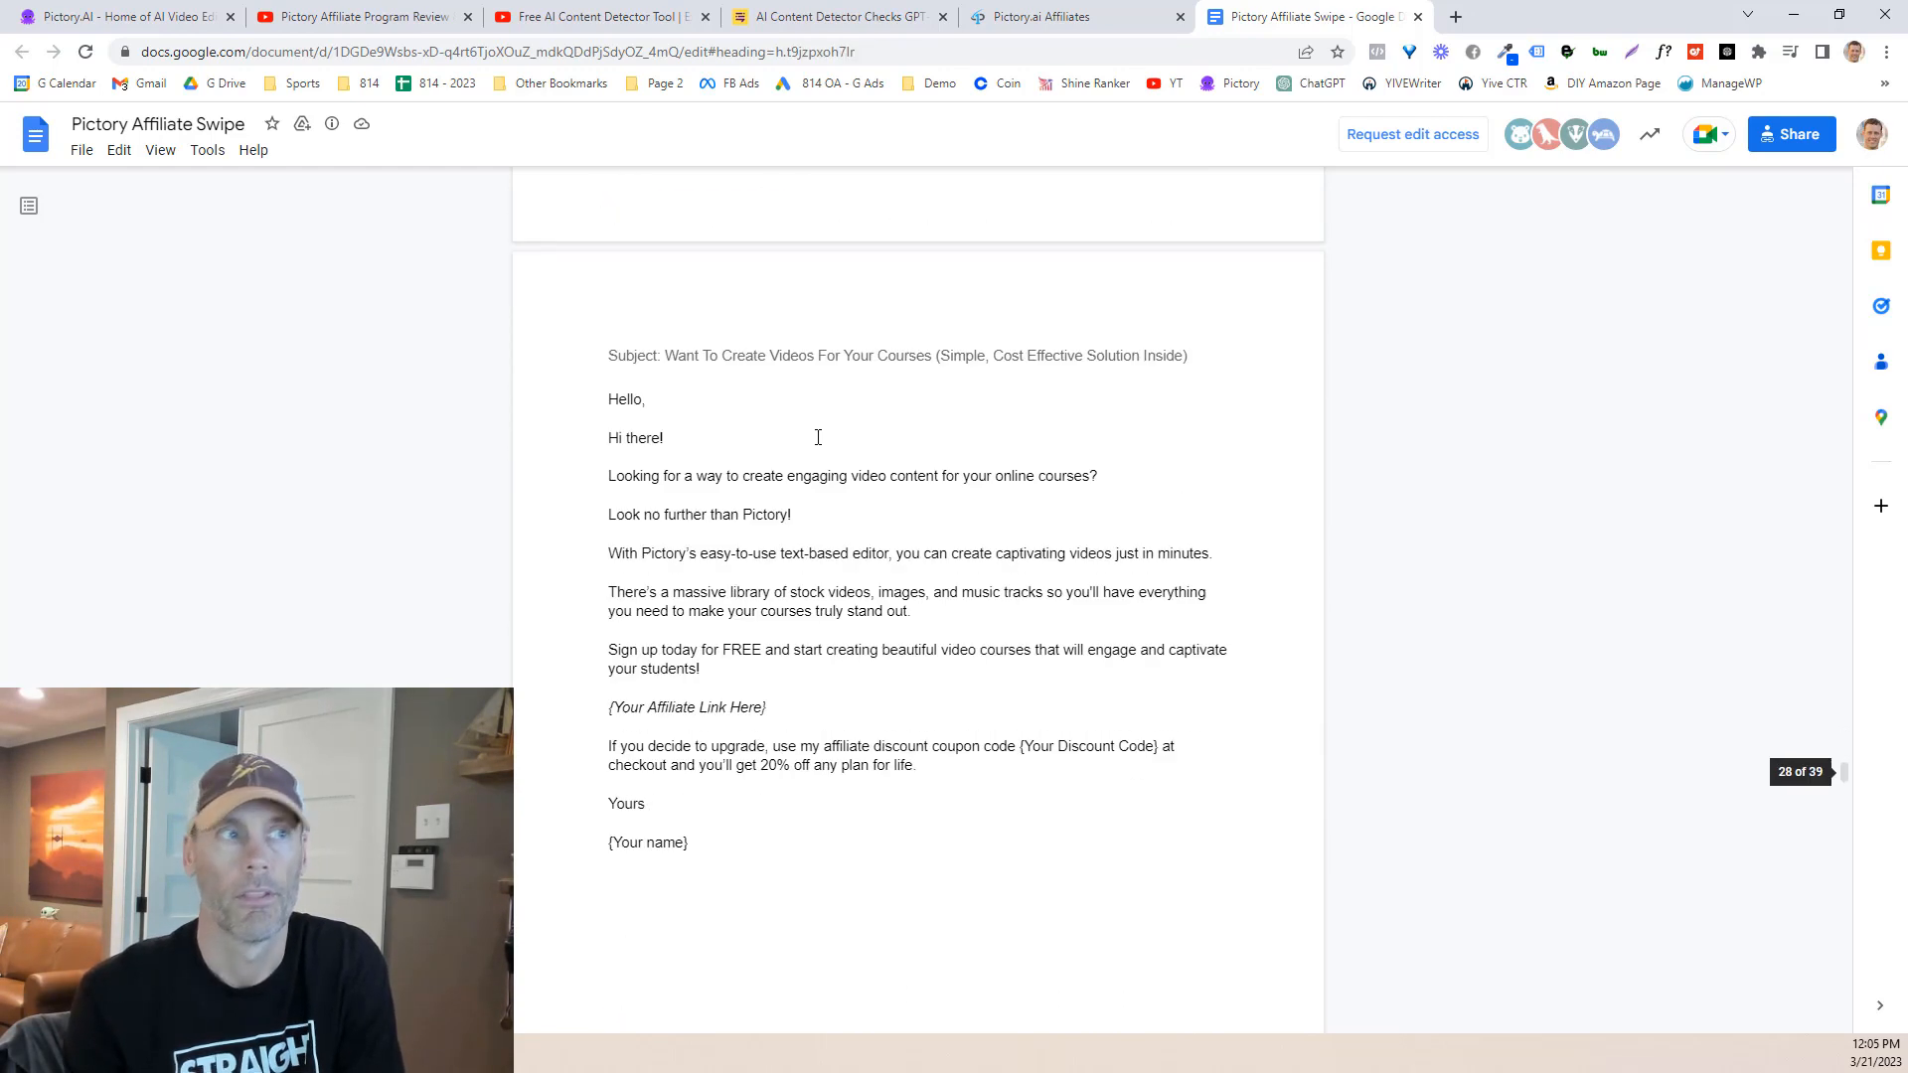
scroll("down", 3)
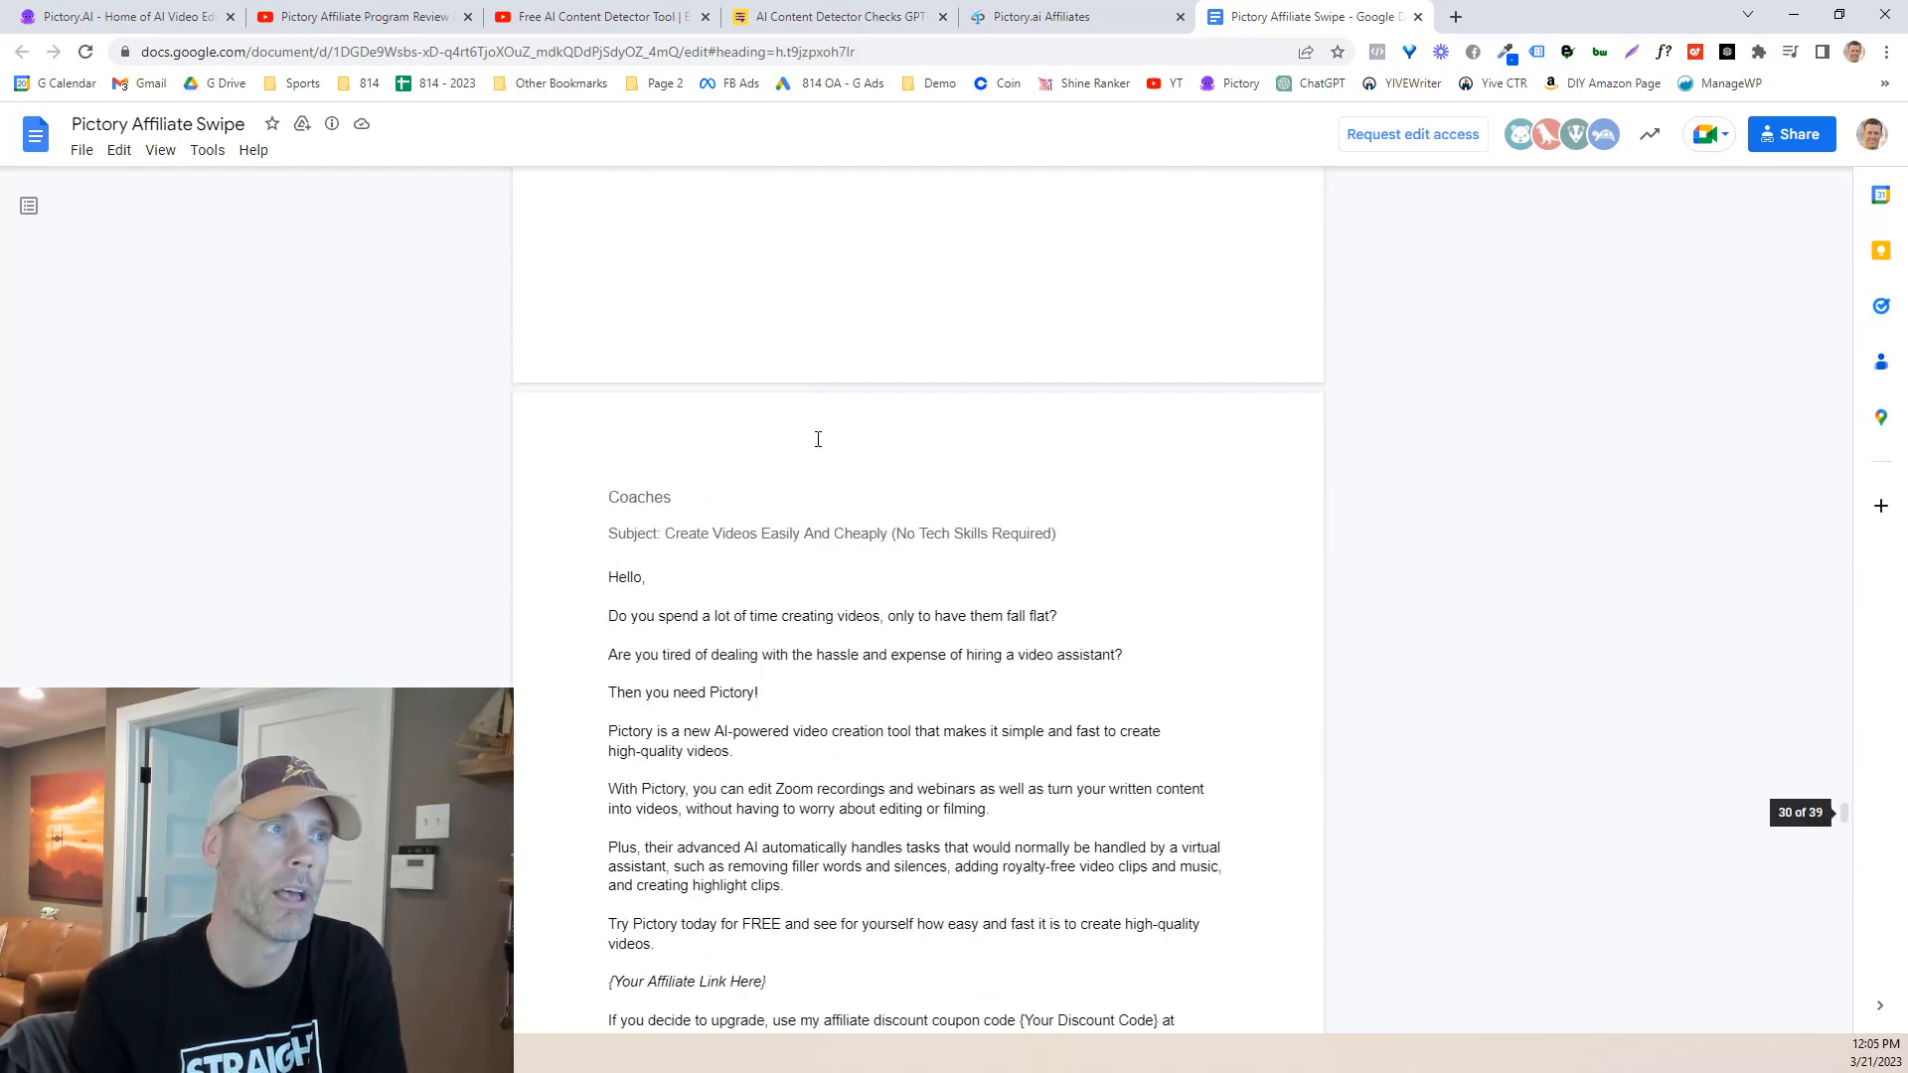
double_click(639, 497)
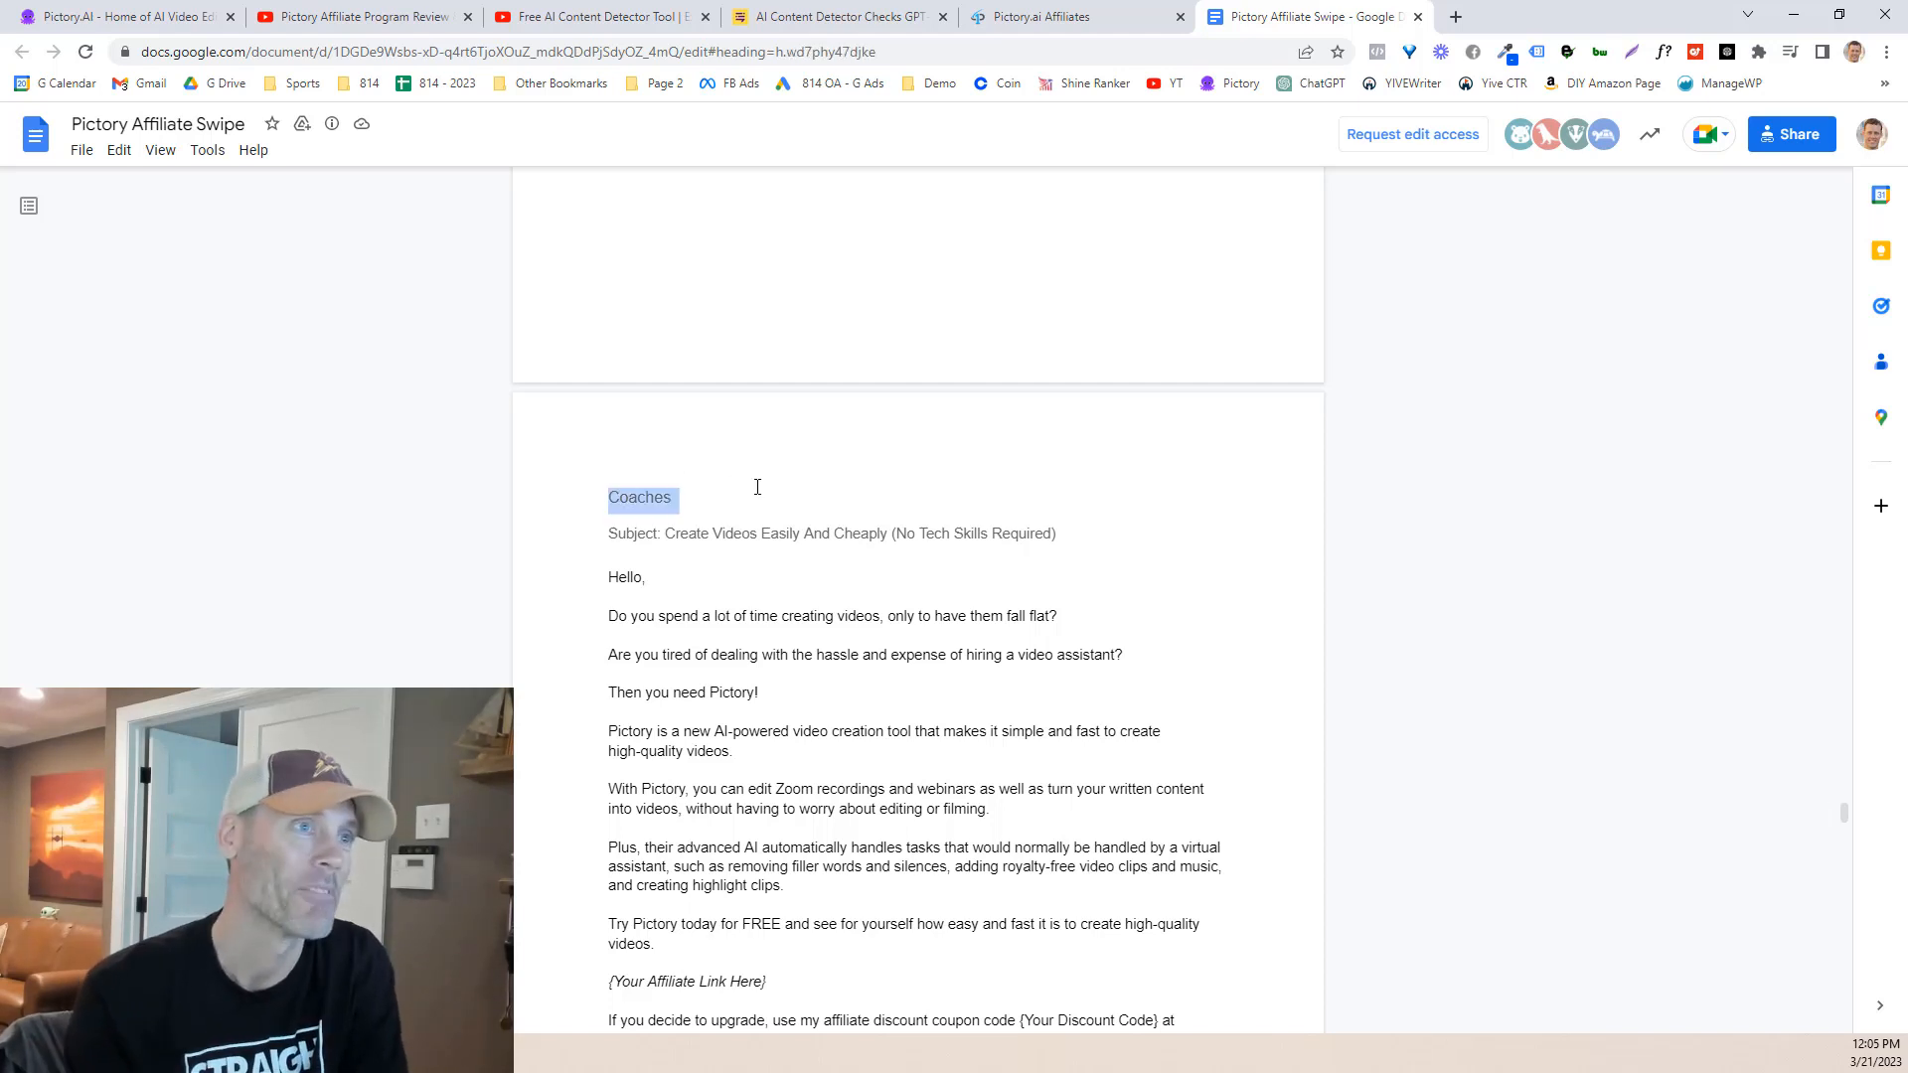
Step: Scroll past the Social Media Managers and agency emails to the Vidnami Users heading on page 39
scroll("down", 3)
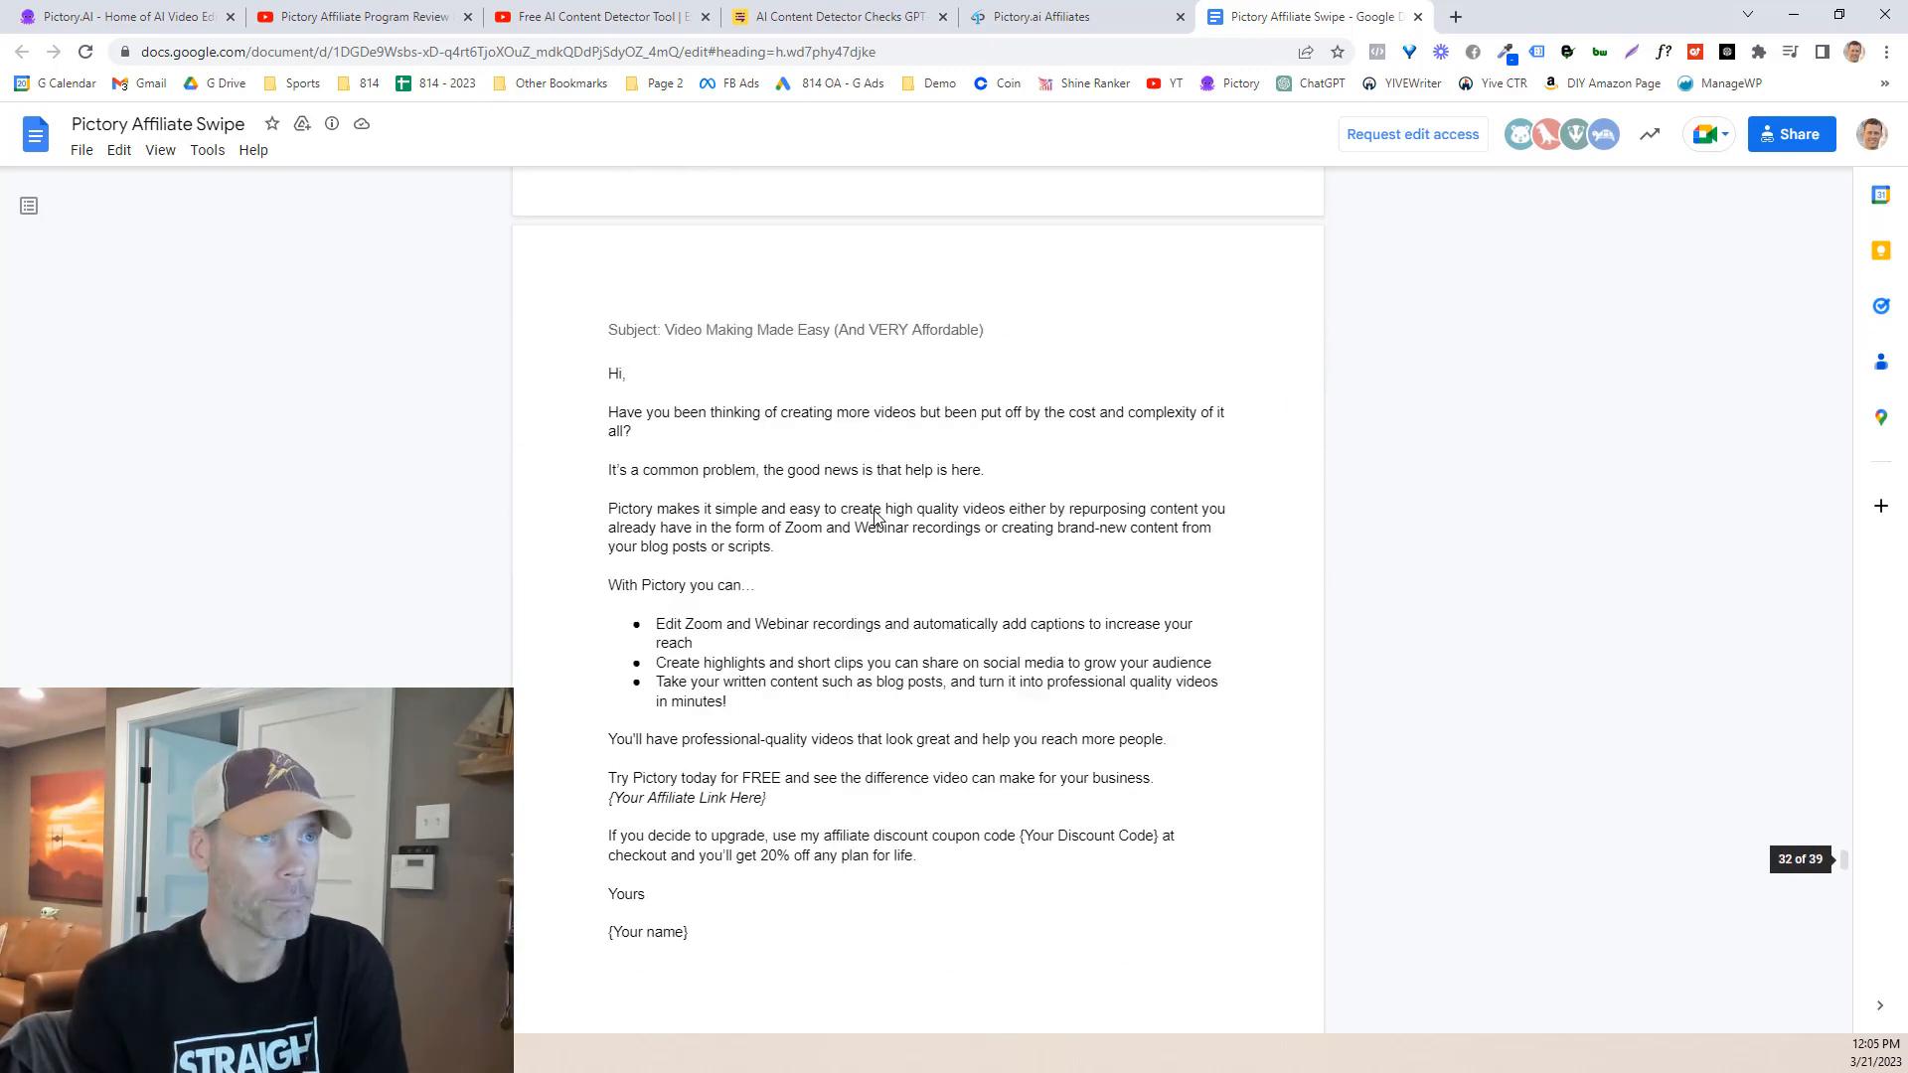
scroll("down", 3)
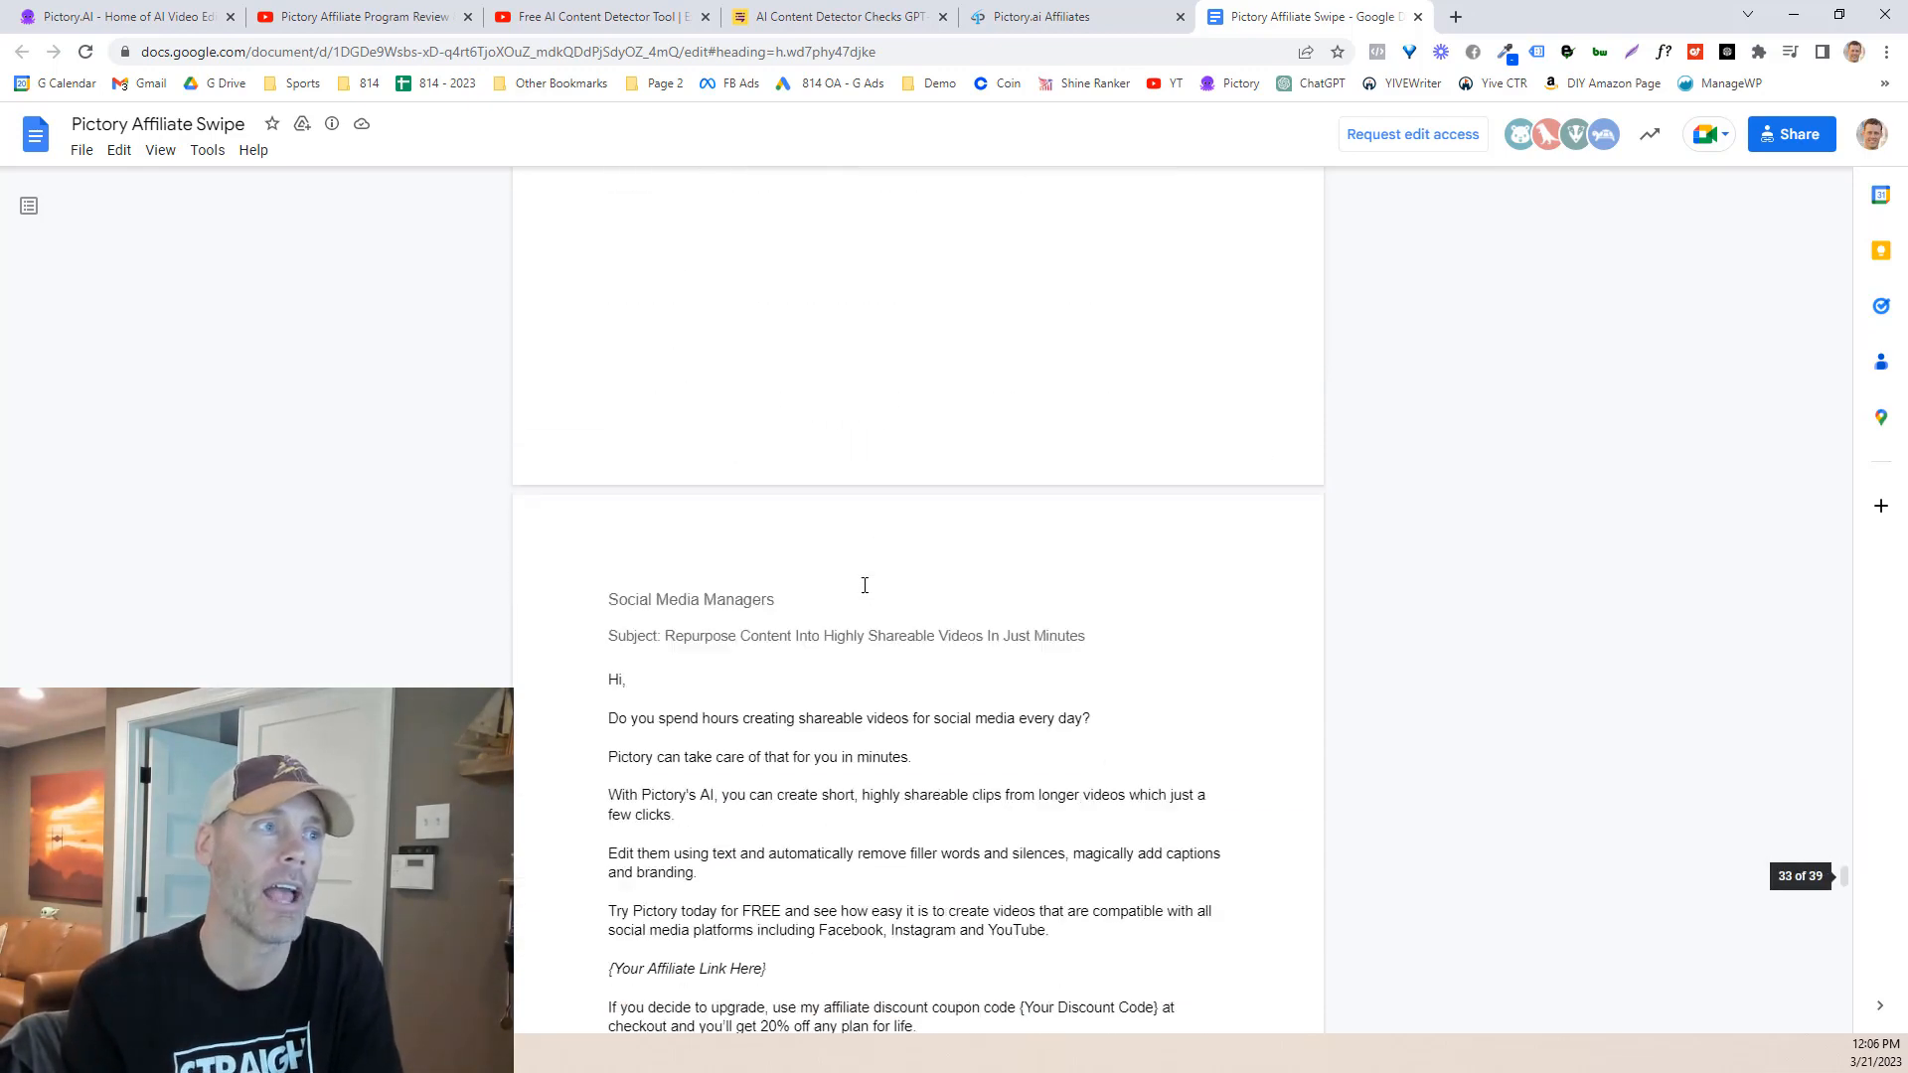
scroll("down", 3)
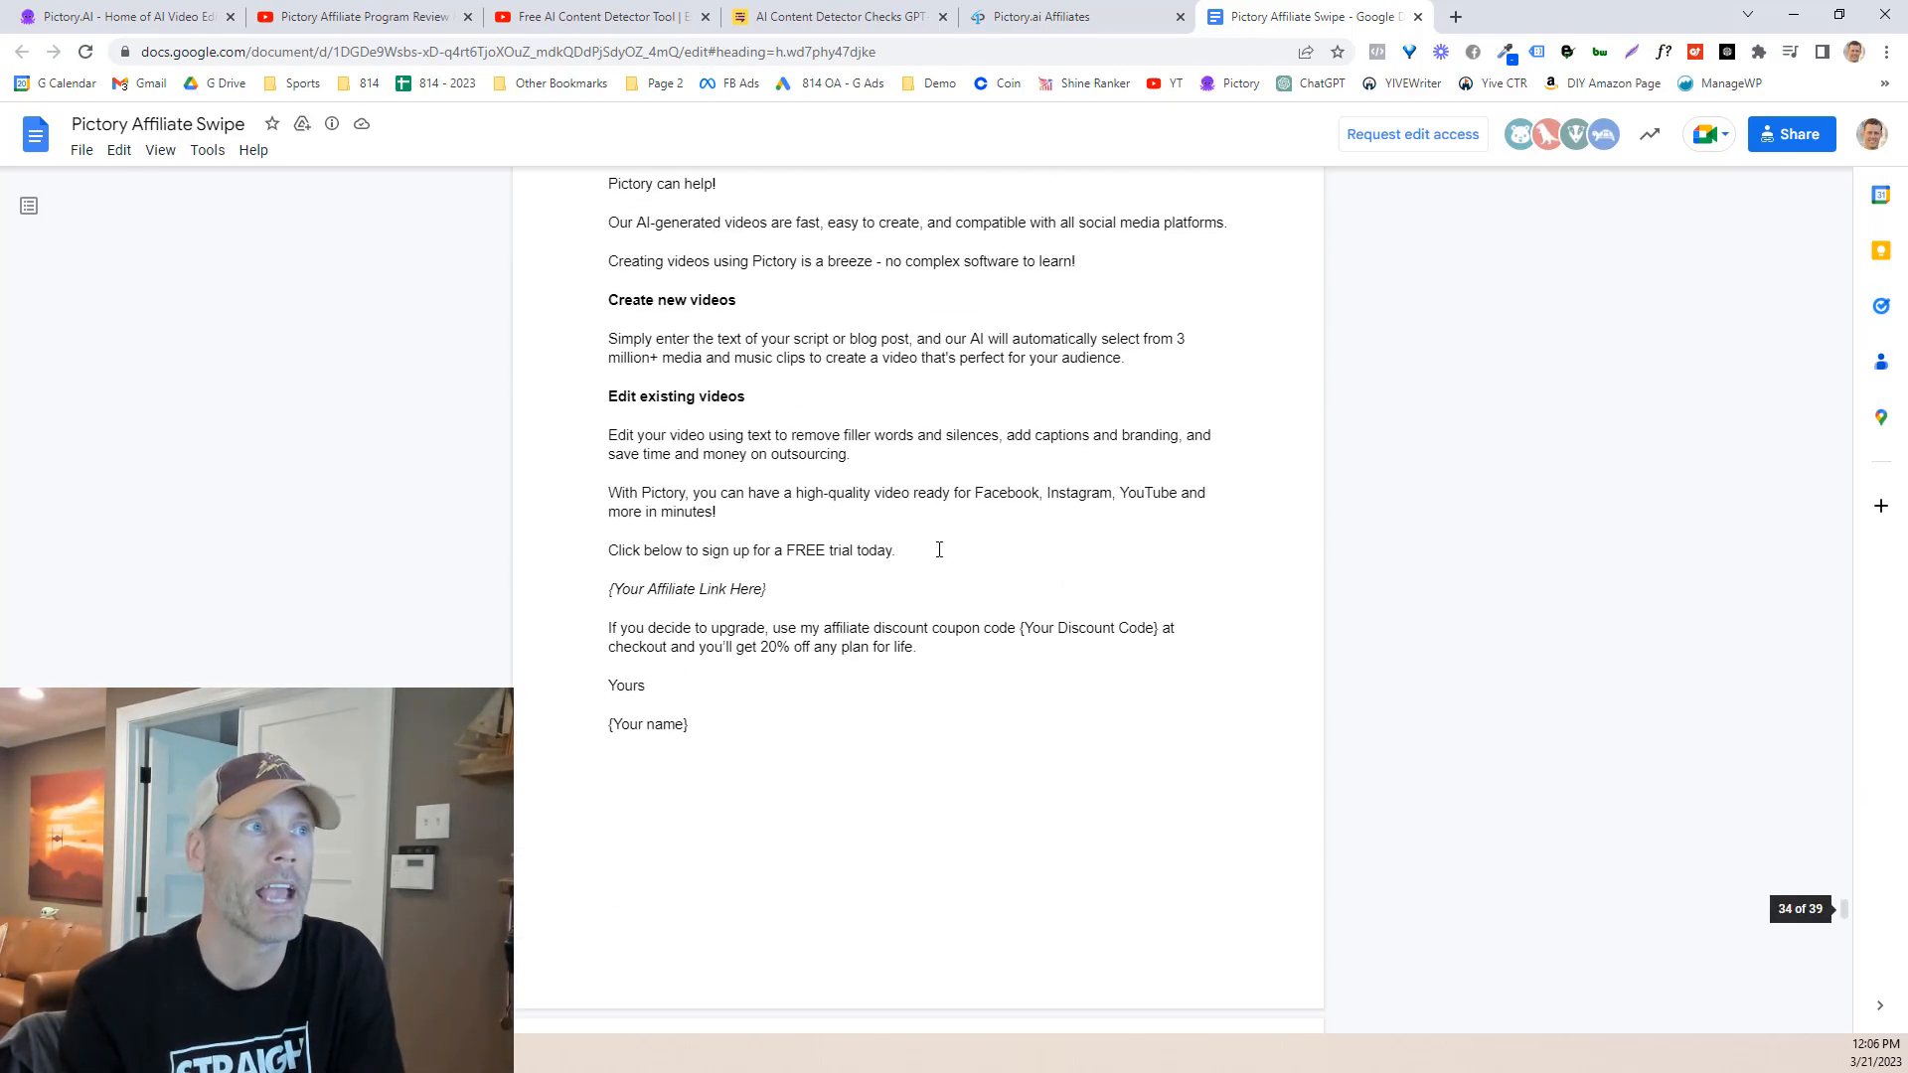
scroll("down", 3)
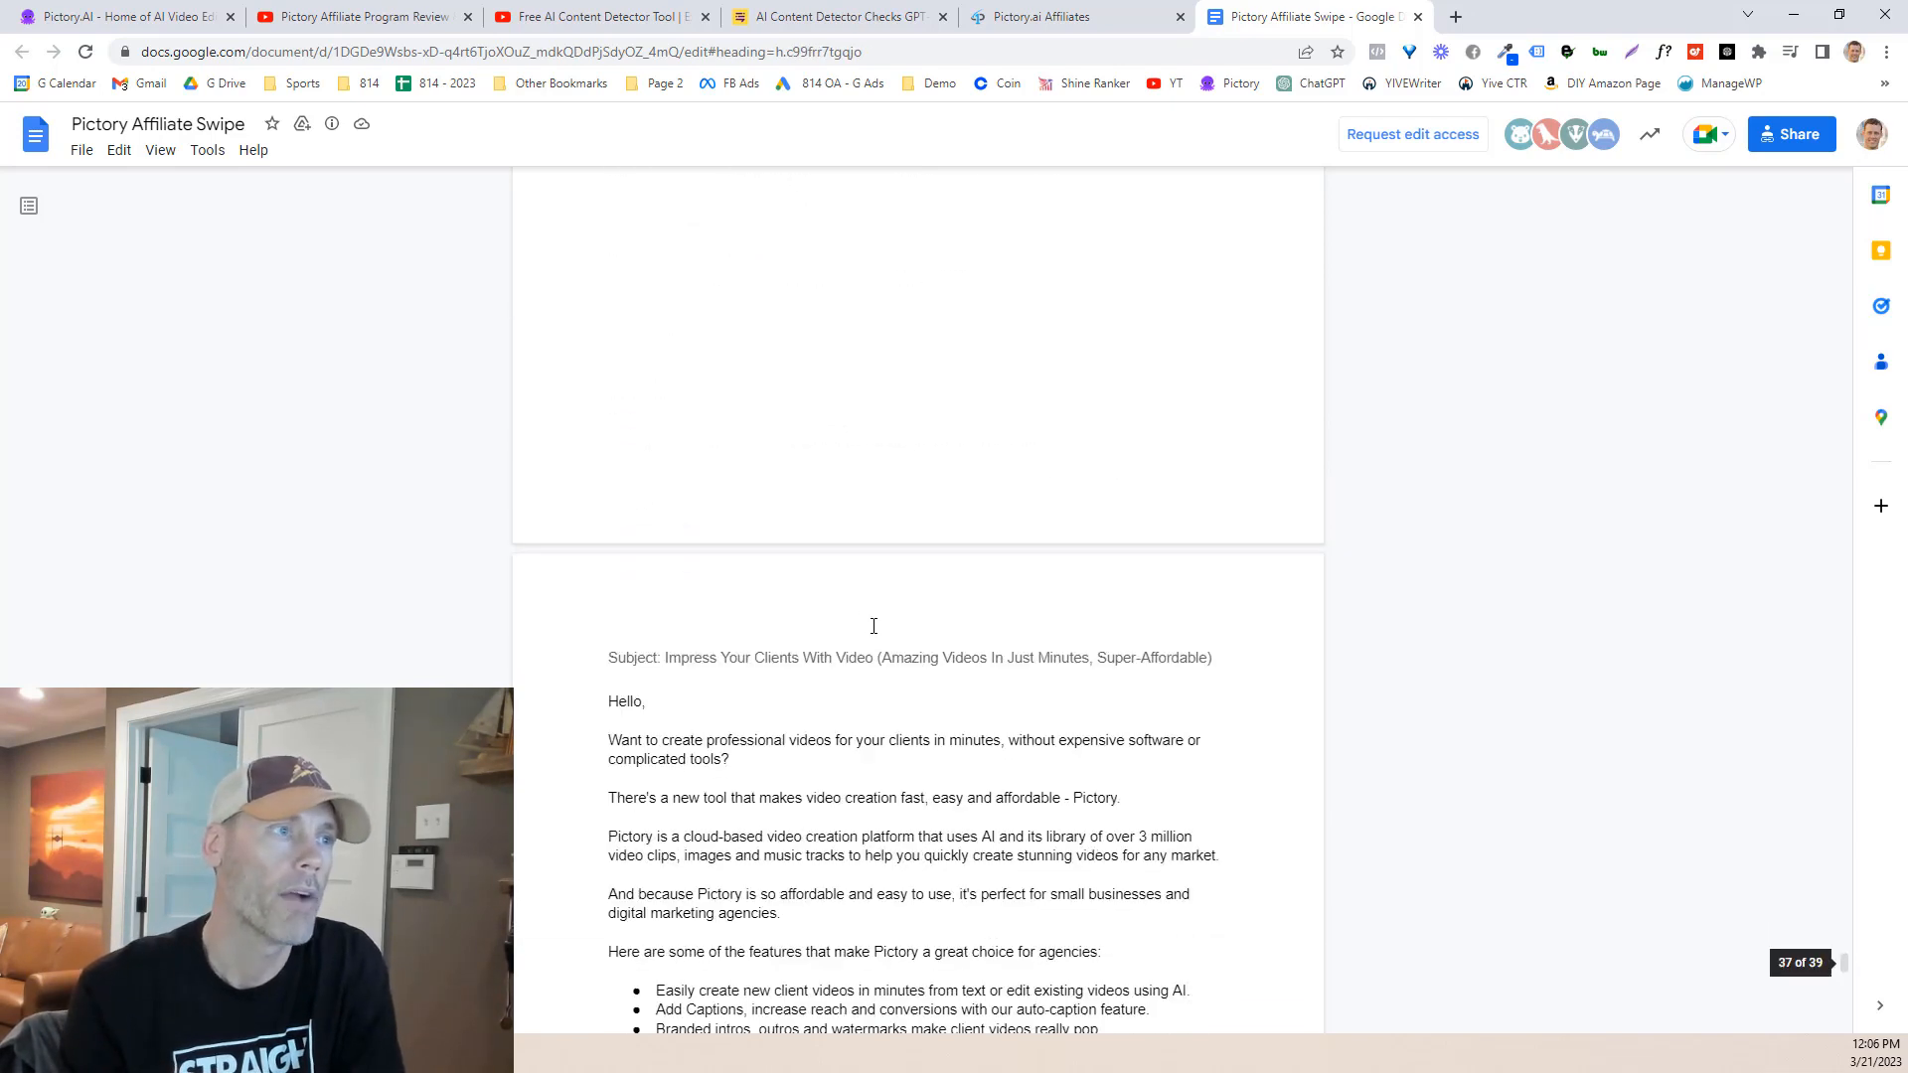
scroll("down", 3)
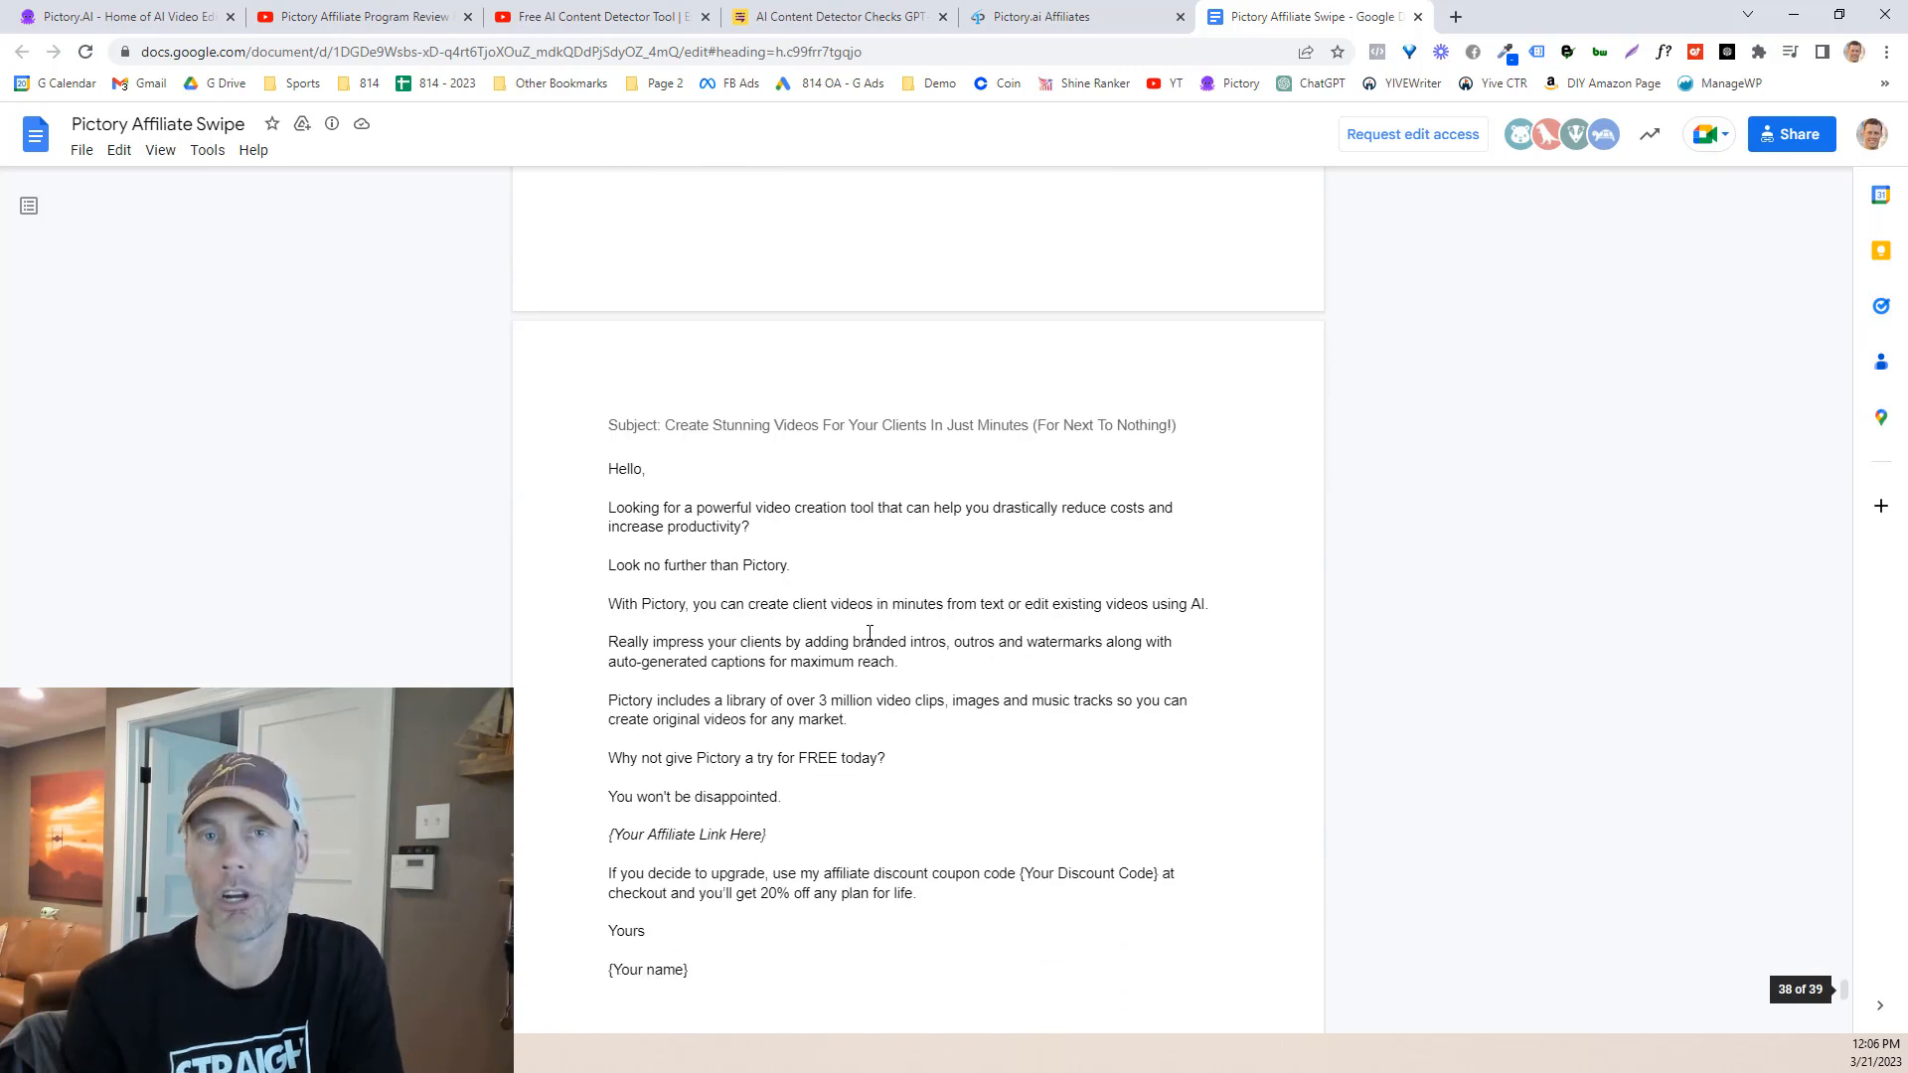
scroll("down", 3)
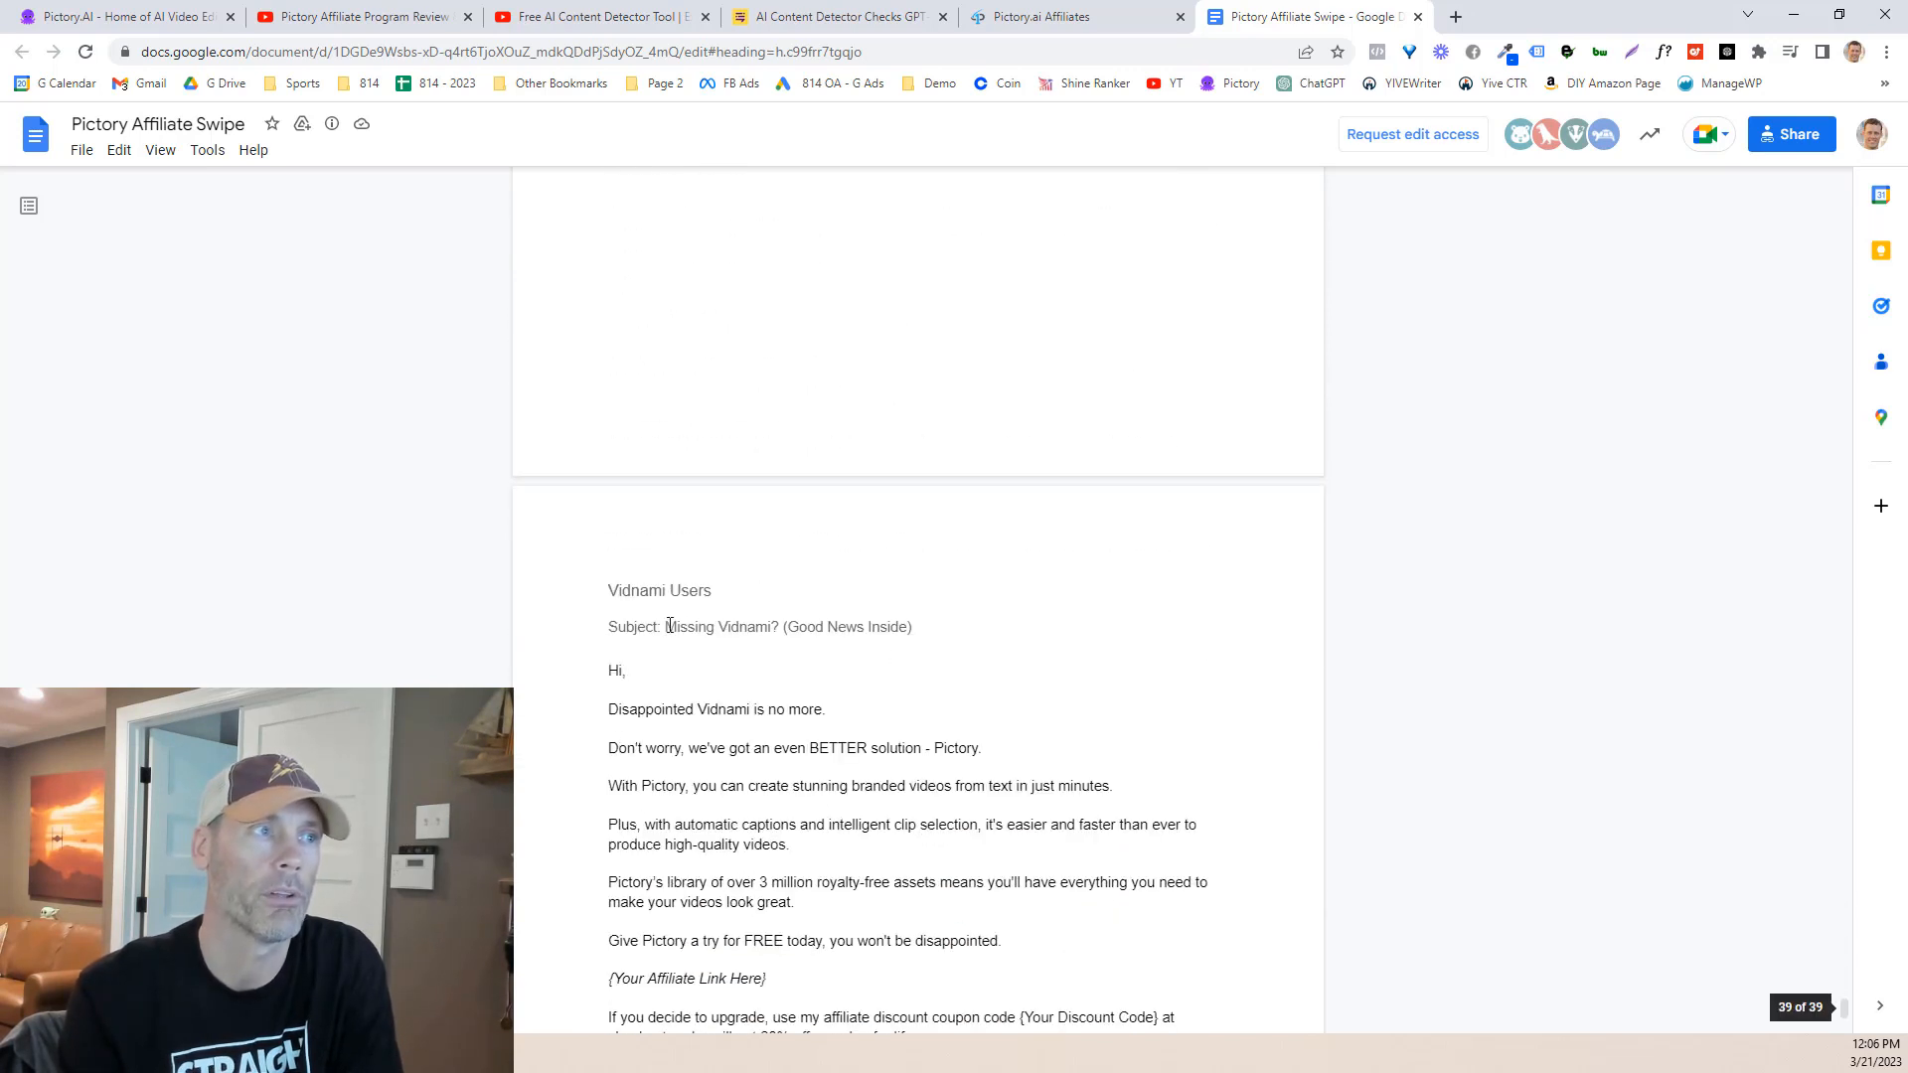
double_click(658, 590)
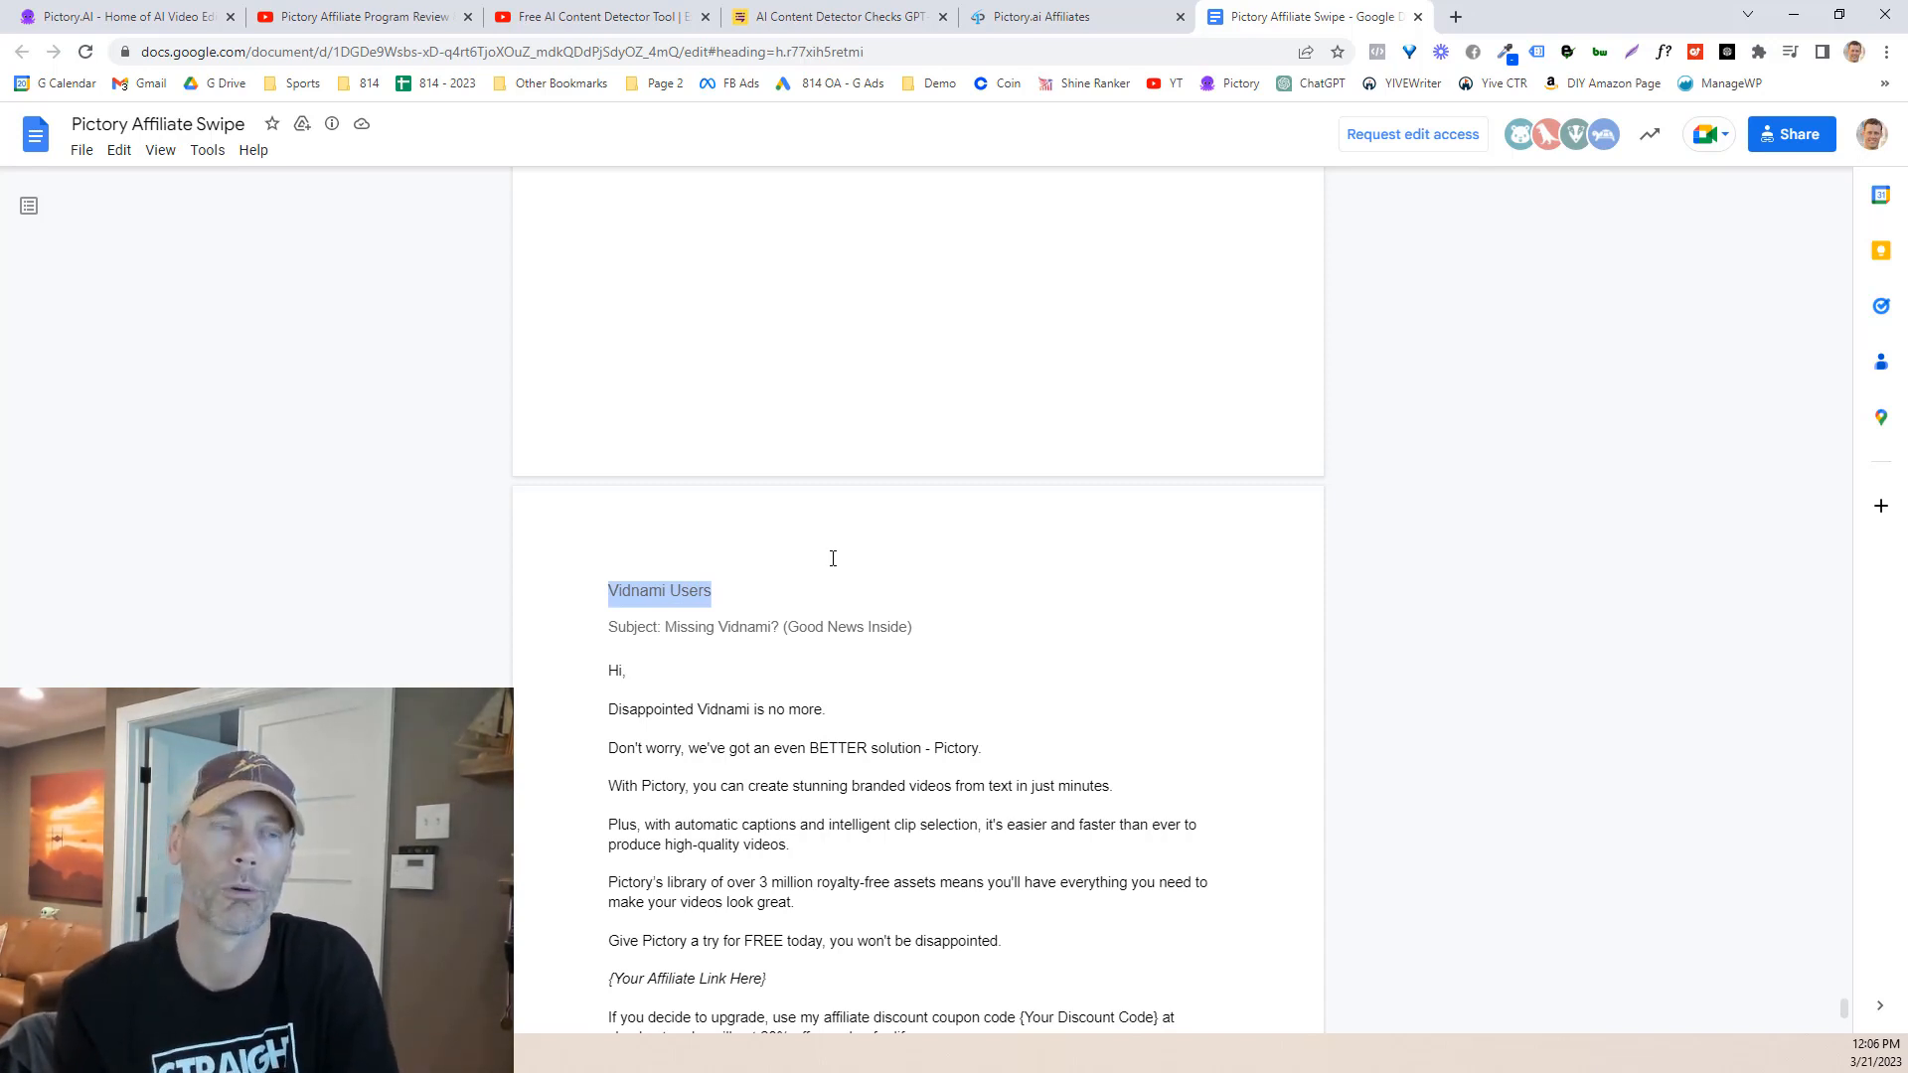
left_click(665, 592)
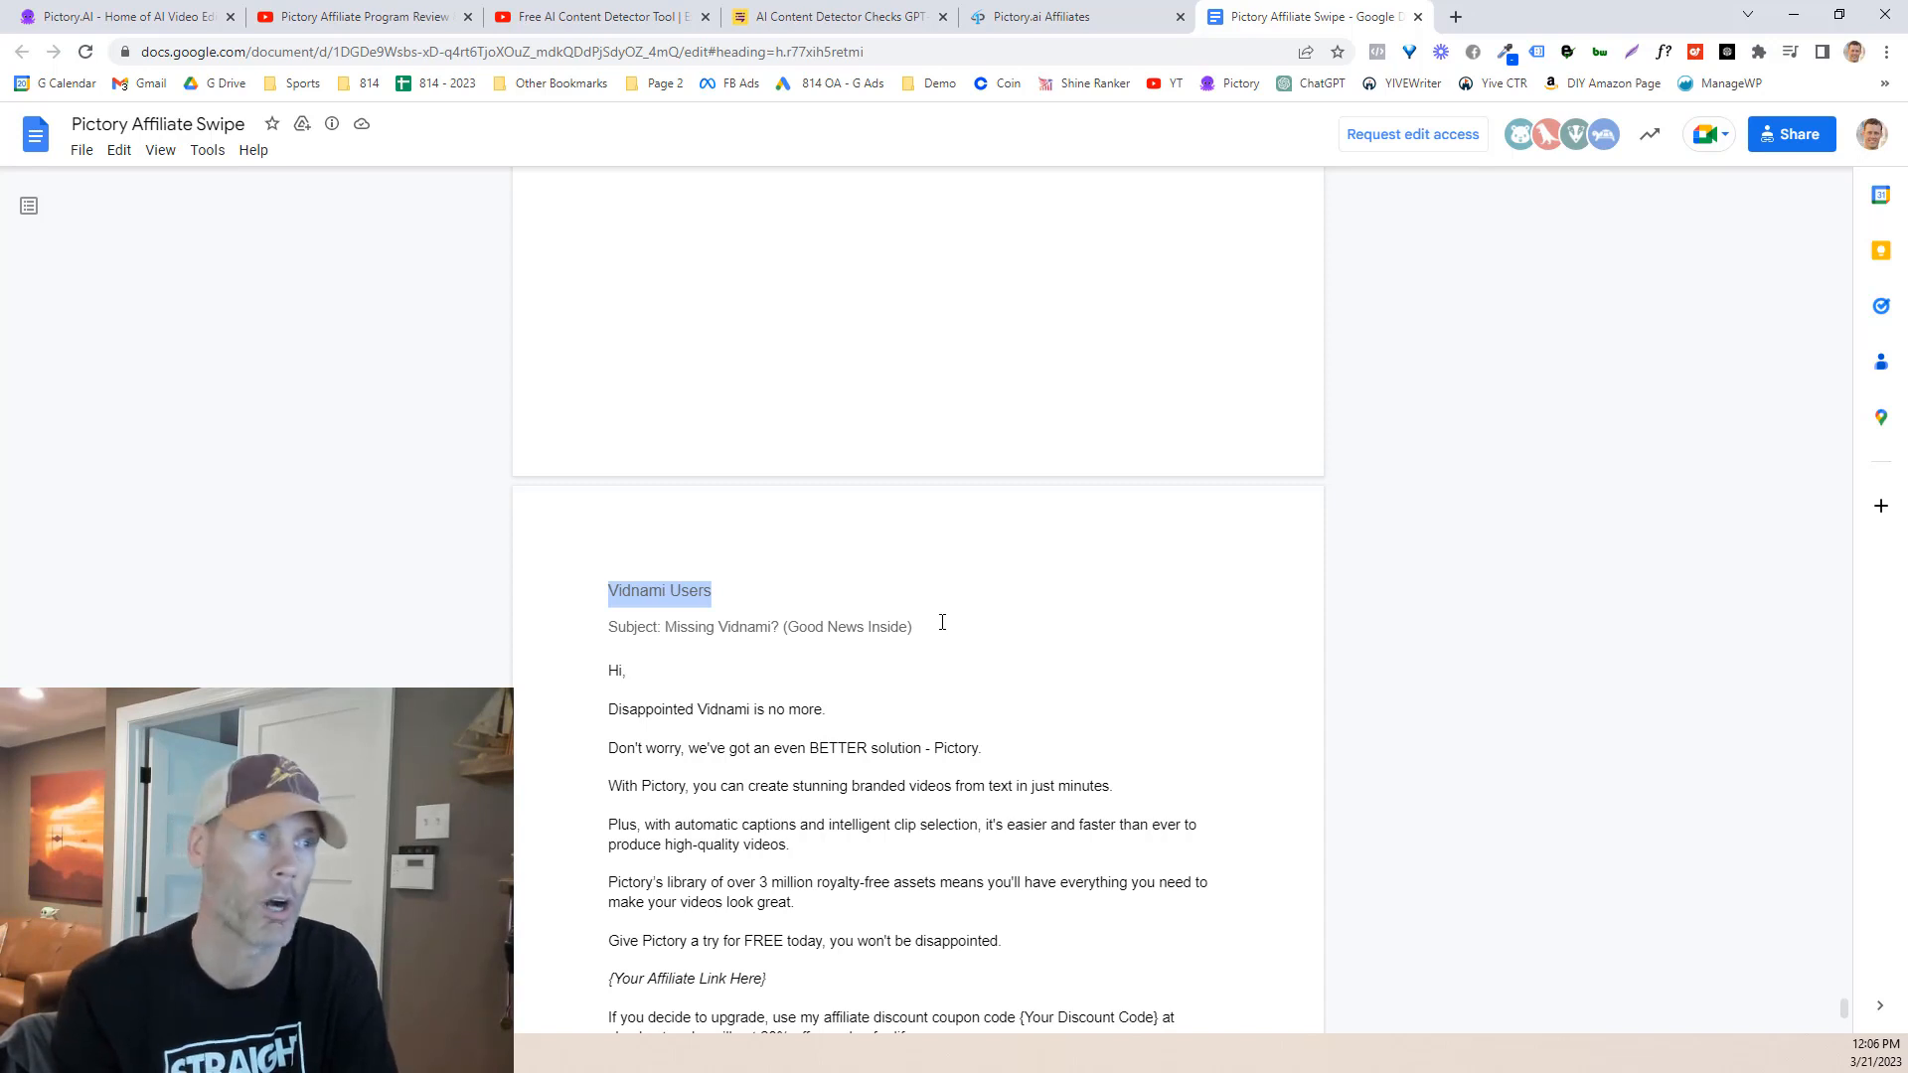
scroll("down", 3)
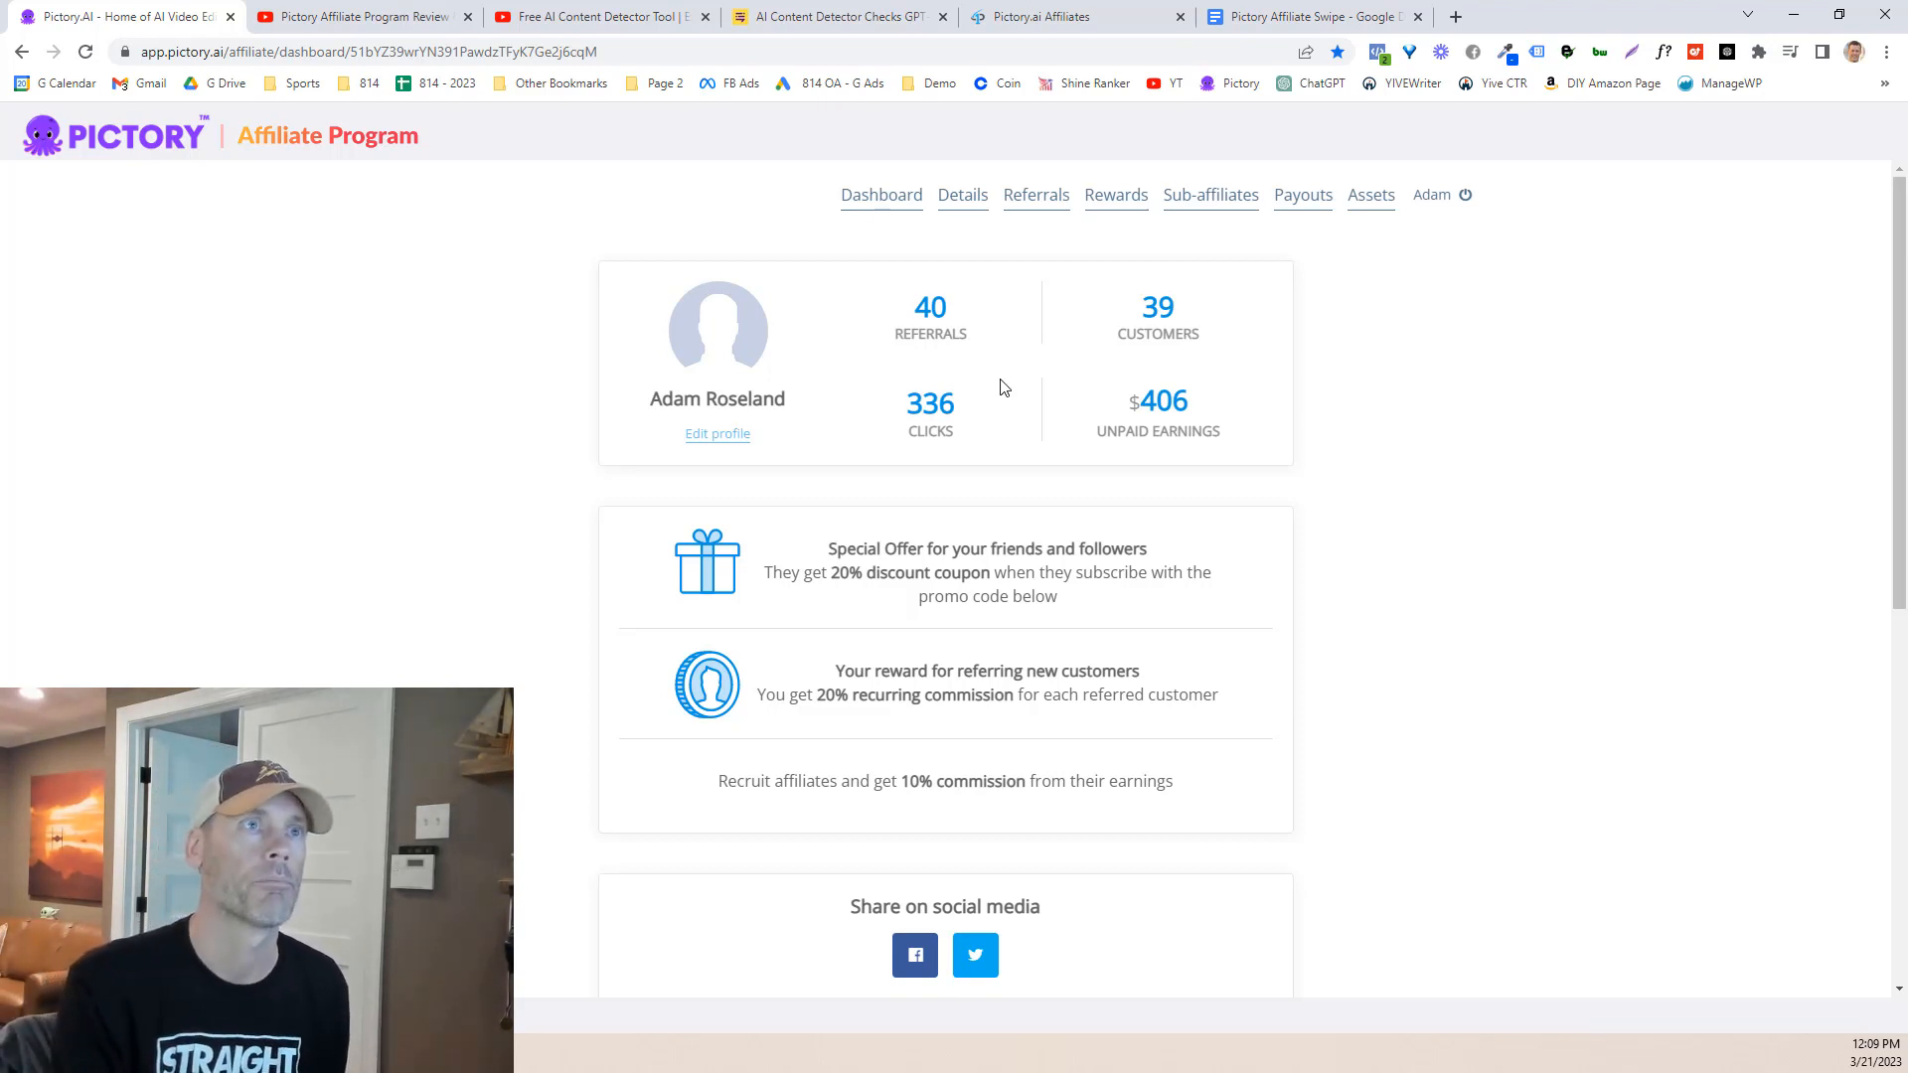
left_click(1209, 195)
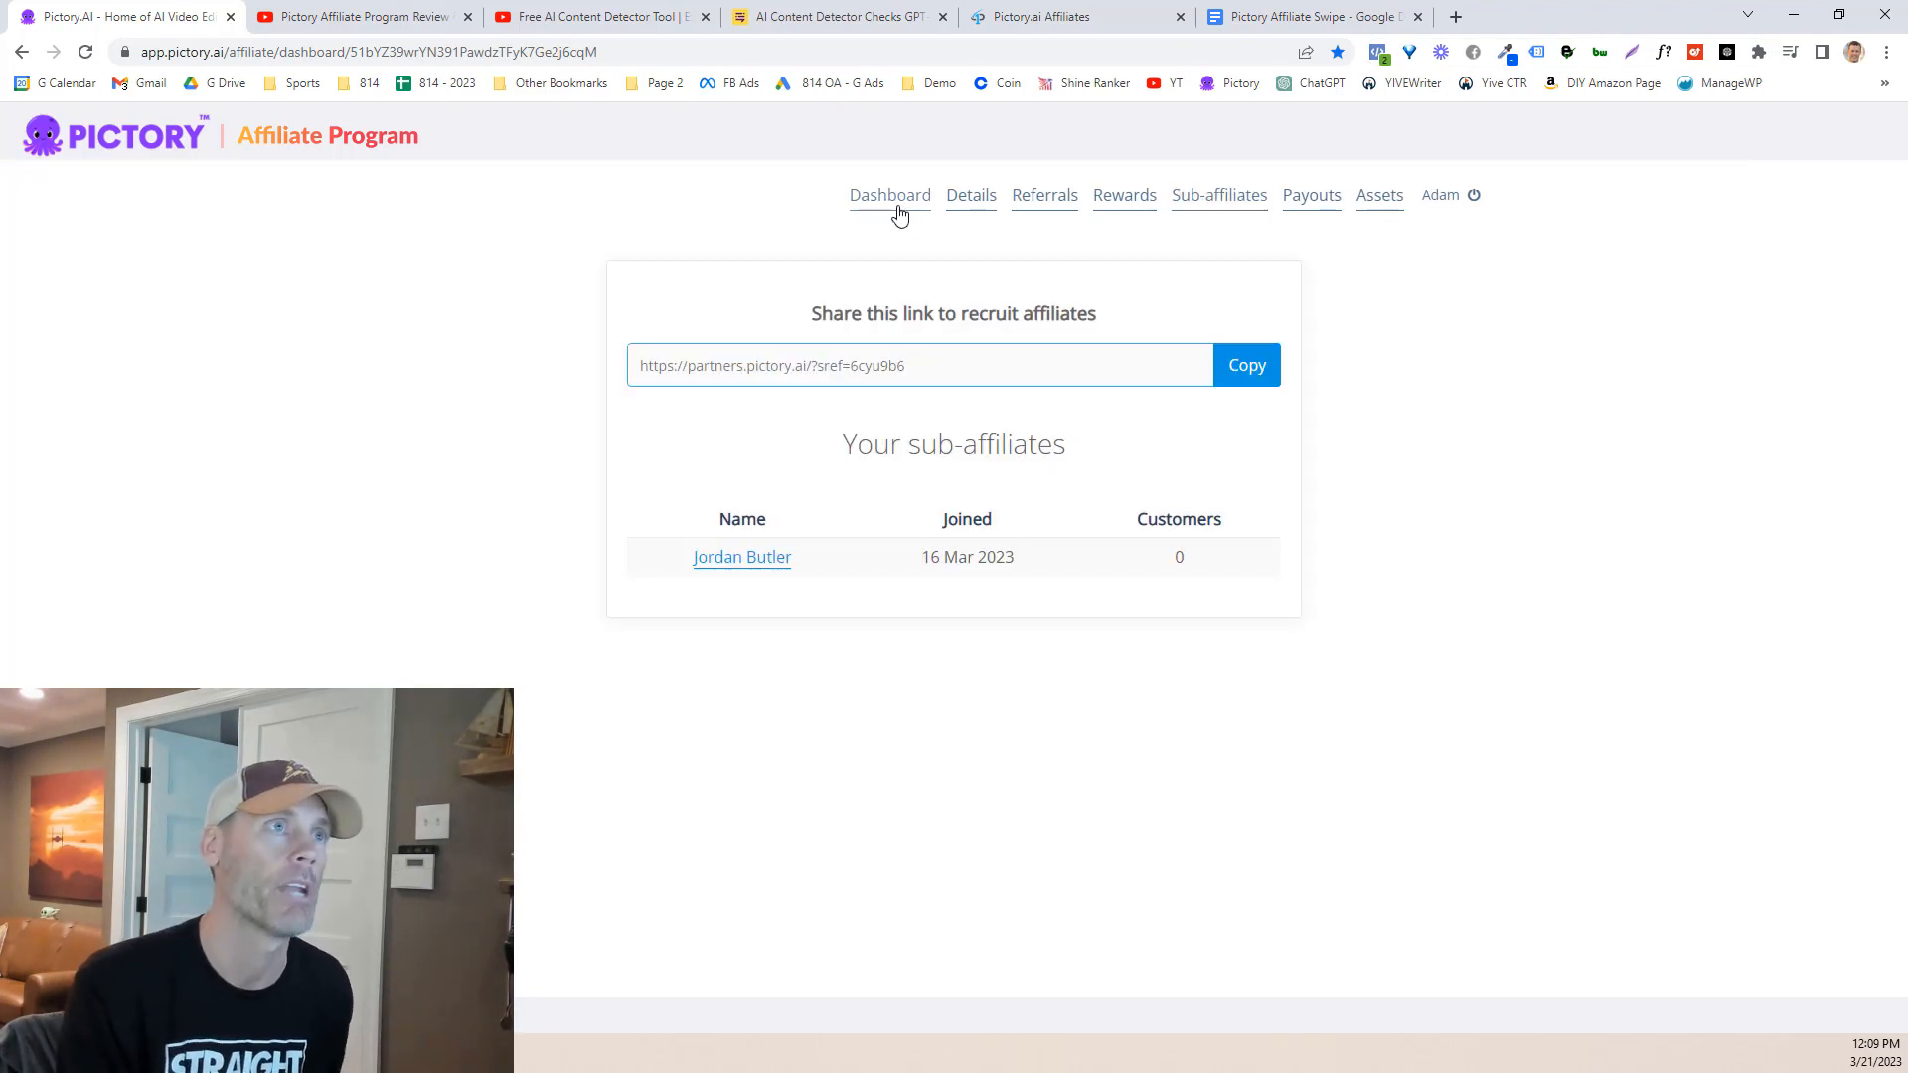
left_click(890, 195)
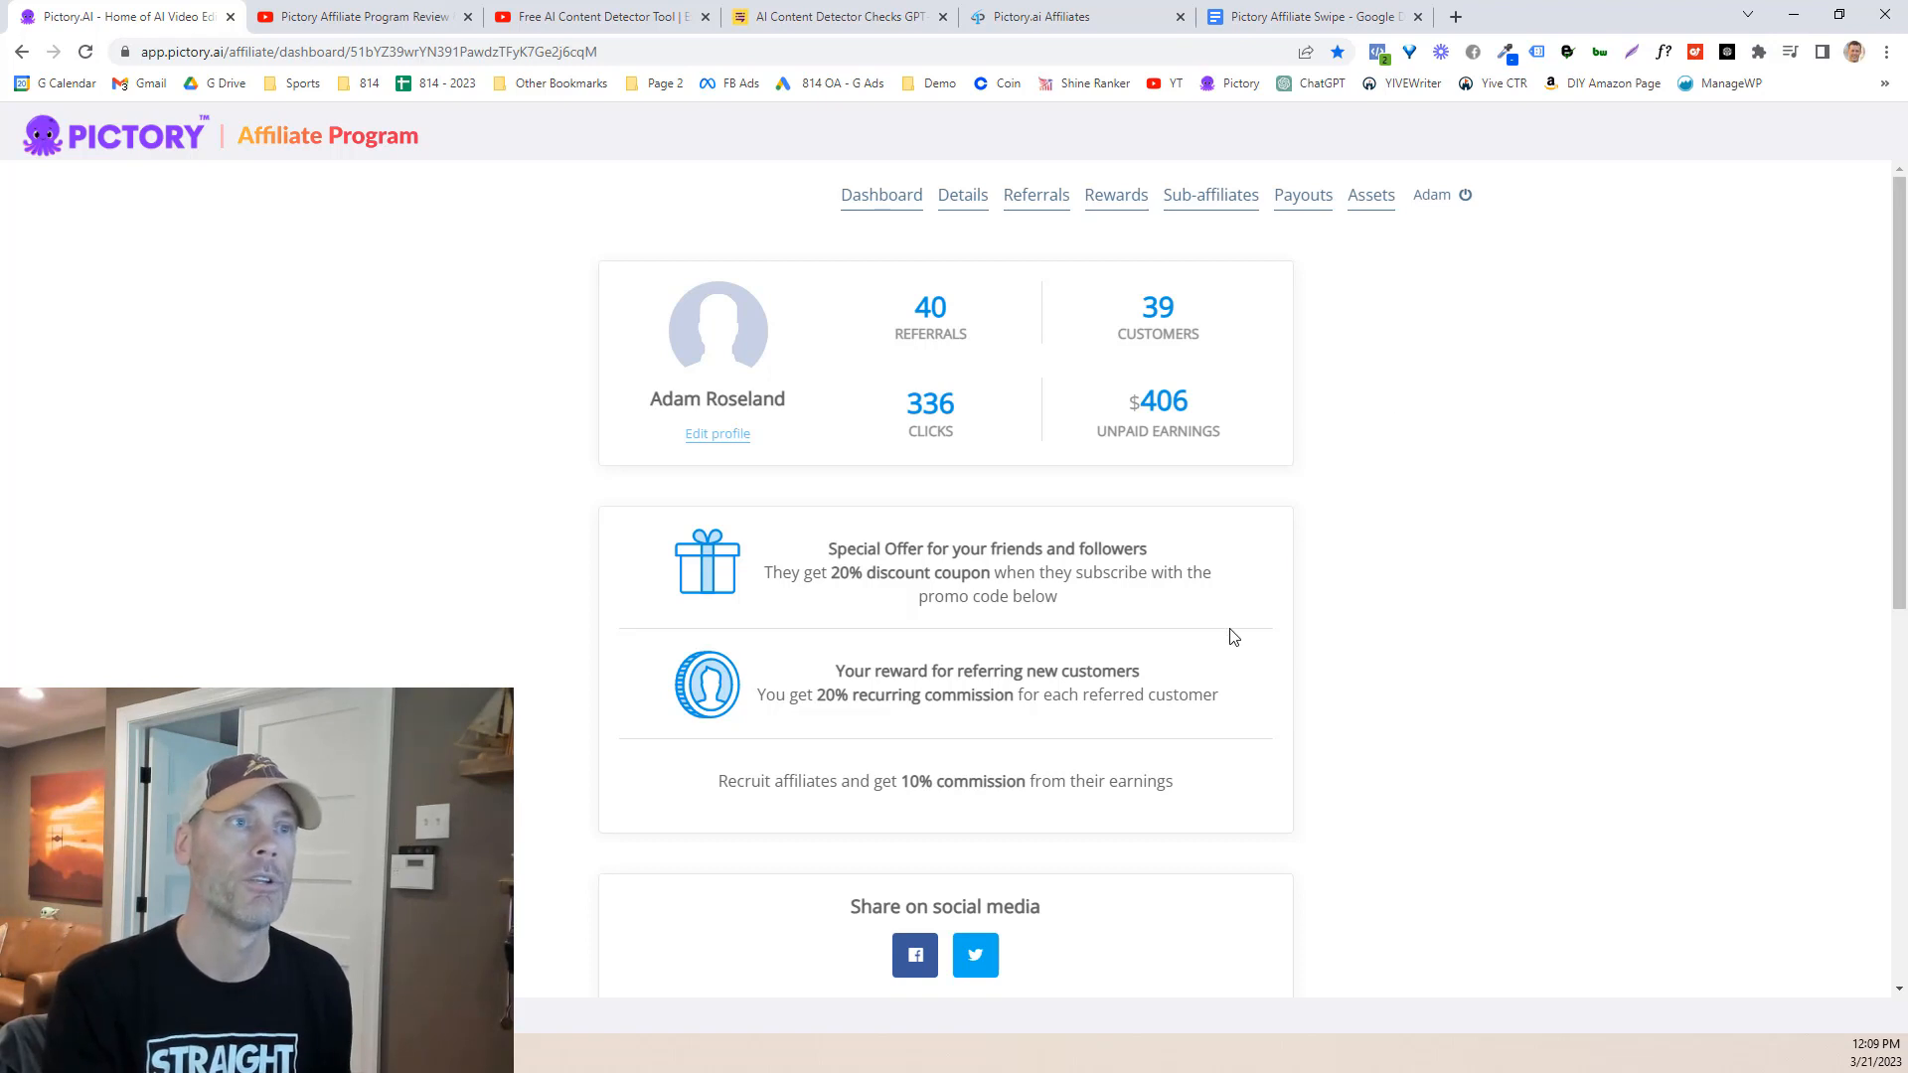
left_click_drag(833, 670, 1218, 695)
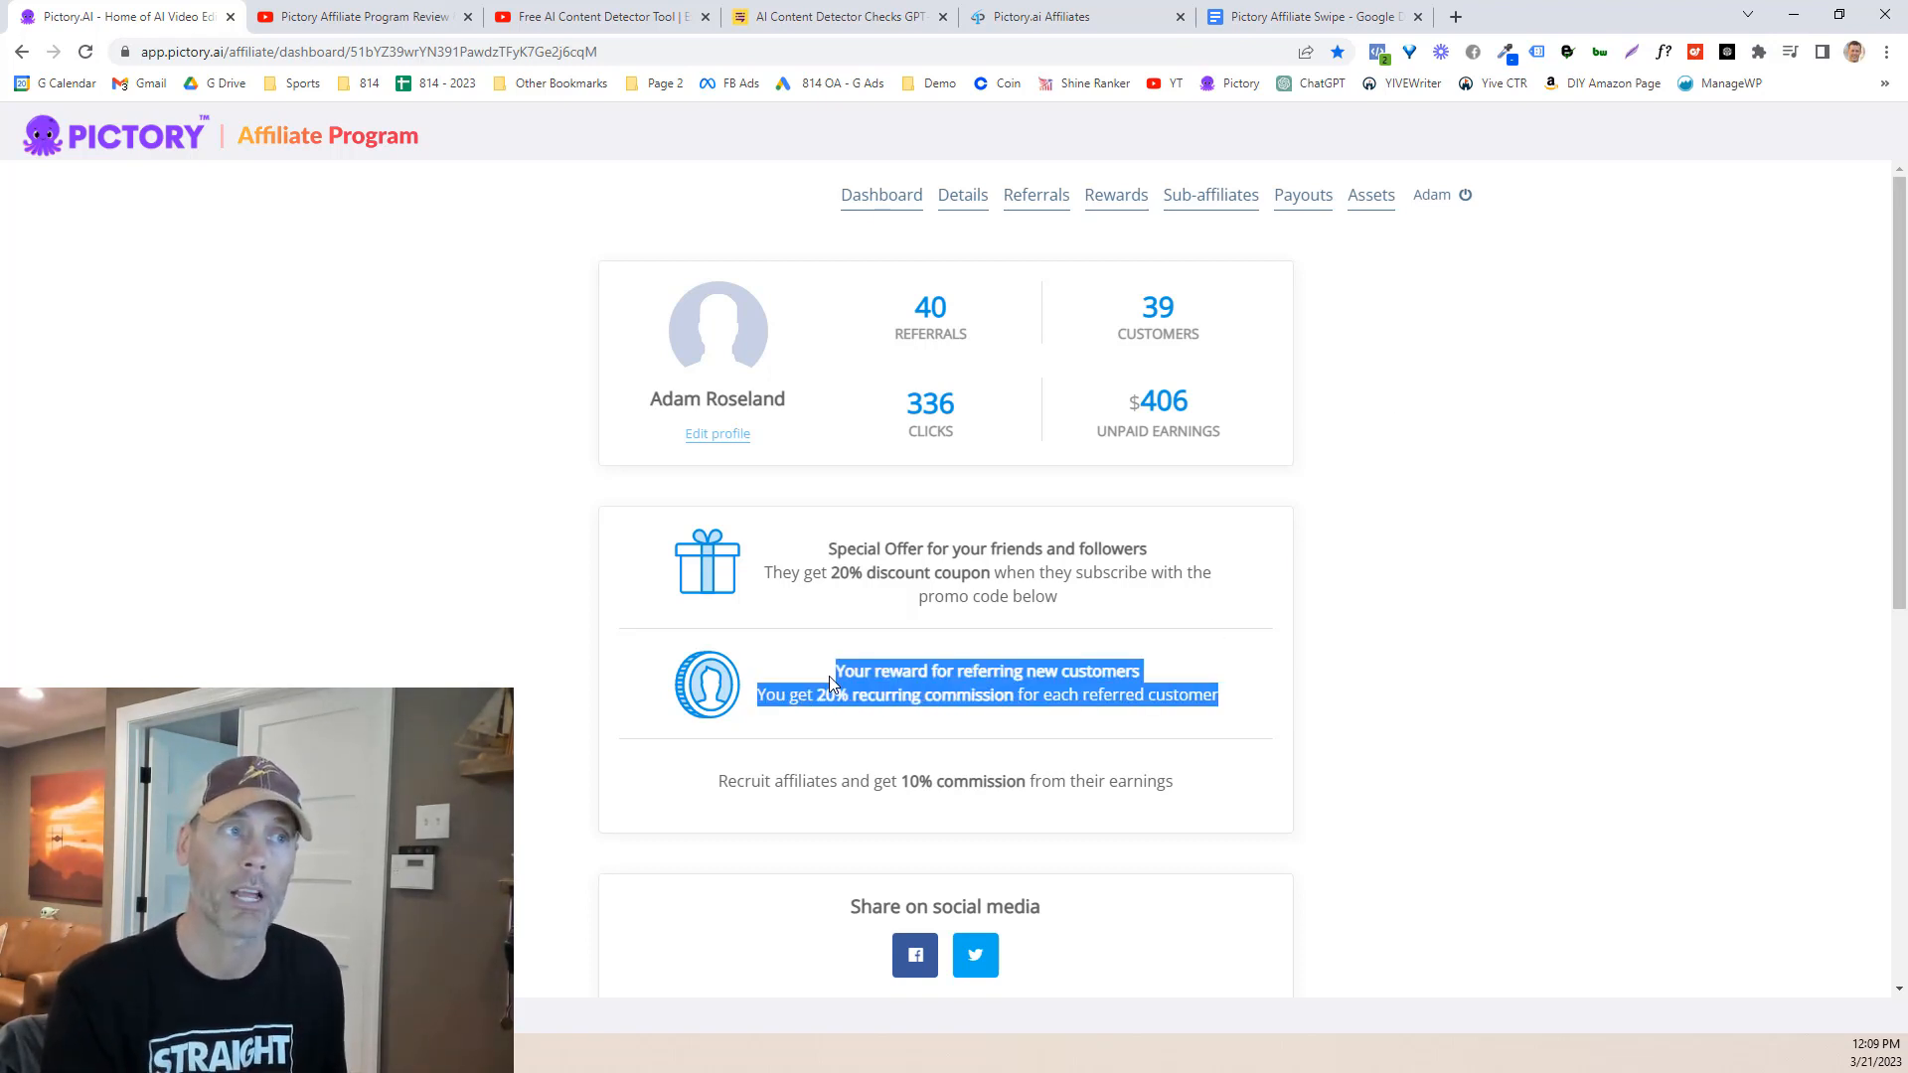
mouse_move(1034, 813)
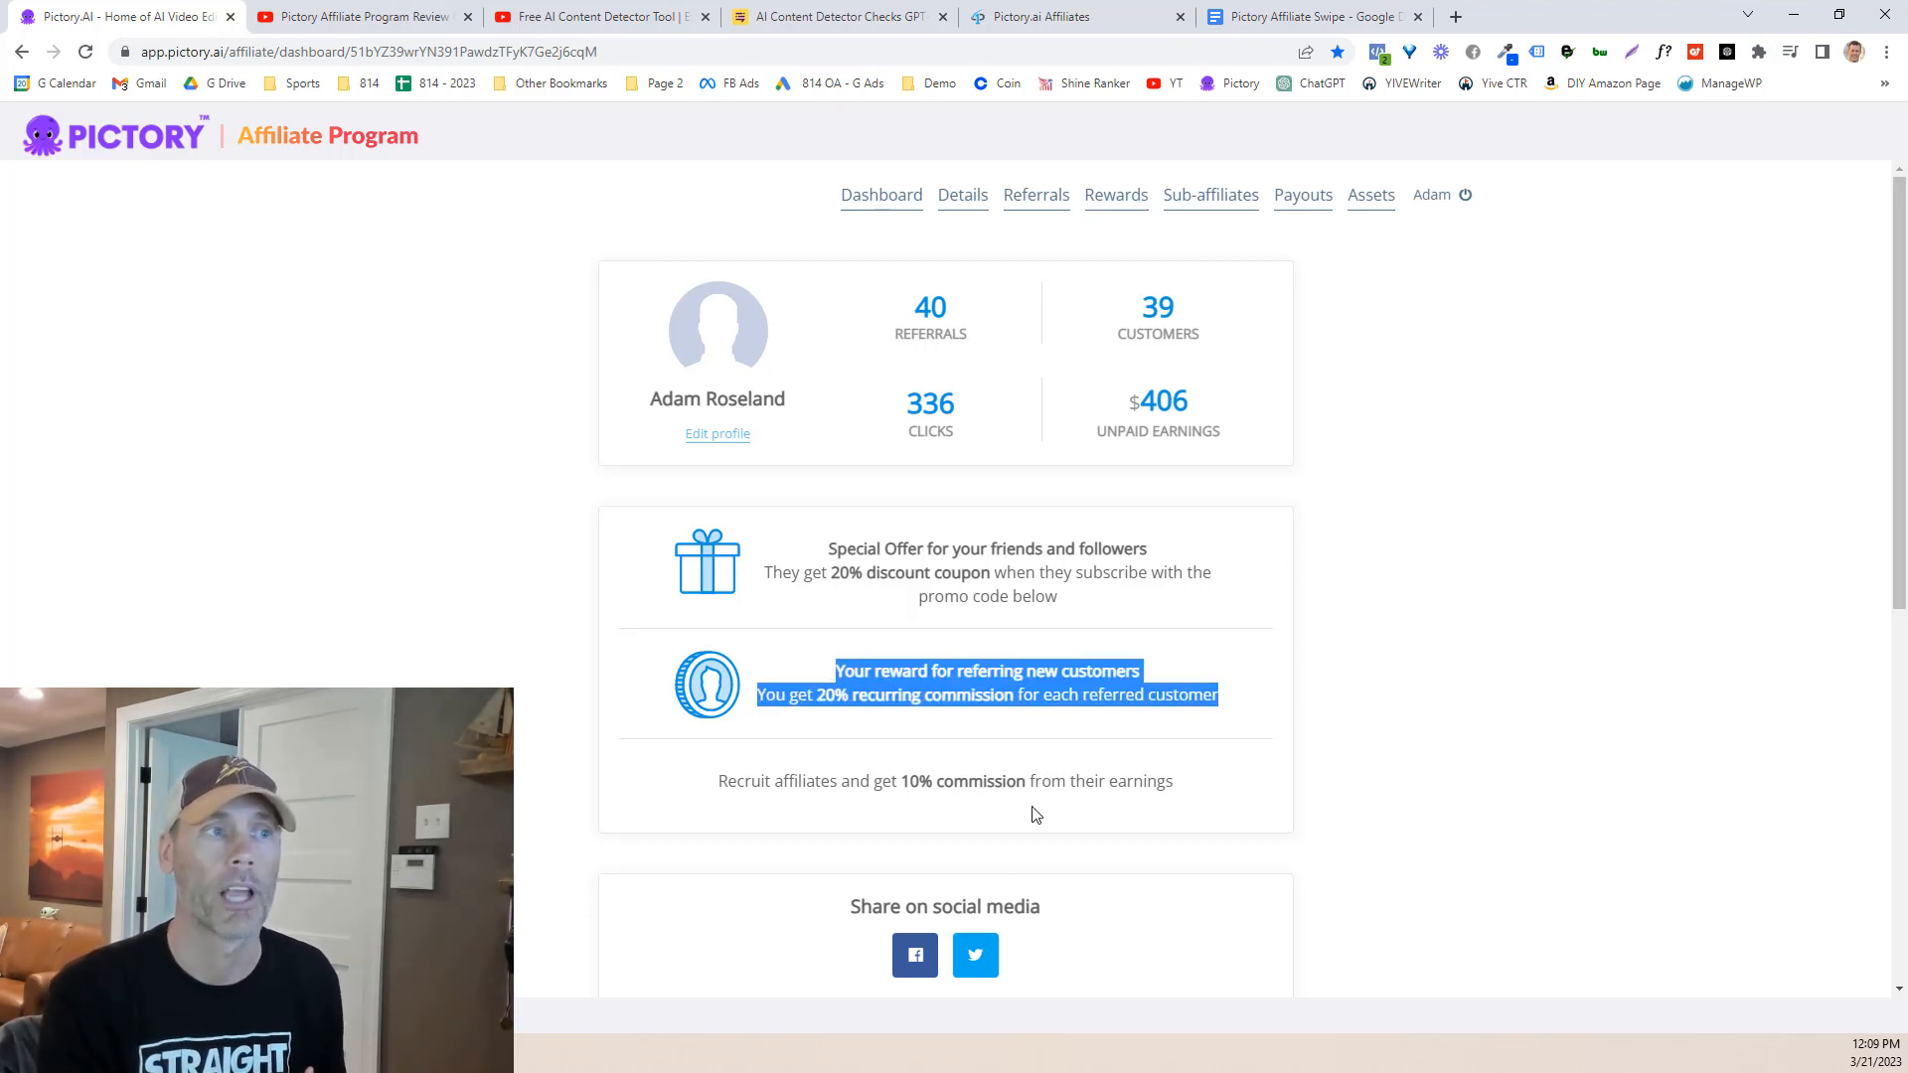
mouse_move(1033, 728)
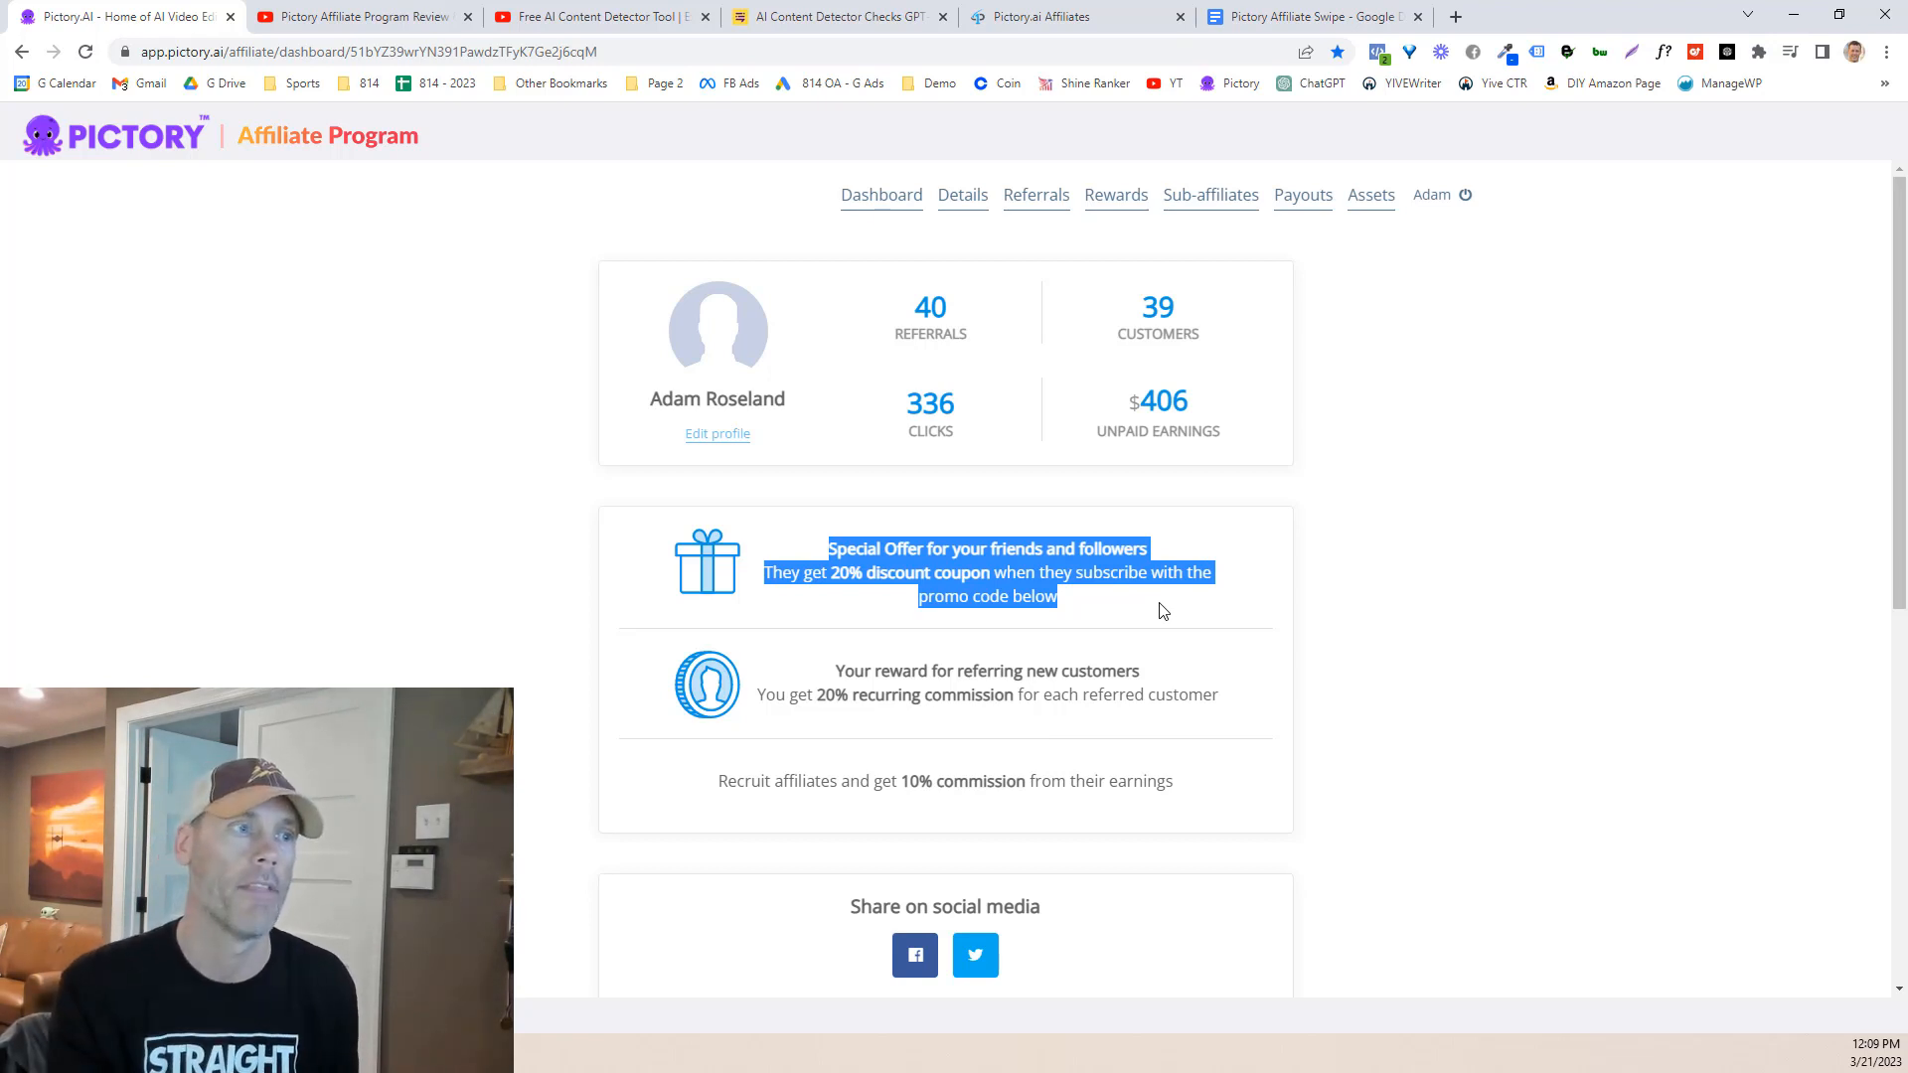
left_click_drag(716, 780, 1174, 780)
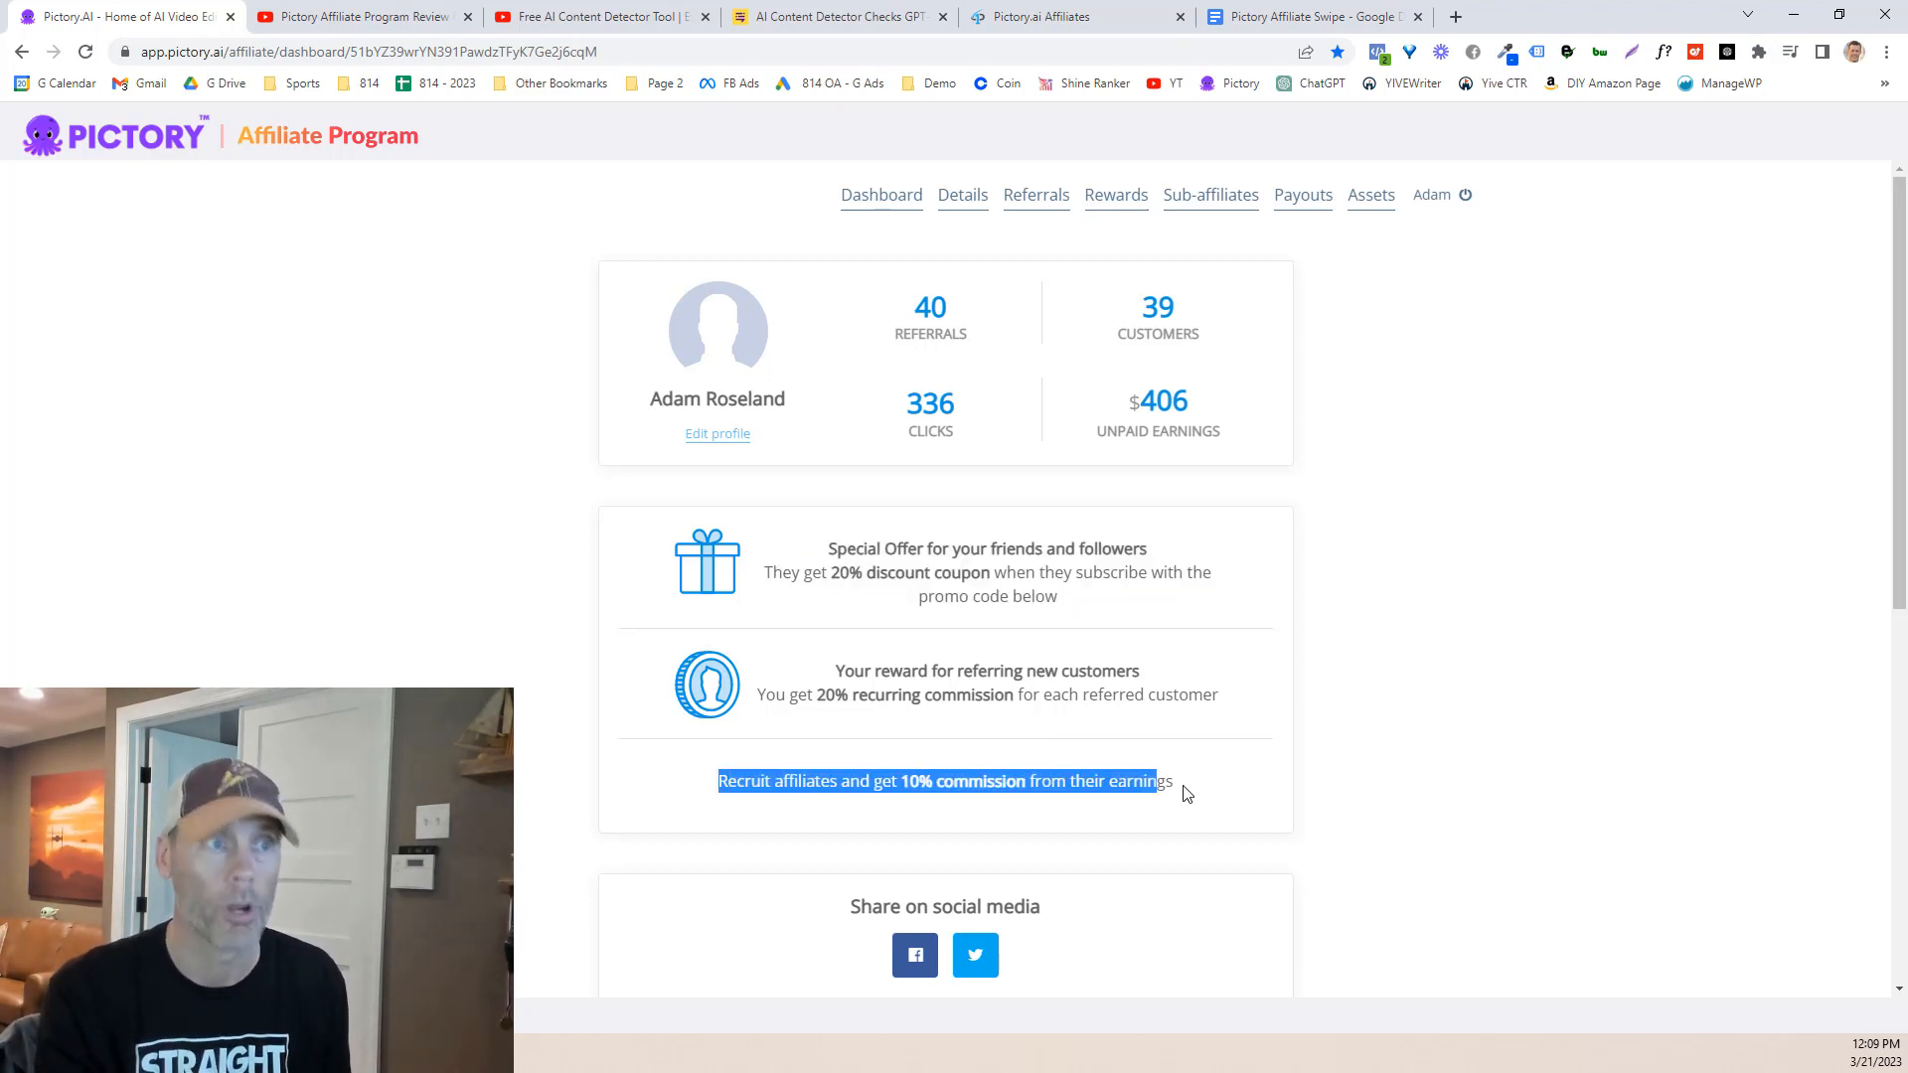